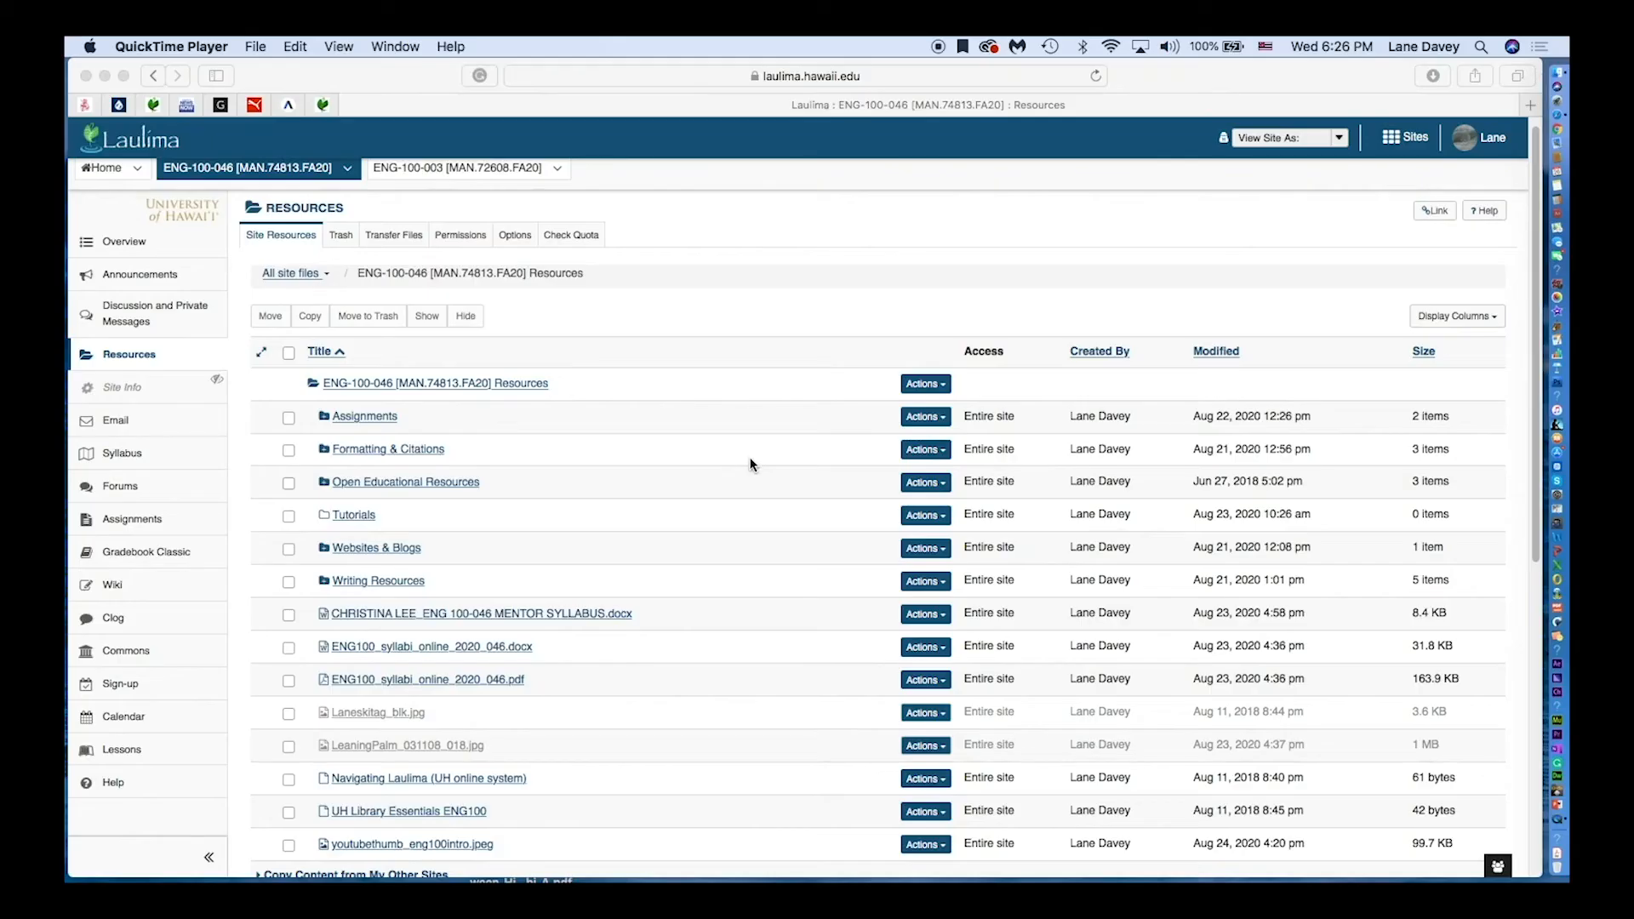
pyautogui.moveTo(125, 361)
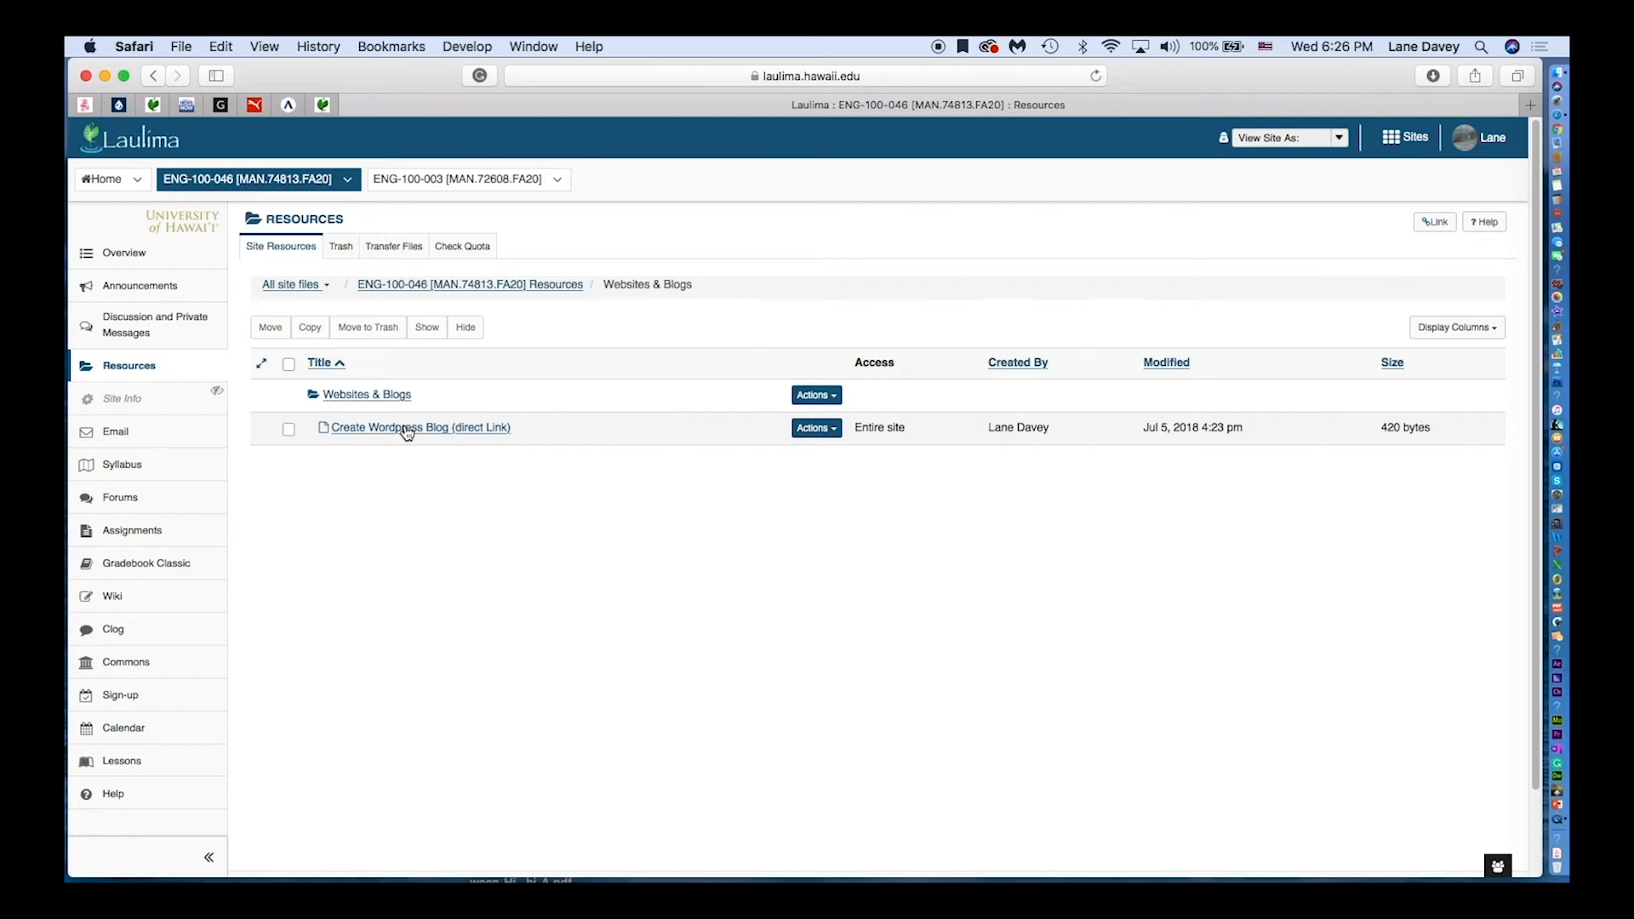
pyautogui.moveTo(163, 468)
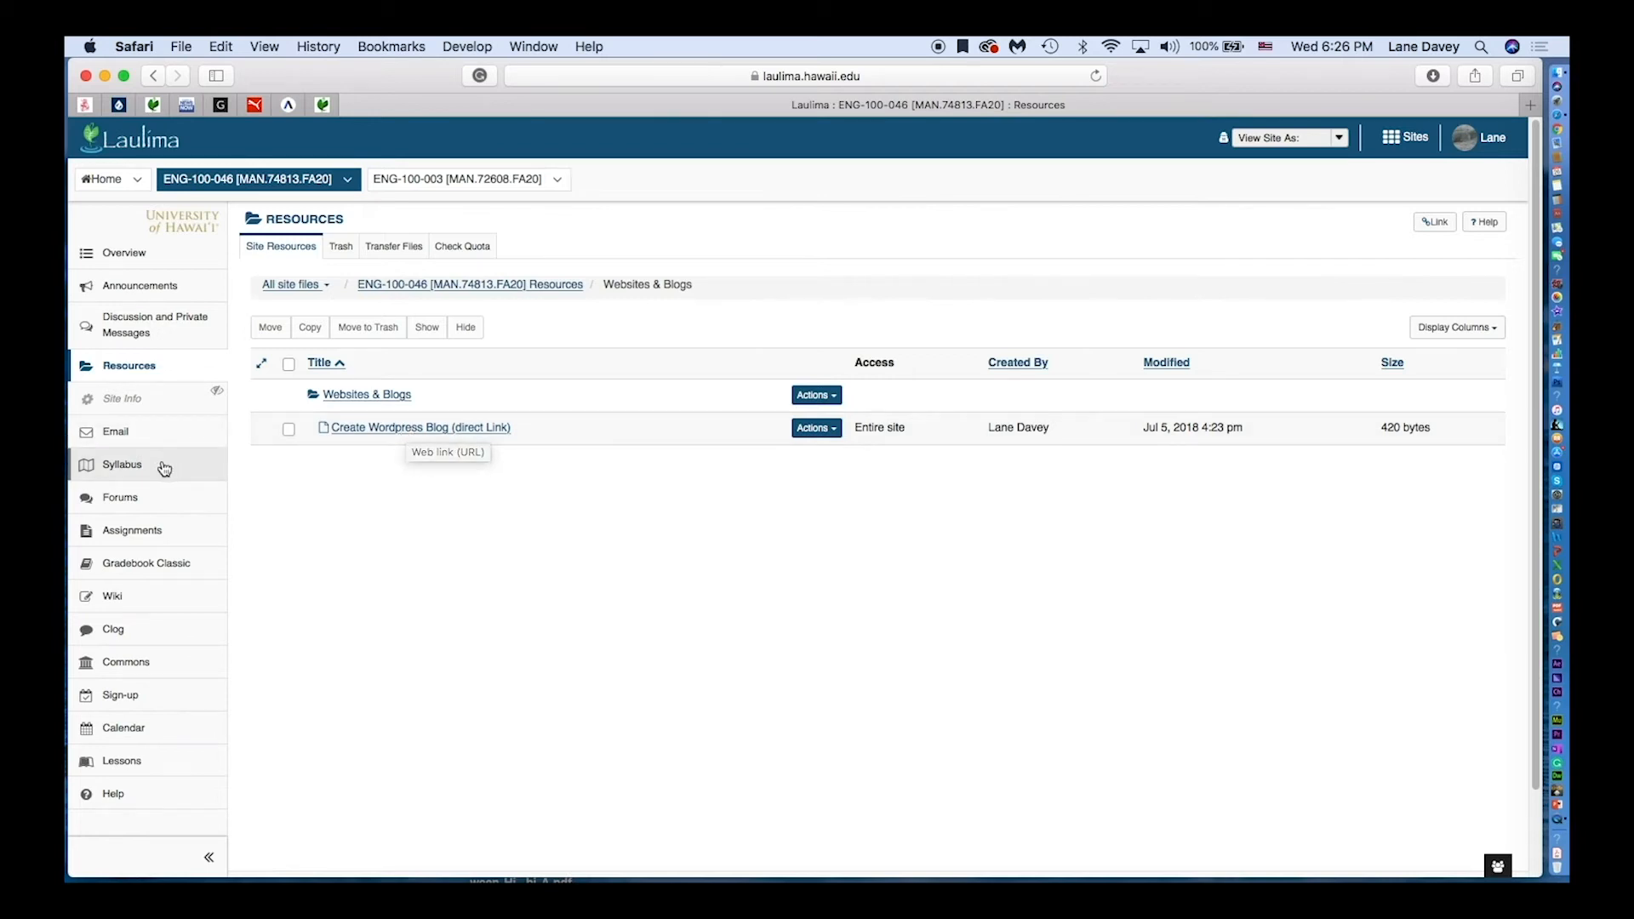
pyautogui.moveTo(125, 470)
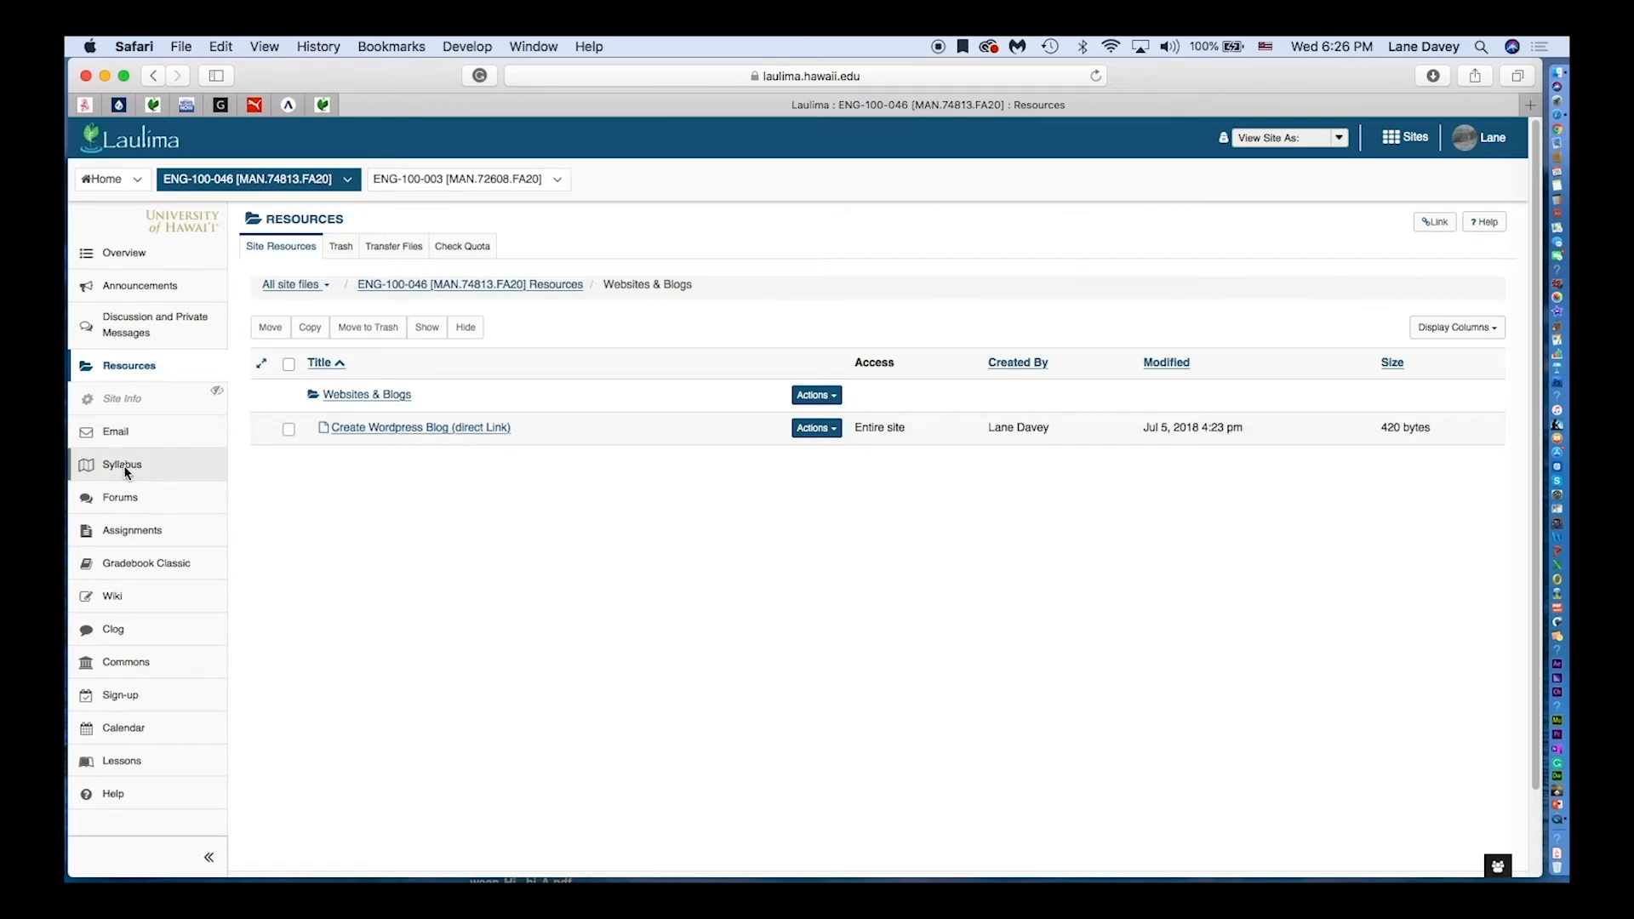
# - Switch the ENG-100-046 course site from Websites & Blogs to its Syllabus page
pyautogui.click(120, 463)
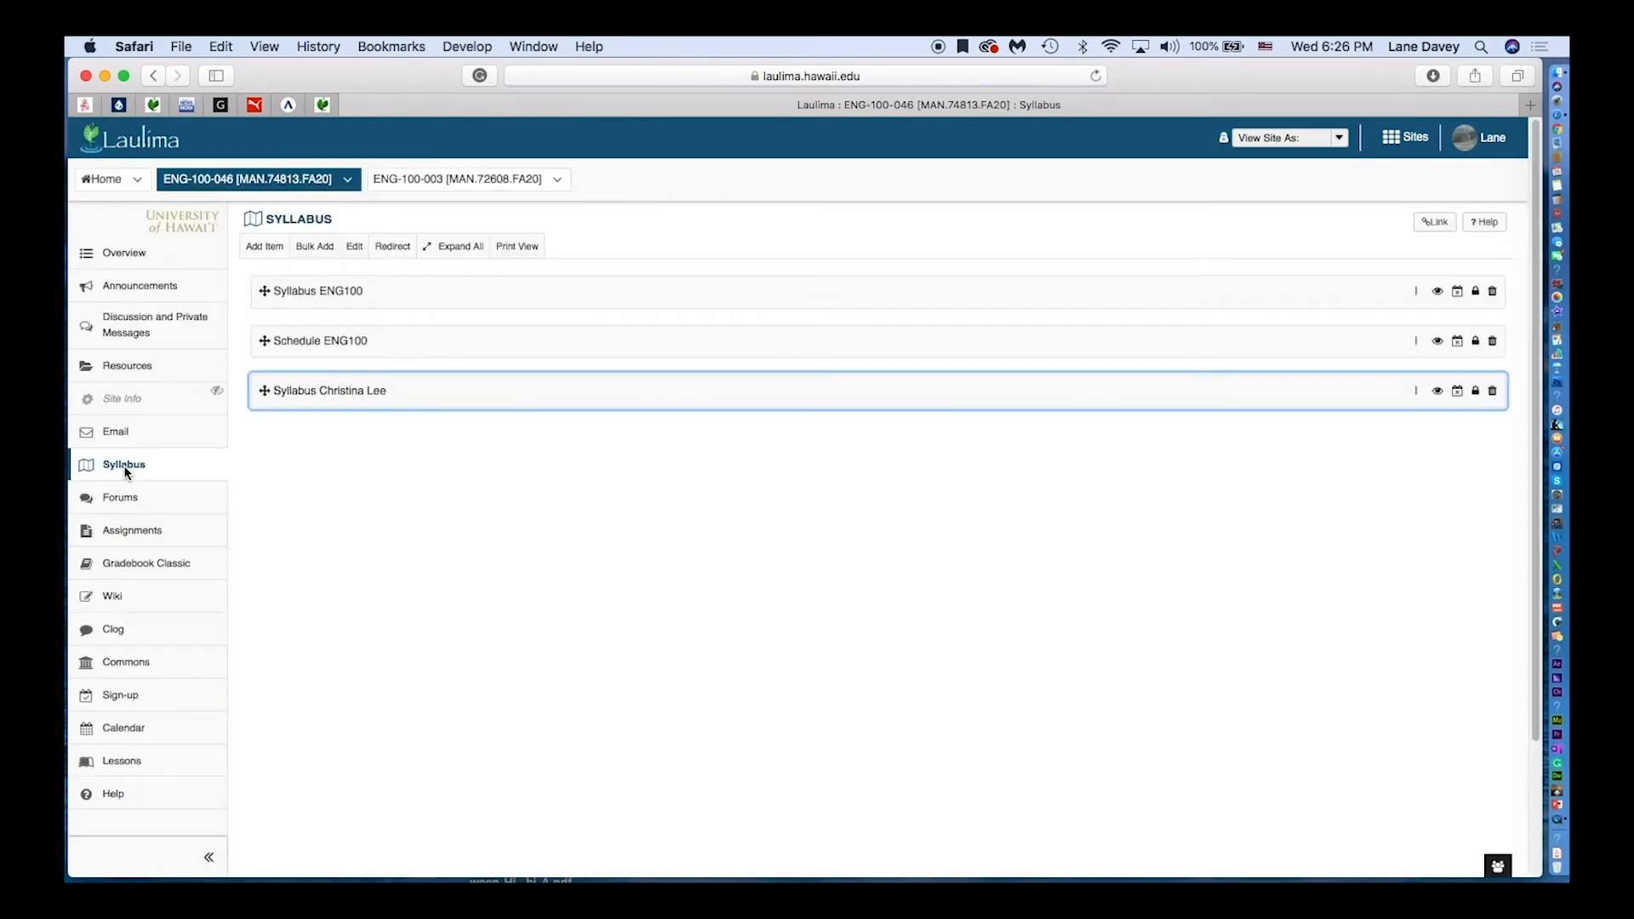
pyautogui.moveTo(201, 442)
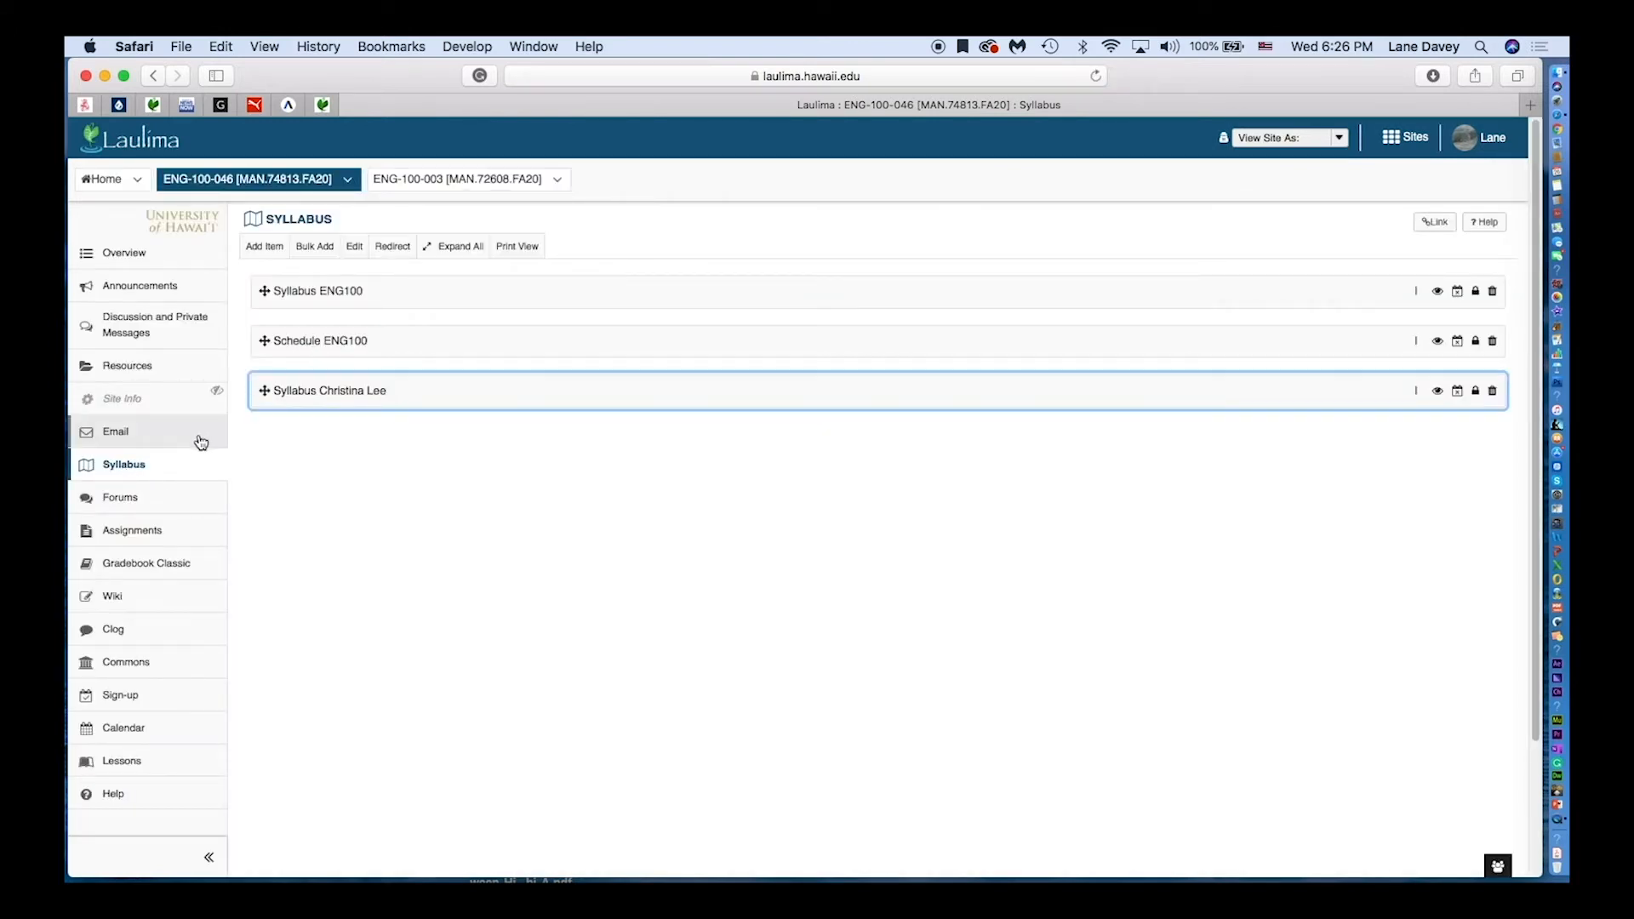
# - Expand Schedule ENG100 and follow Week 2's 'Register for WordPress' link to WordPress.com
pyautogui.click(318, 340)
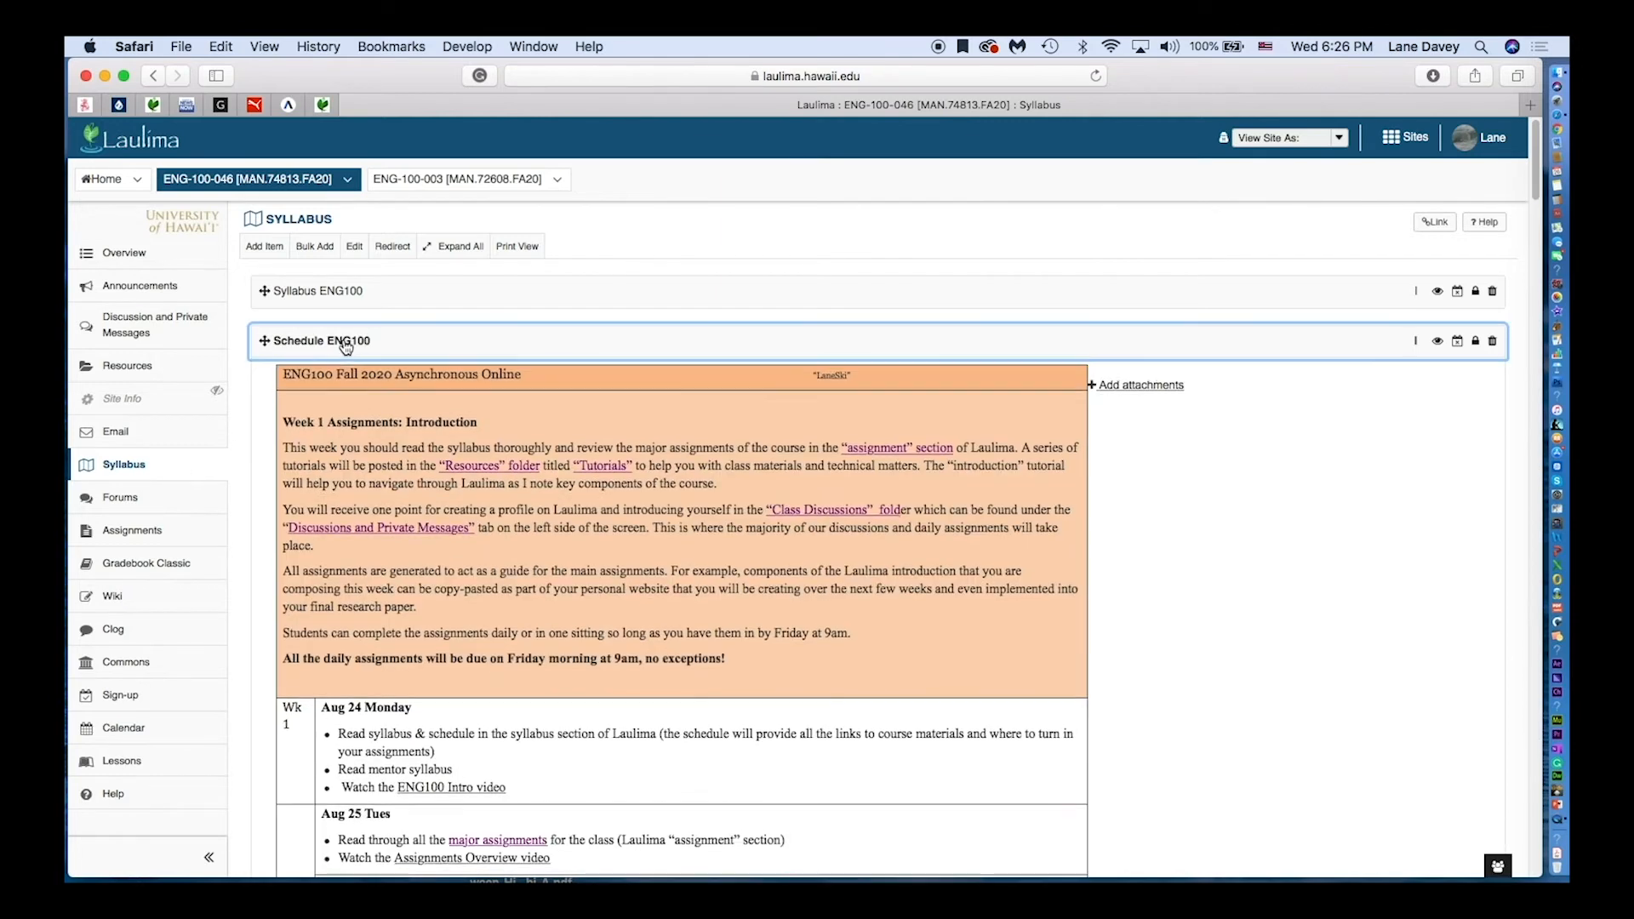
pyautogui.scroll(-3)
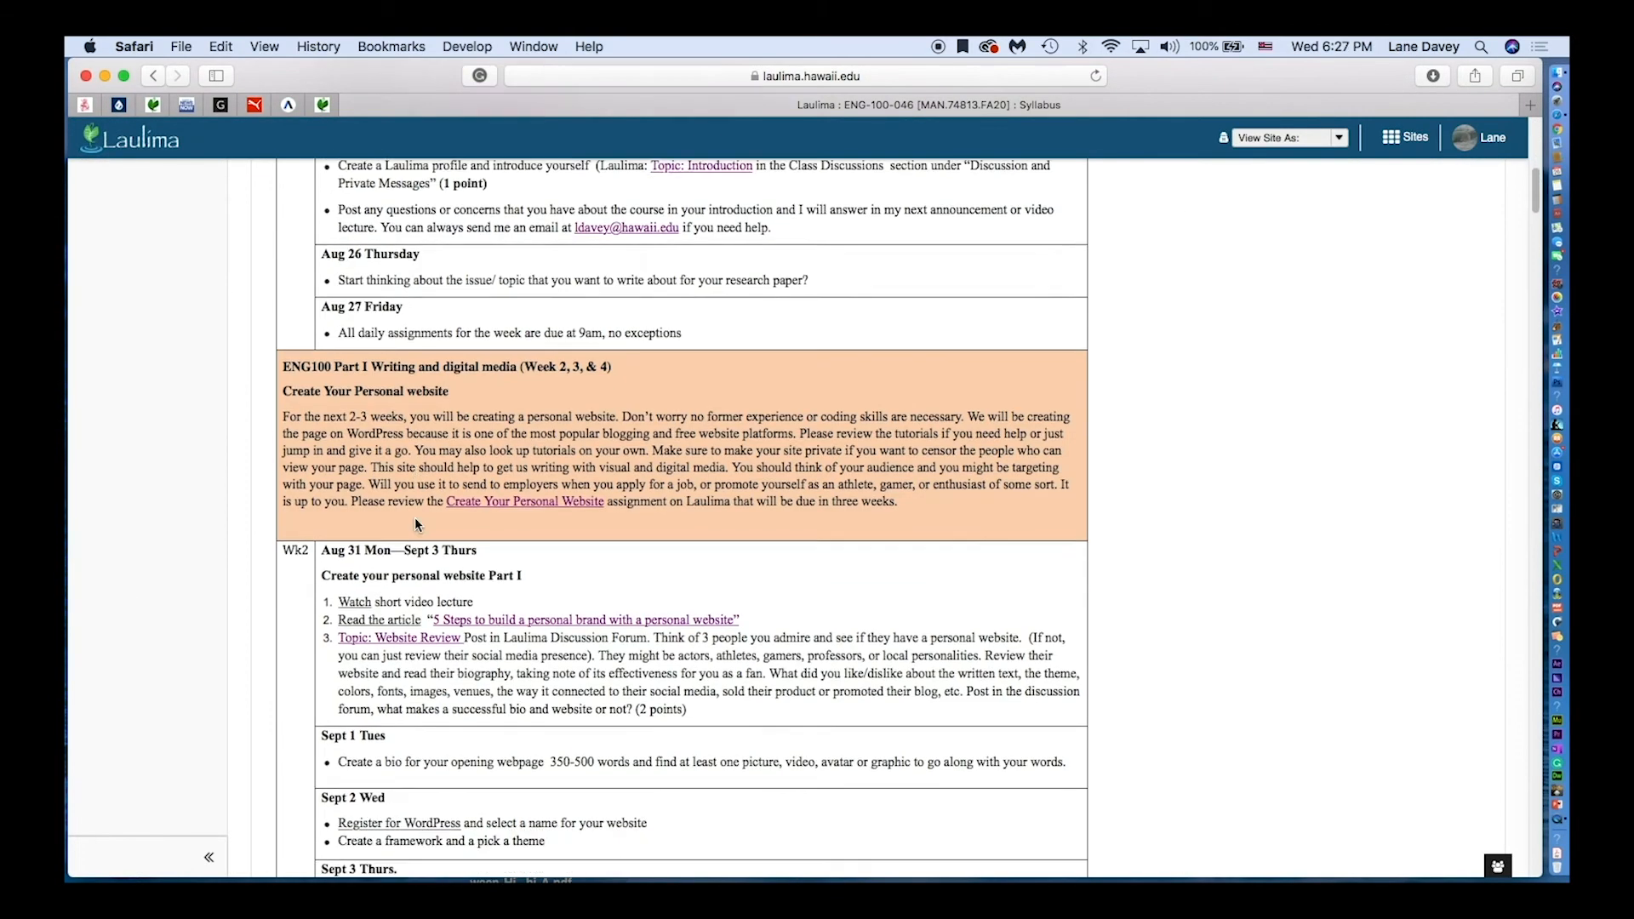
pyautogui.scroll(-3)
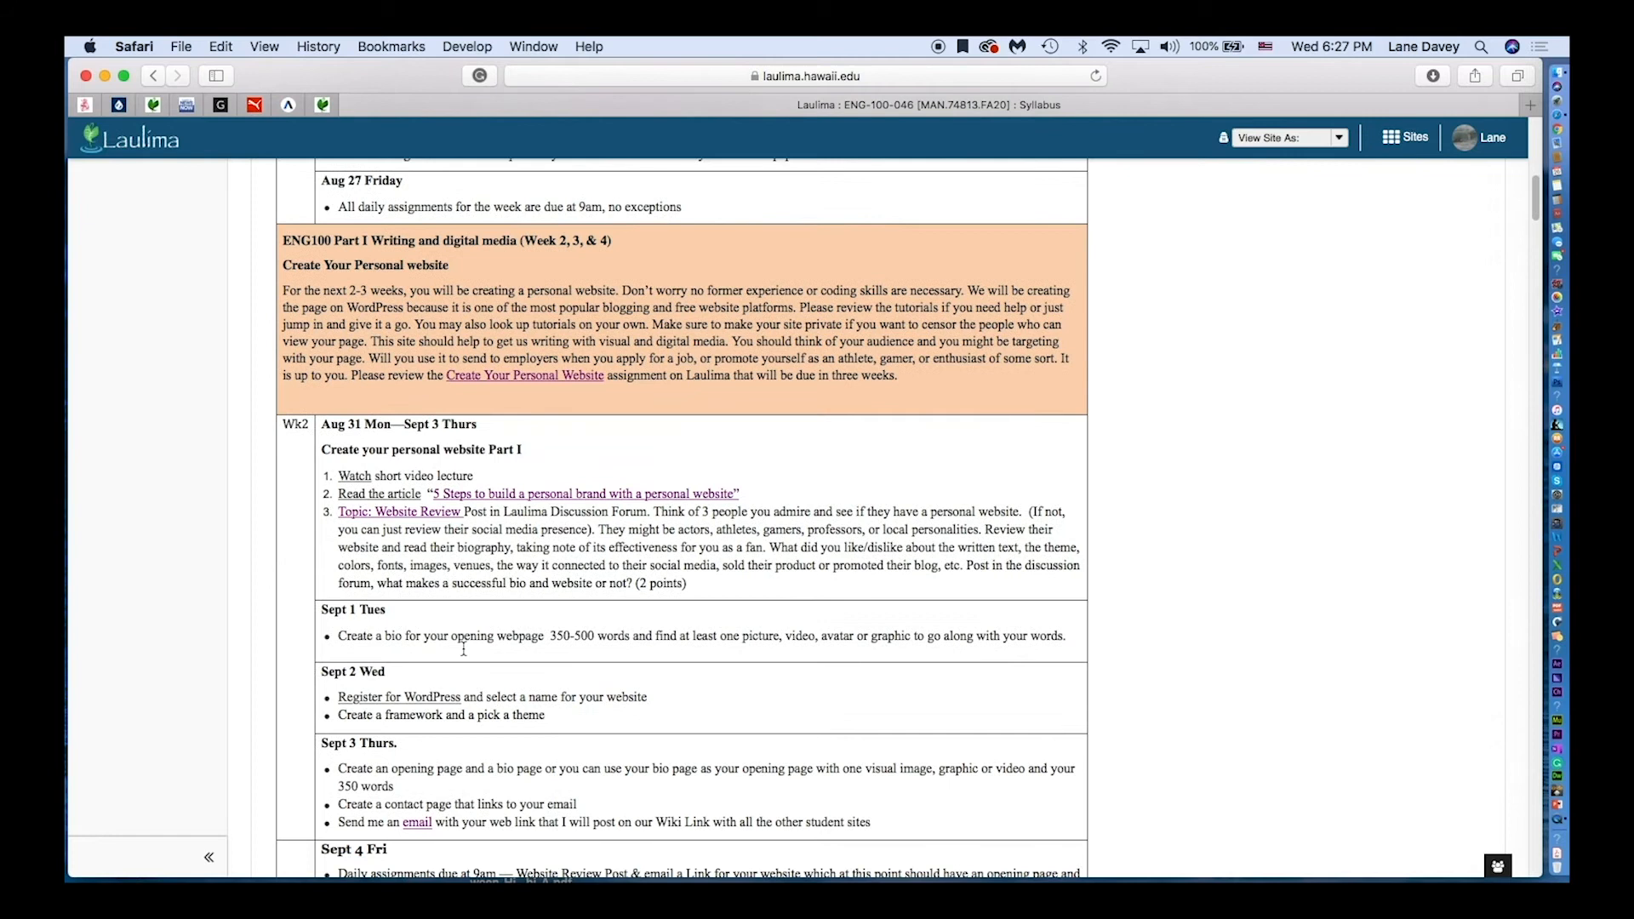
pyautogui.scroll(-3)
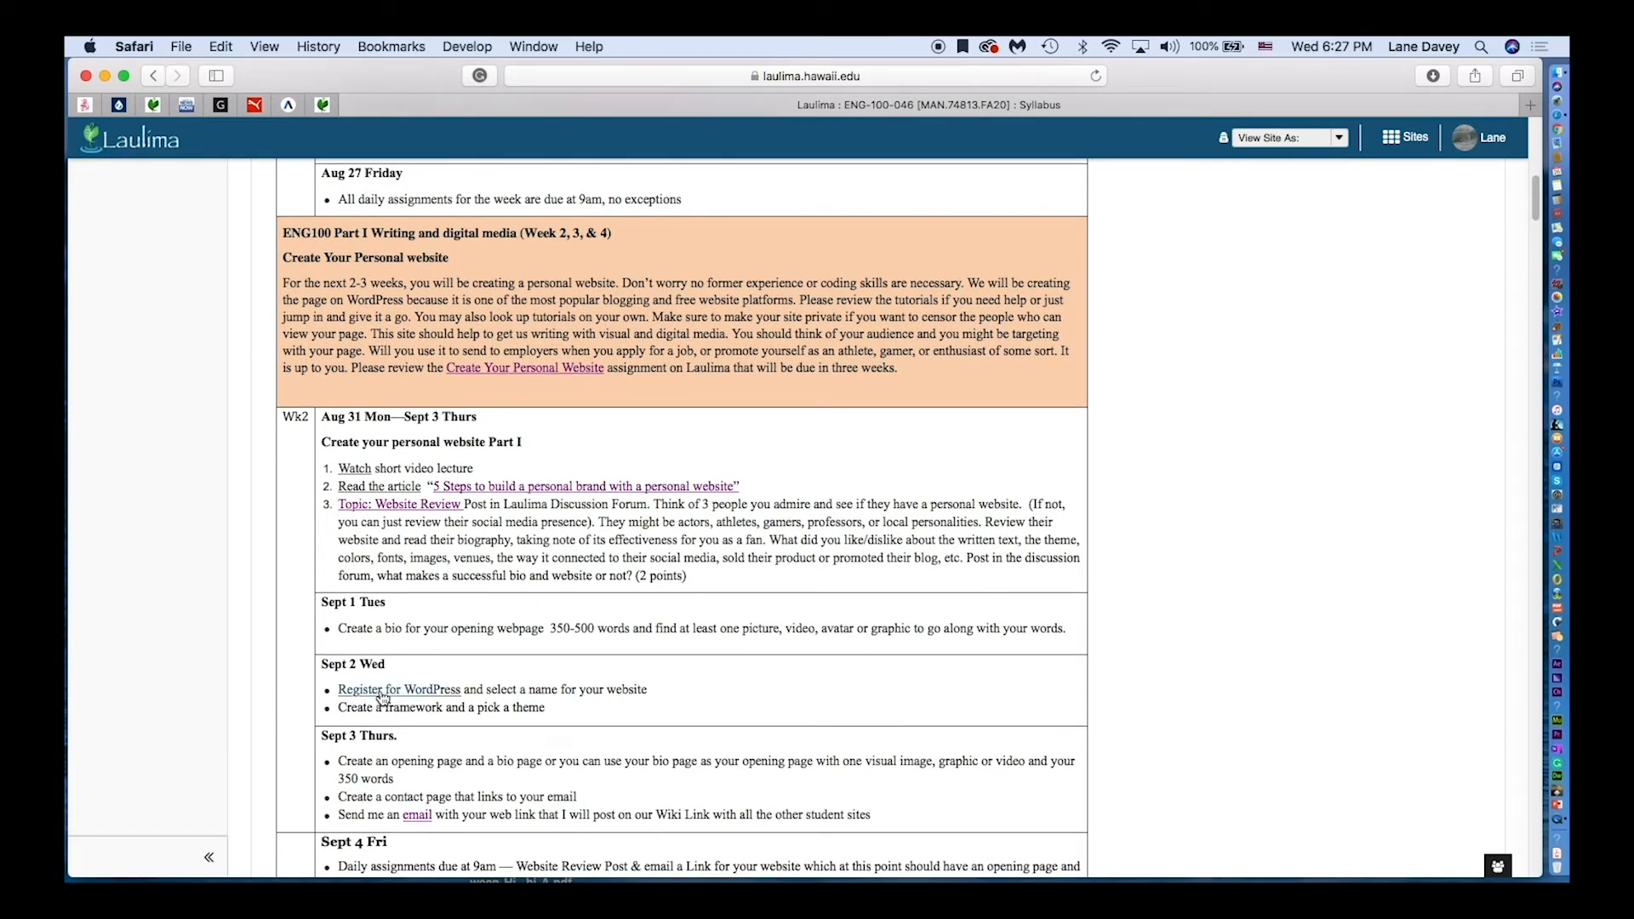
pyautogui.moveTo(418, 691)
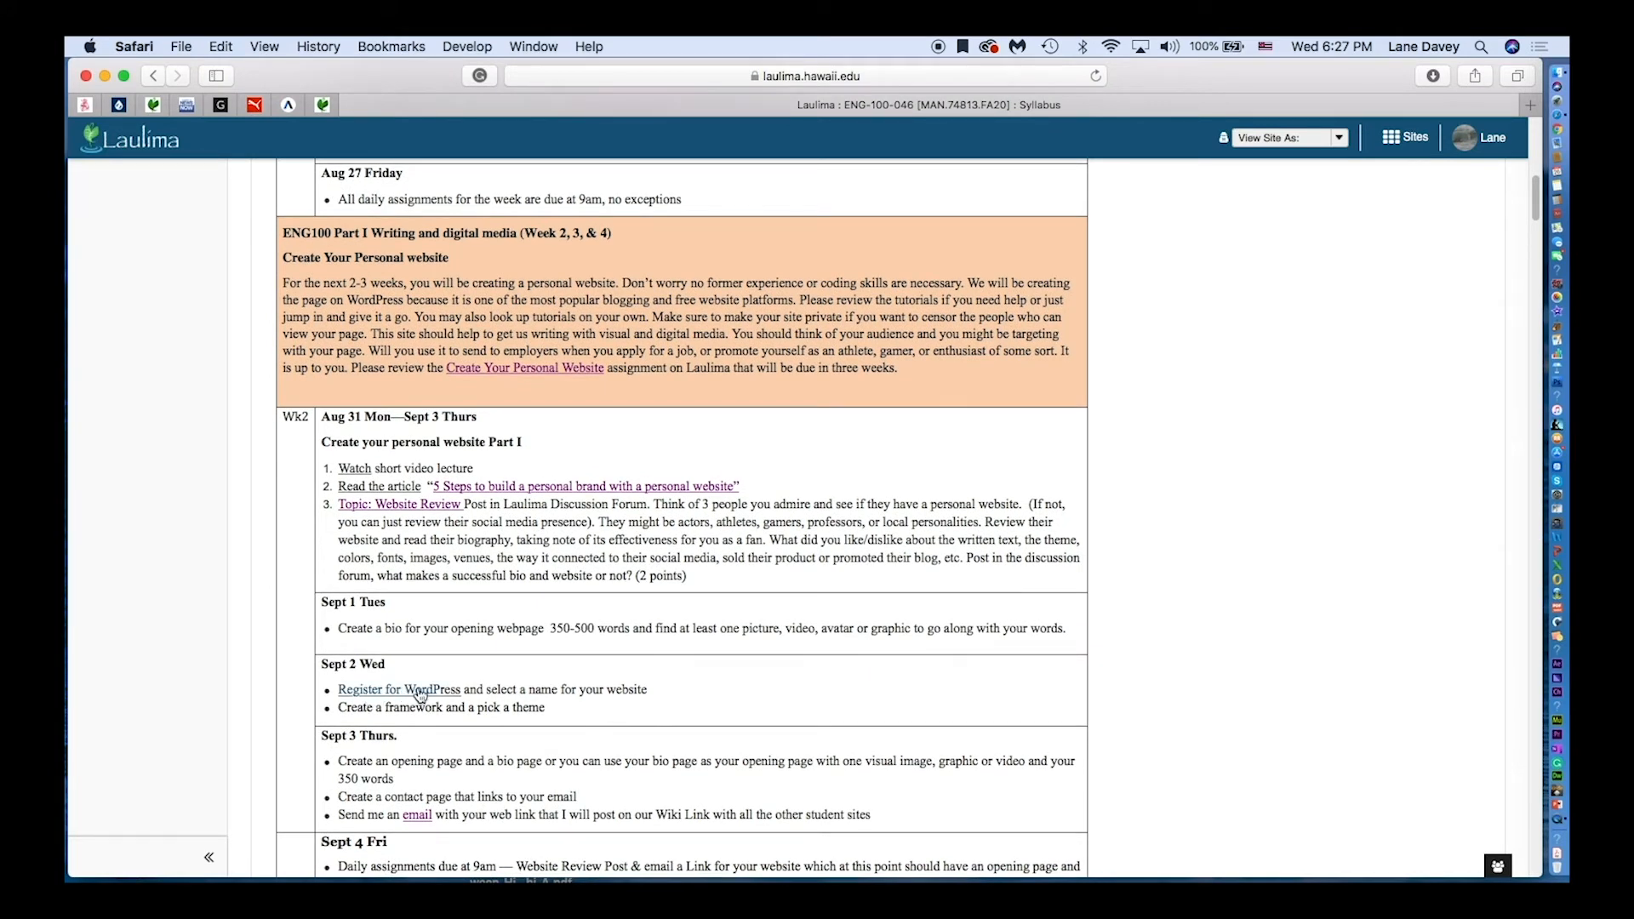
pyautogui.click(398, 688)
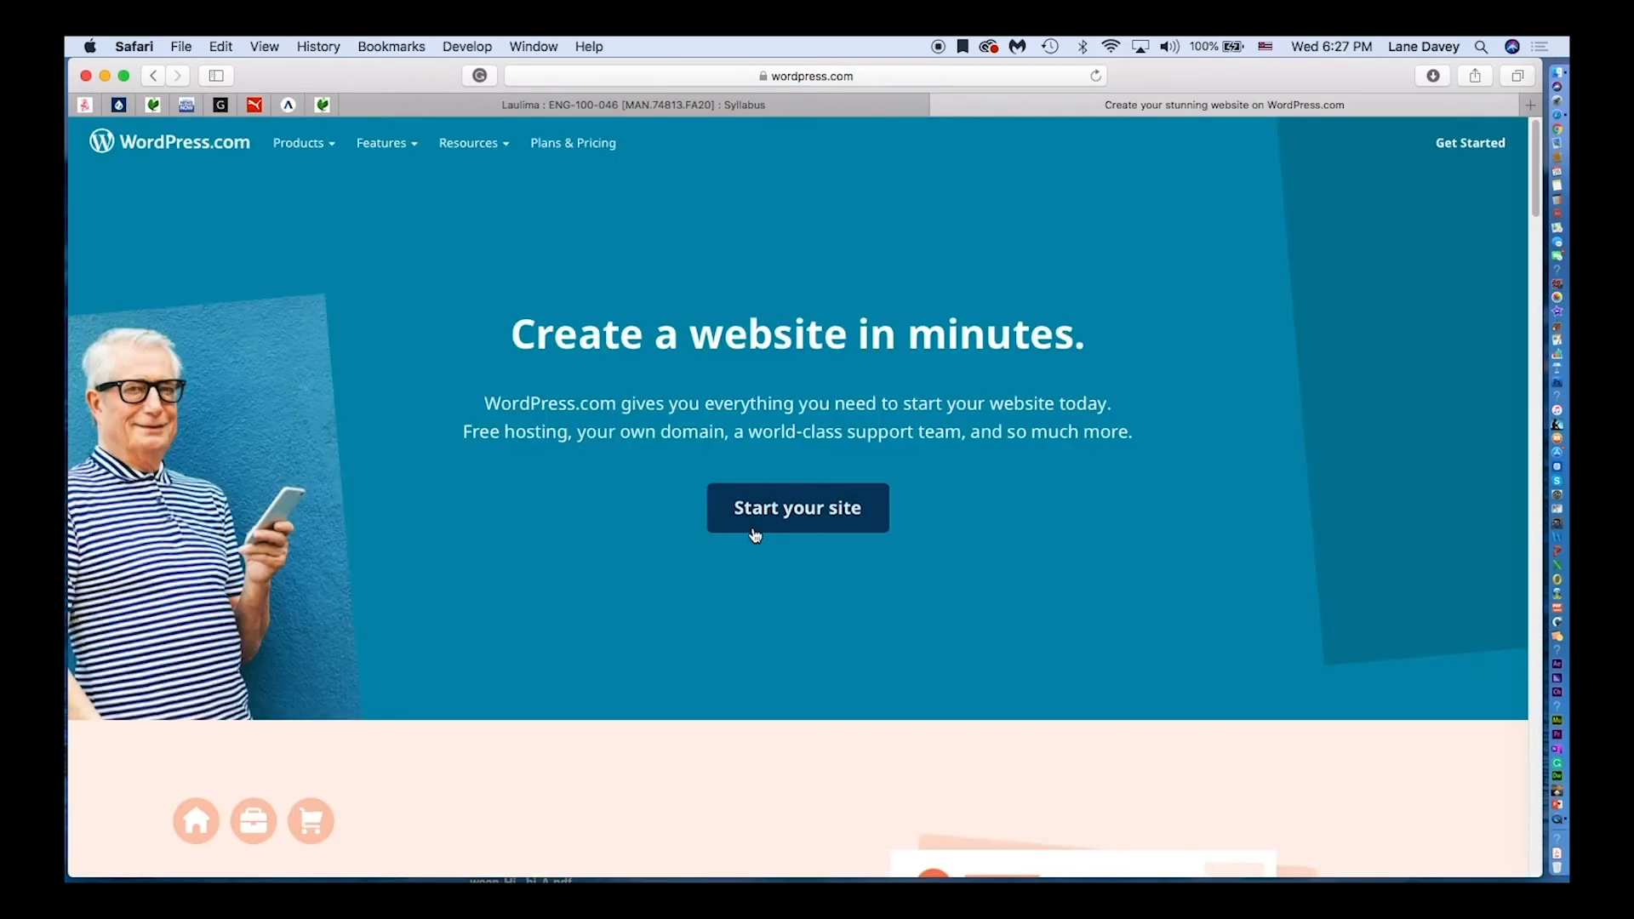
pyautogui.moveTo(790, 511)
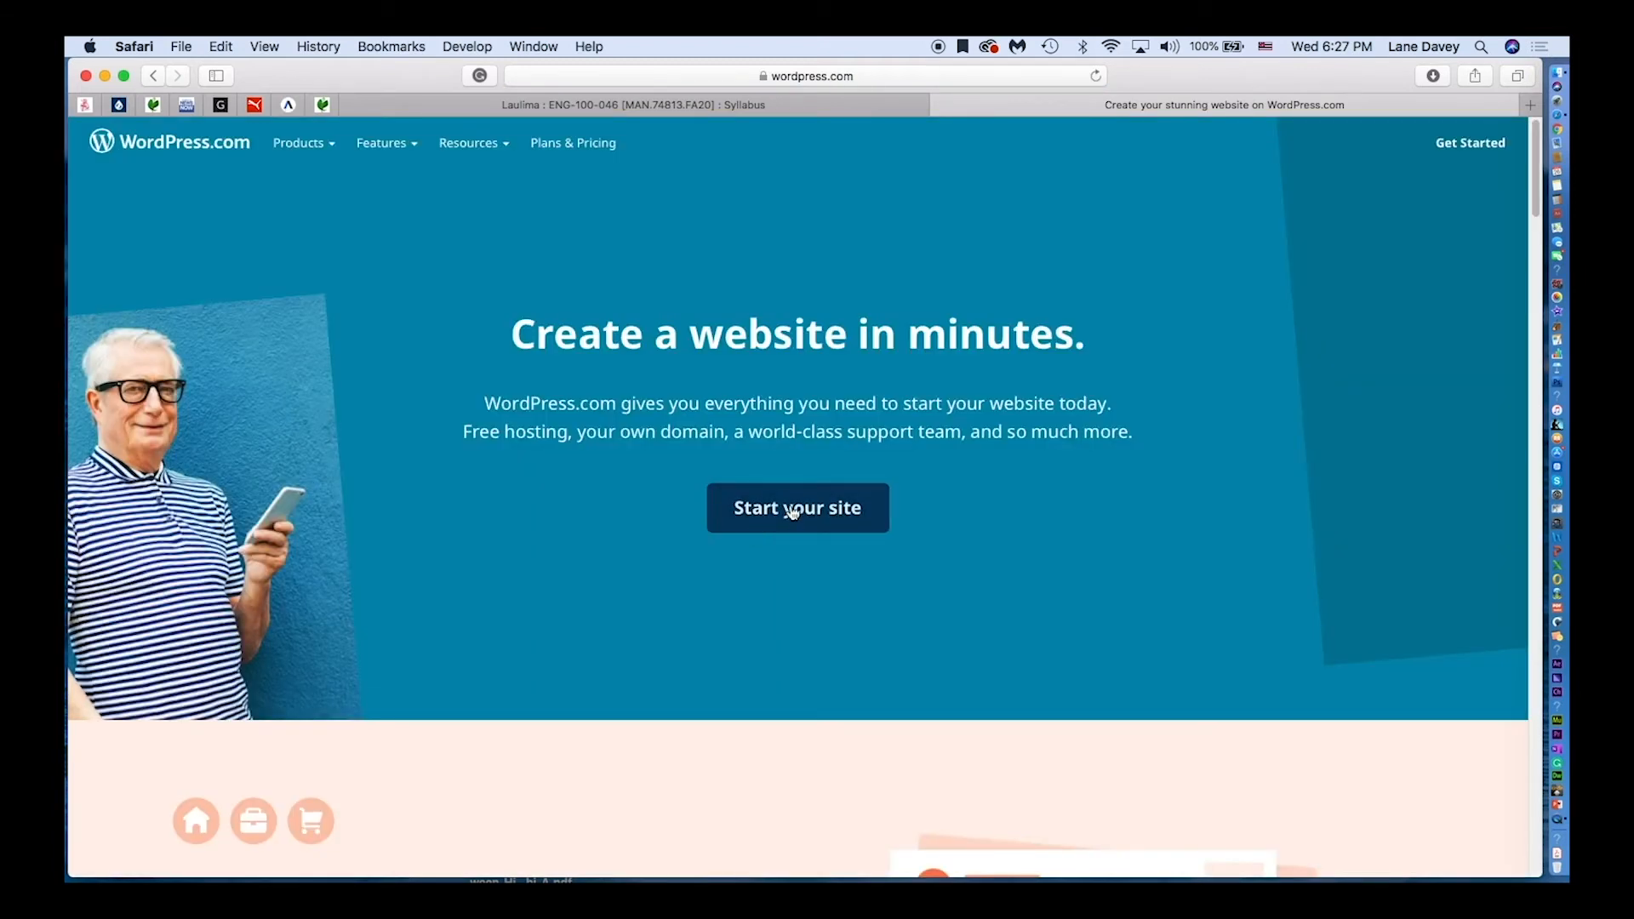
# - Begin WordPress.com site signup via 'Start your site', reaching the domain step
pyautogui.click(797, 507)
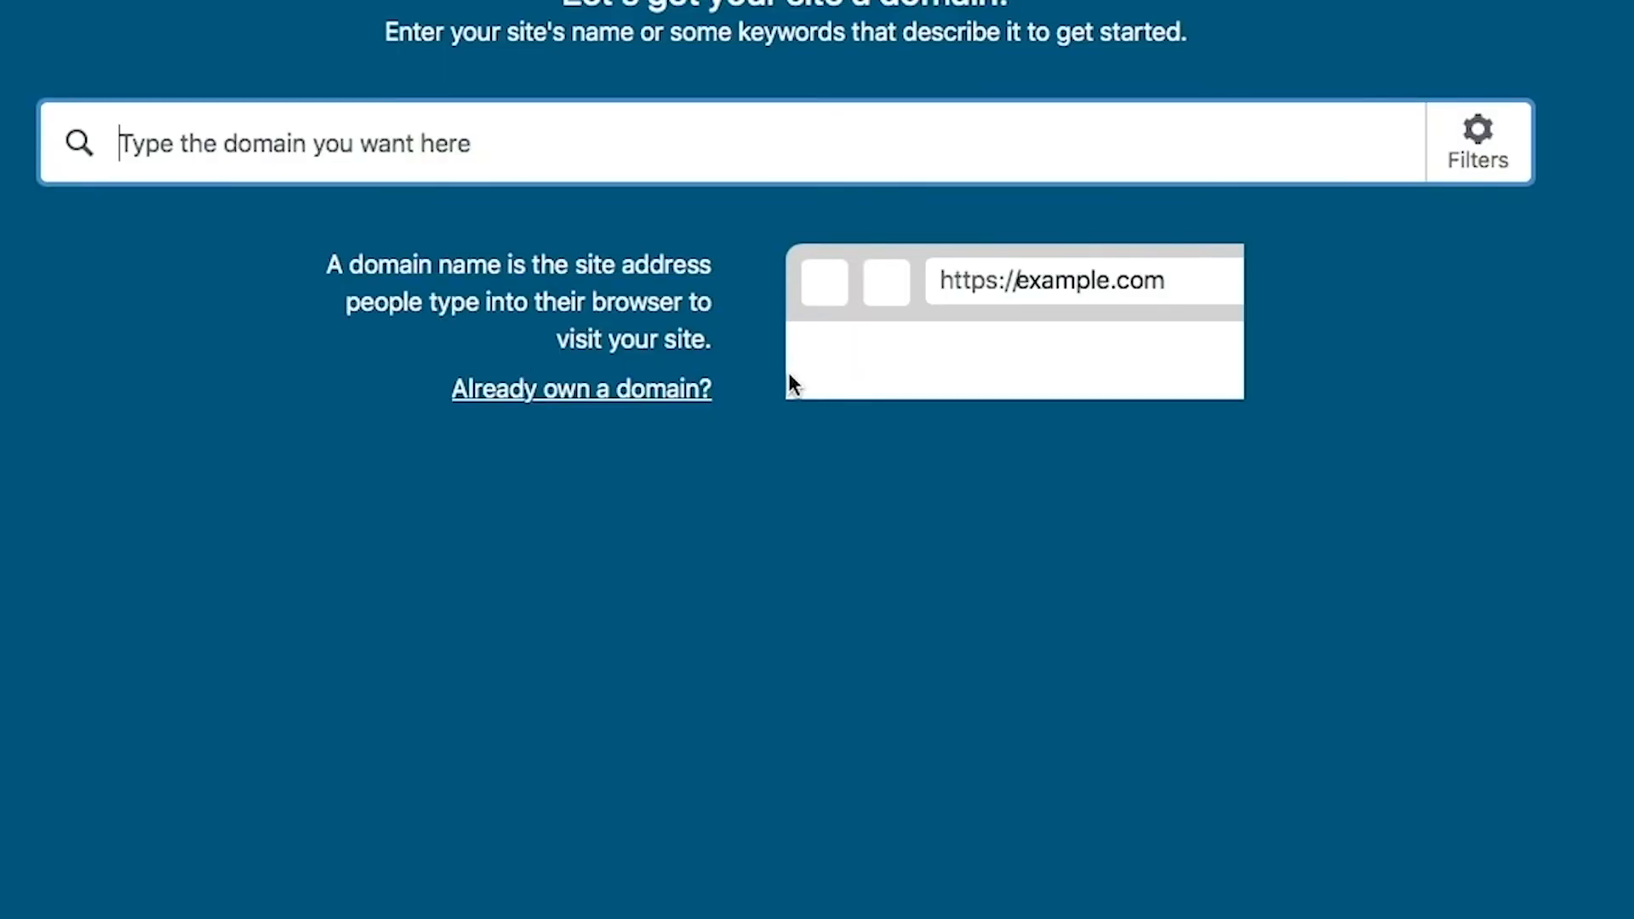
# - Search domains for 'banzaipipeline' and review suggestions, including the free wordpress.com address
pyautogui.write('banzai')
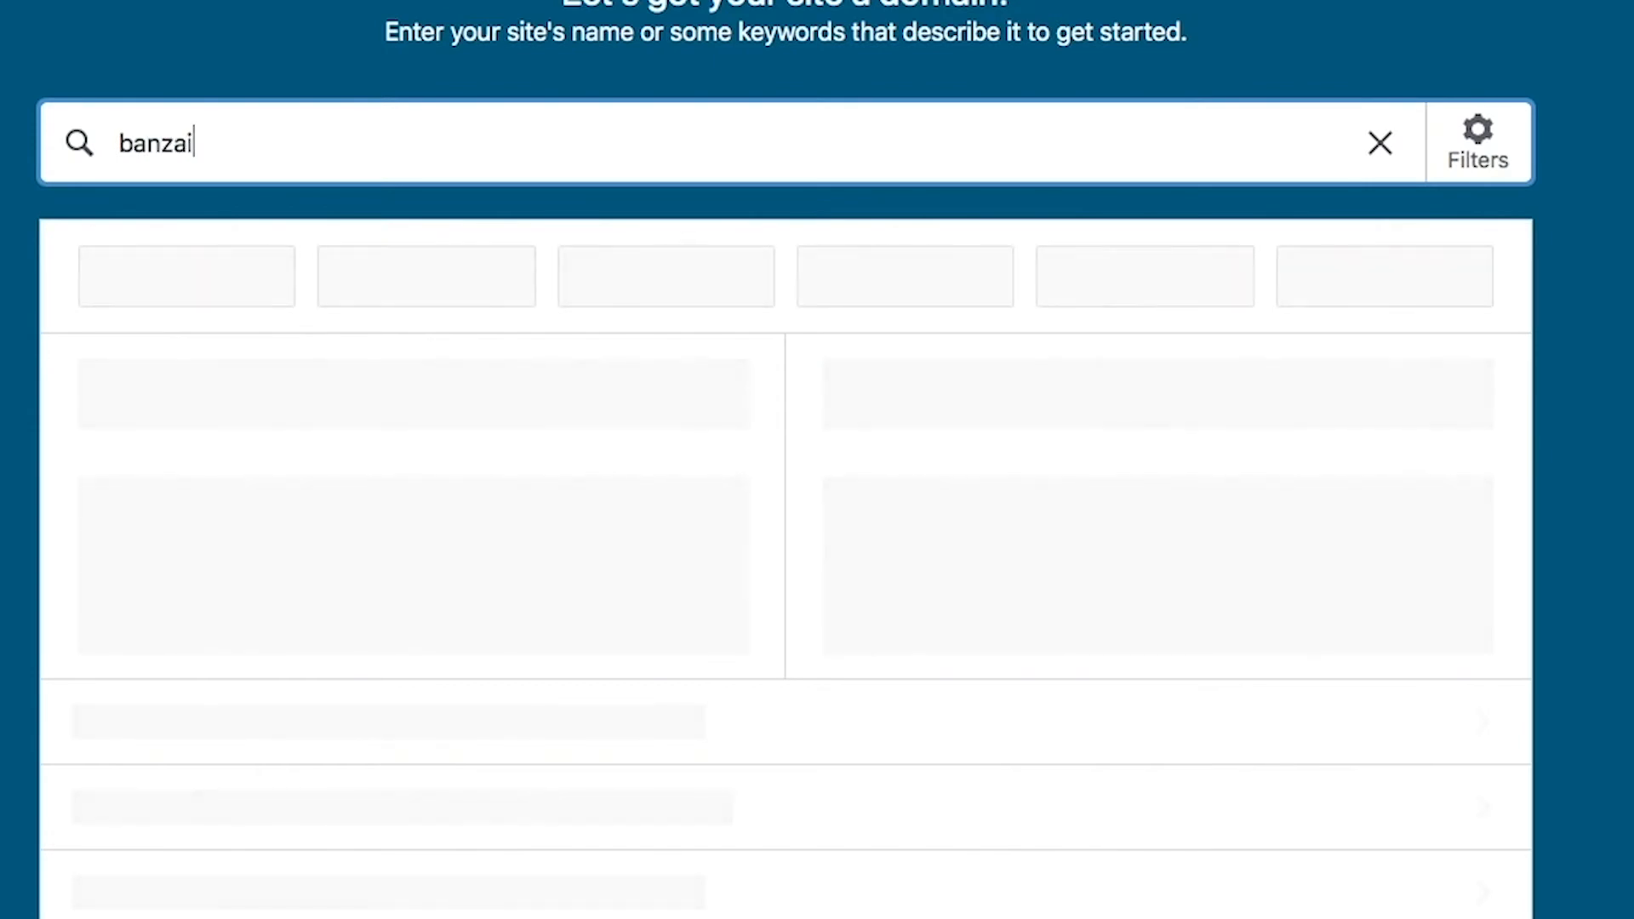
pyautogui.write('pipelin')
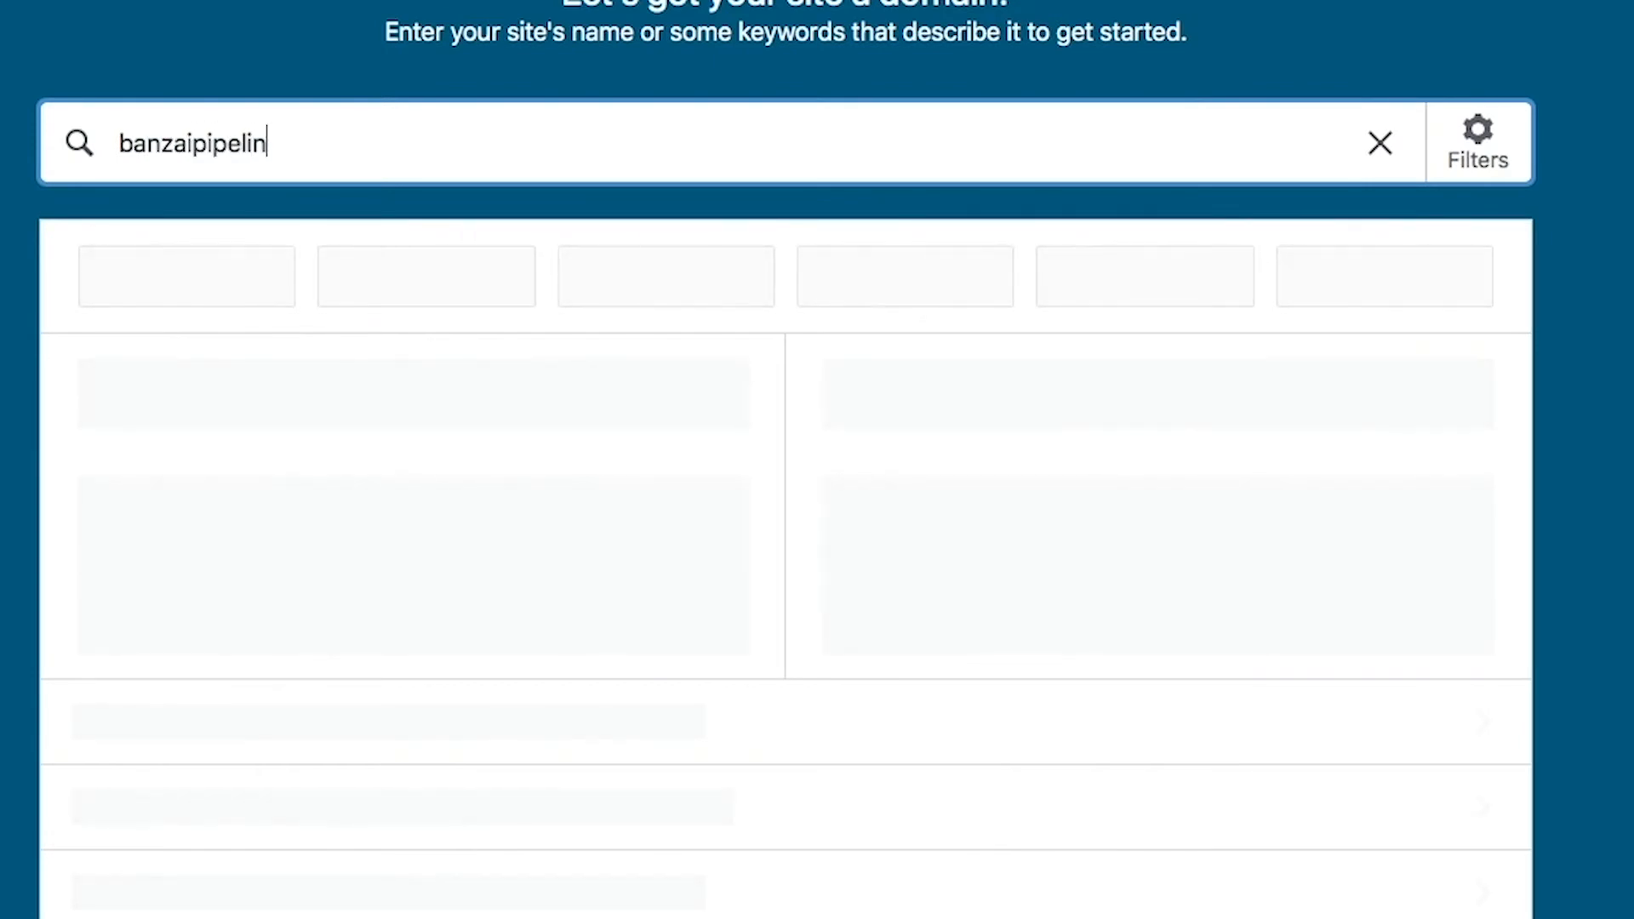
pyautogui.write('e')
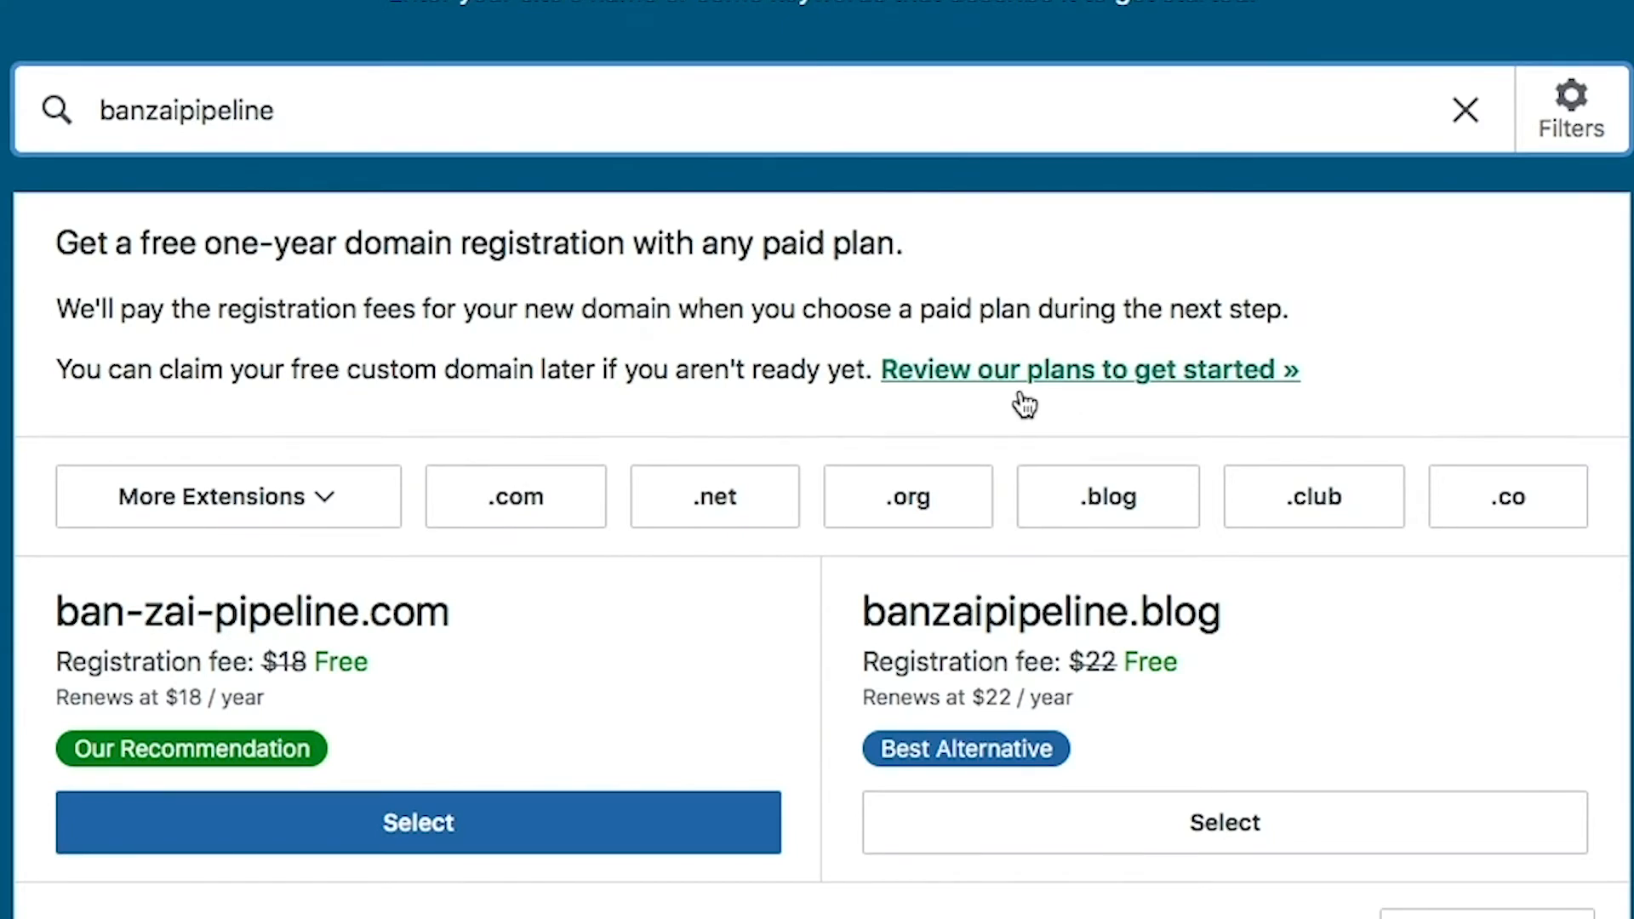
pyautogui.scroll(-3)
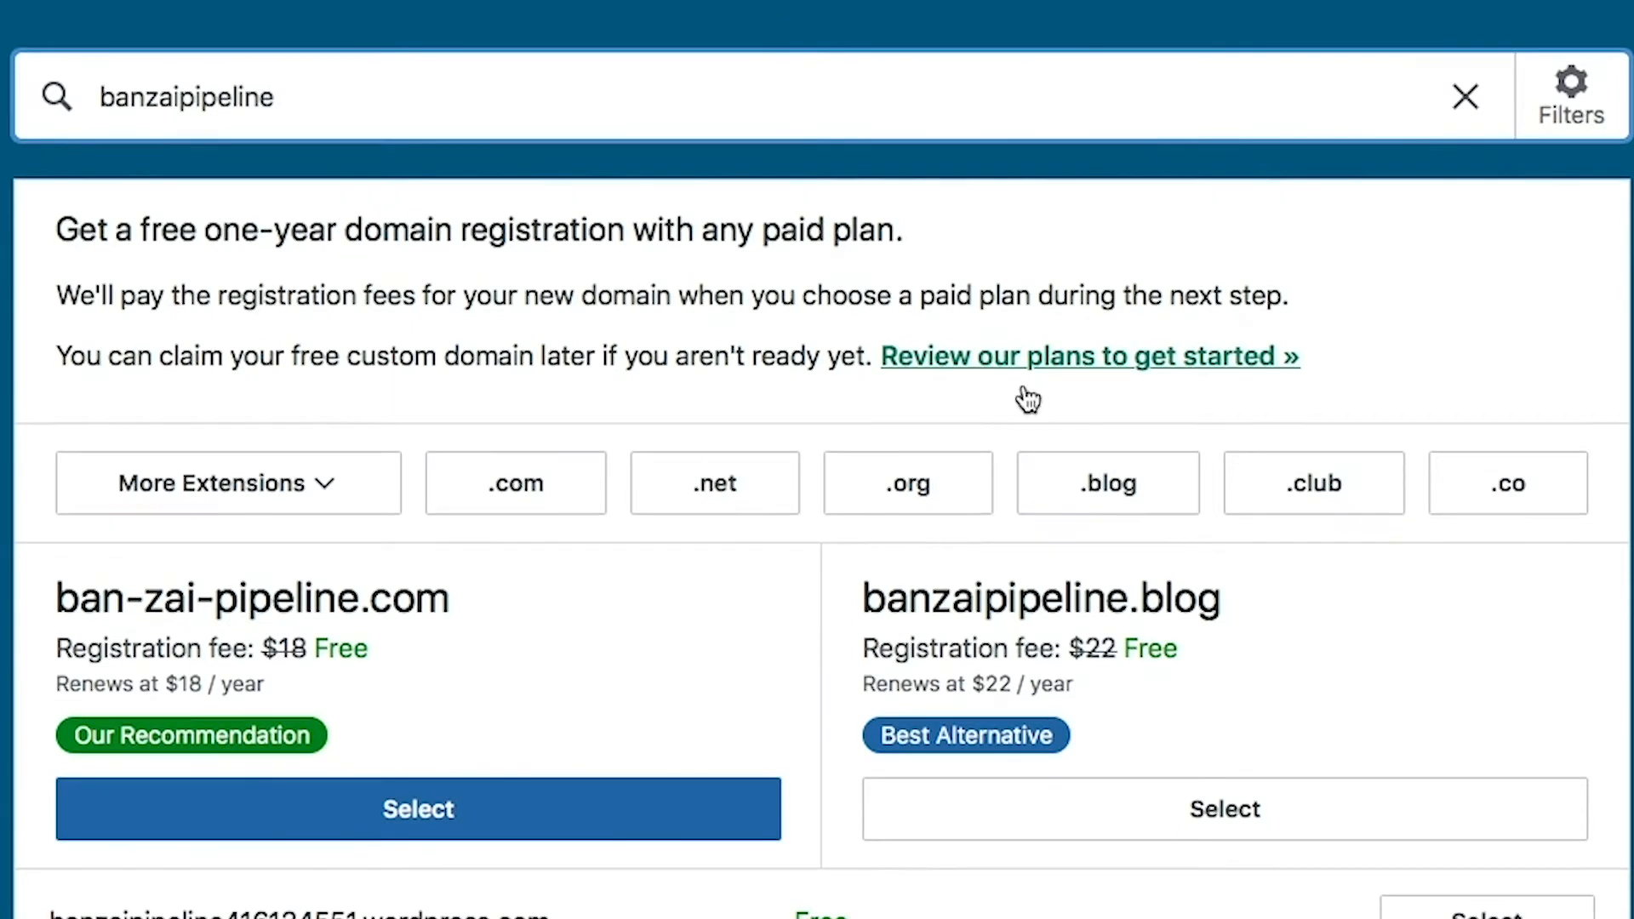
pyautogui.moveTo(324, 215)
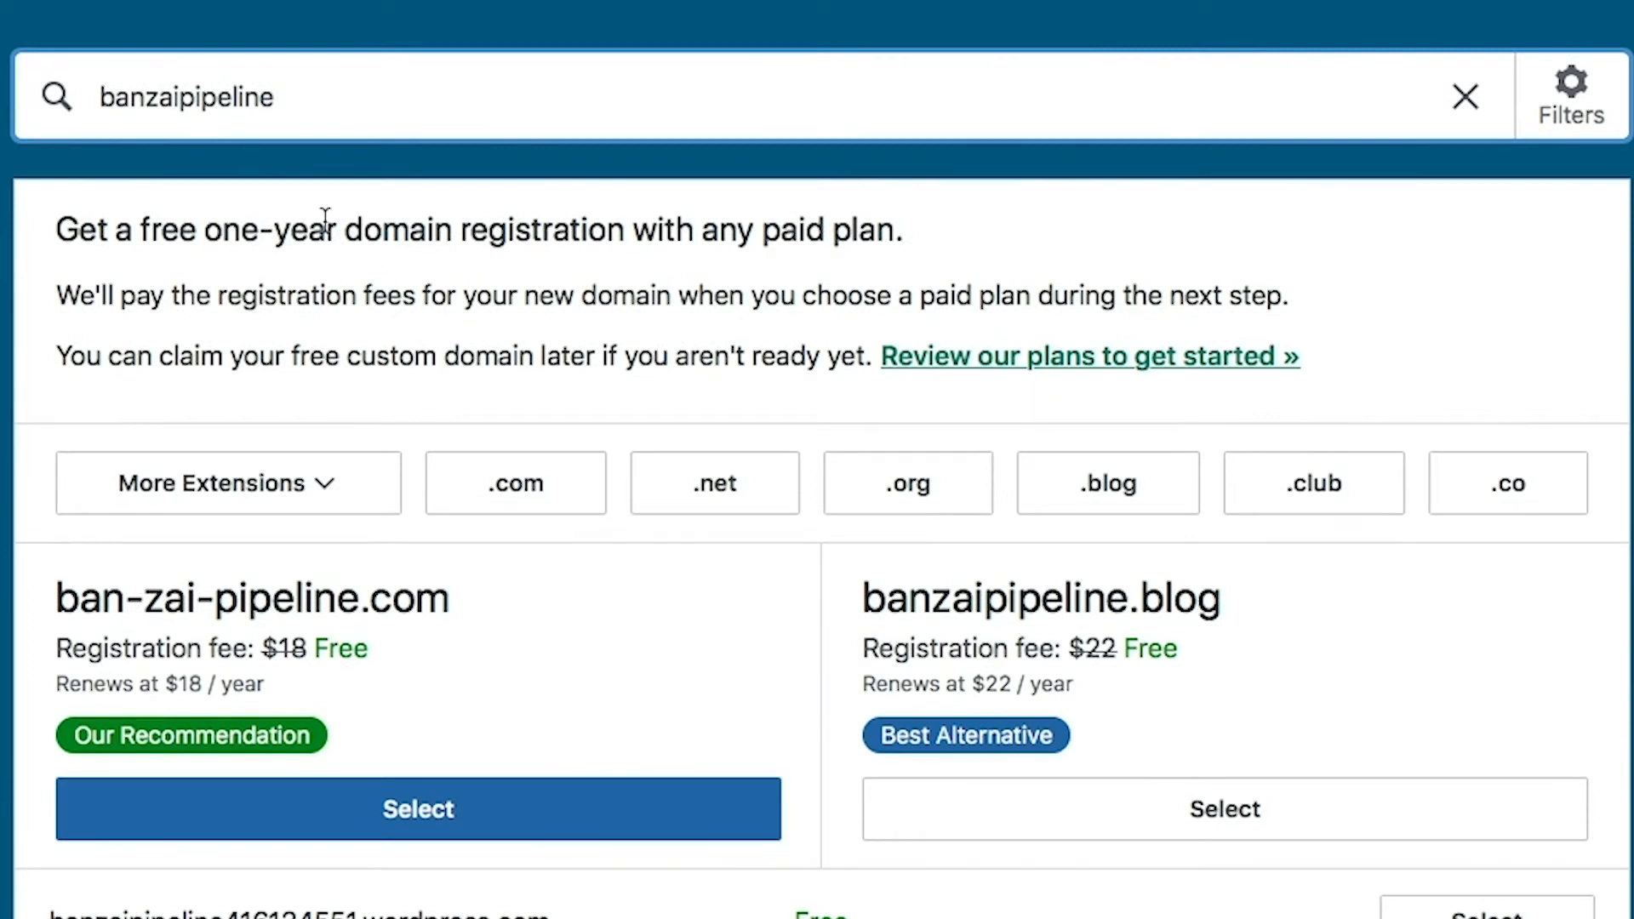
pyautogui.moveTo(334, 344)
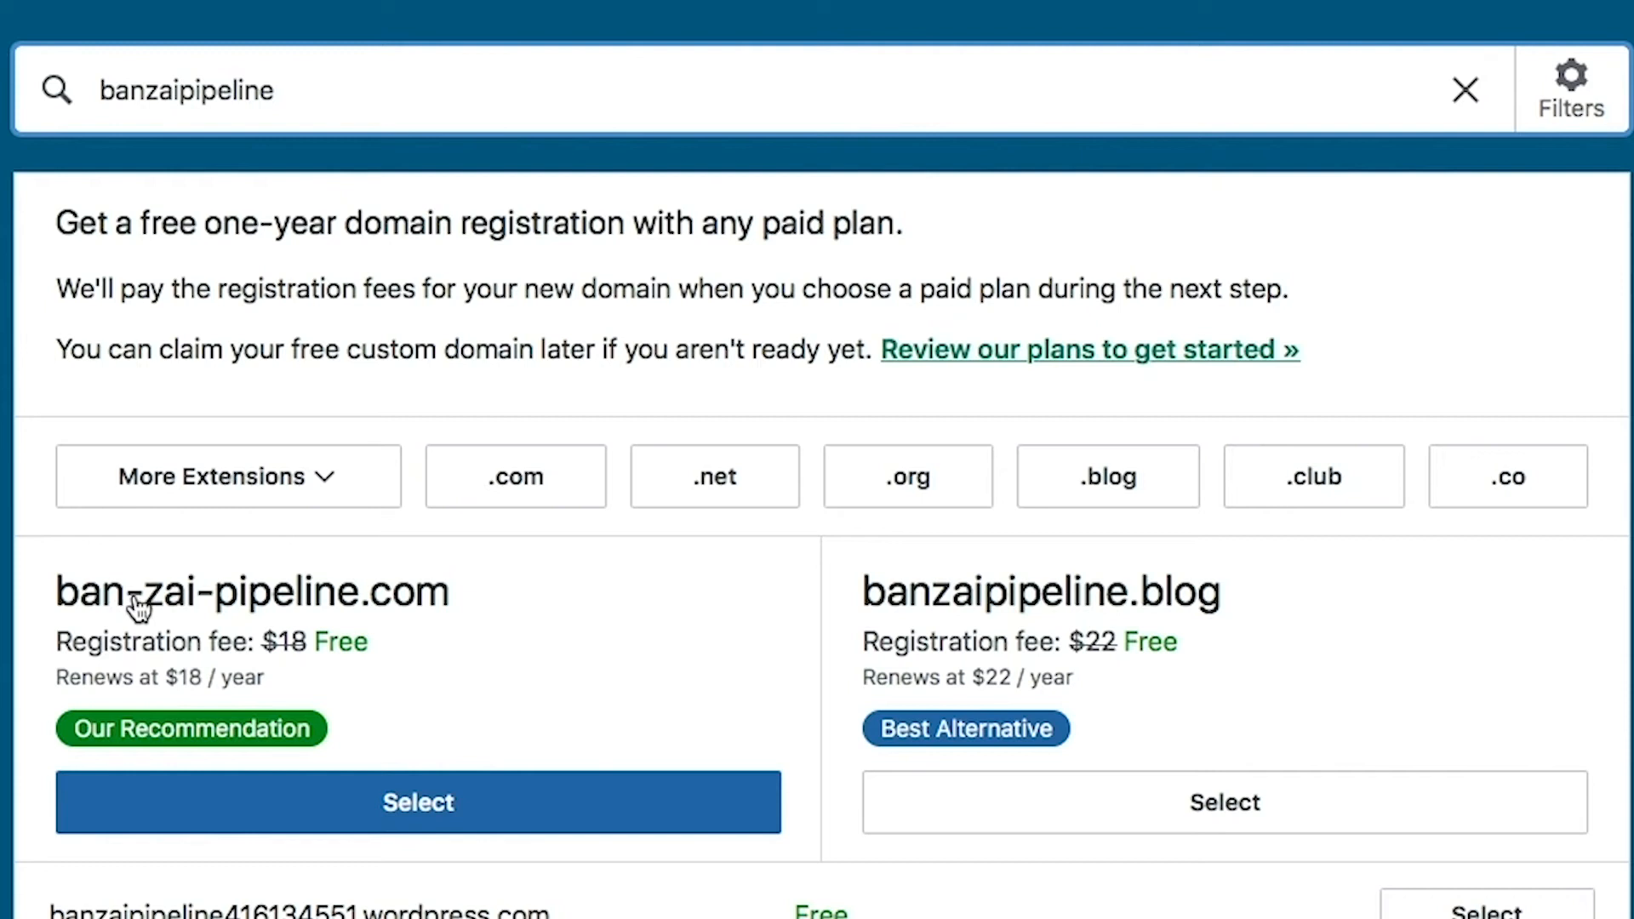
pyautogui.moveTo(216, 604)
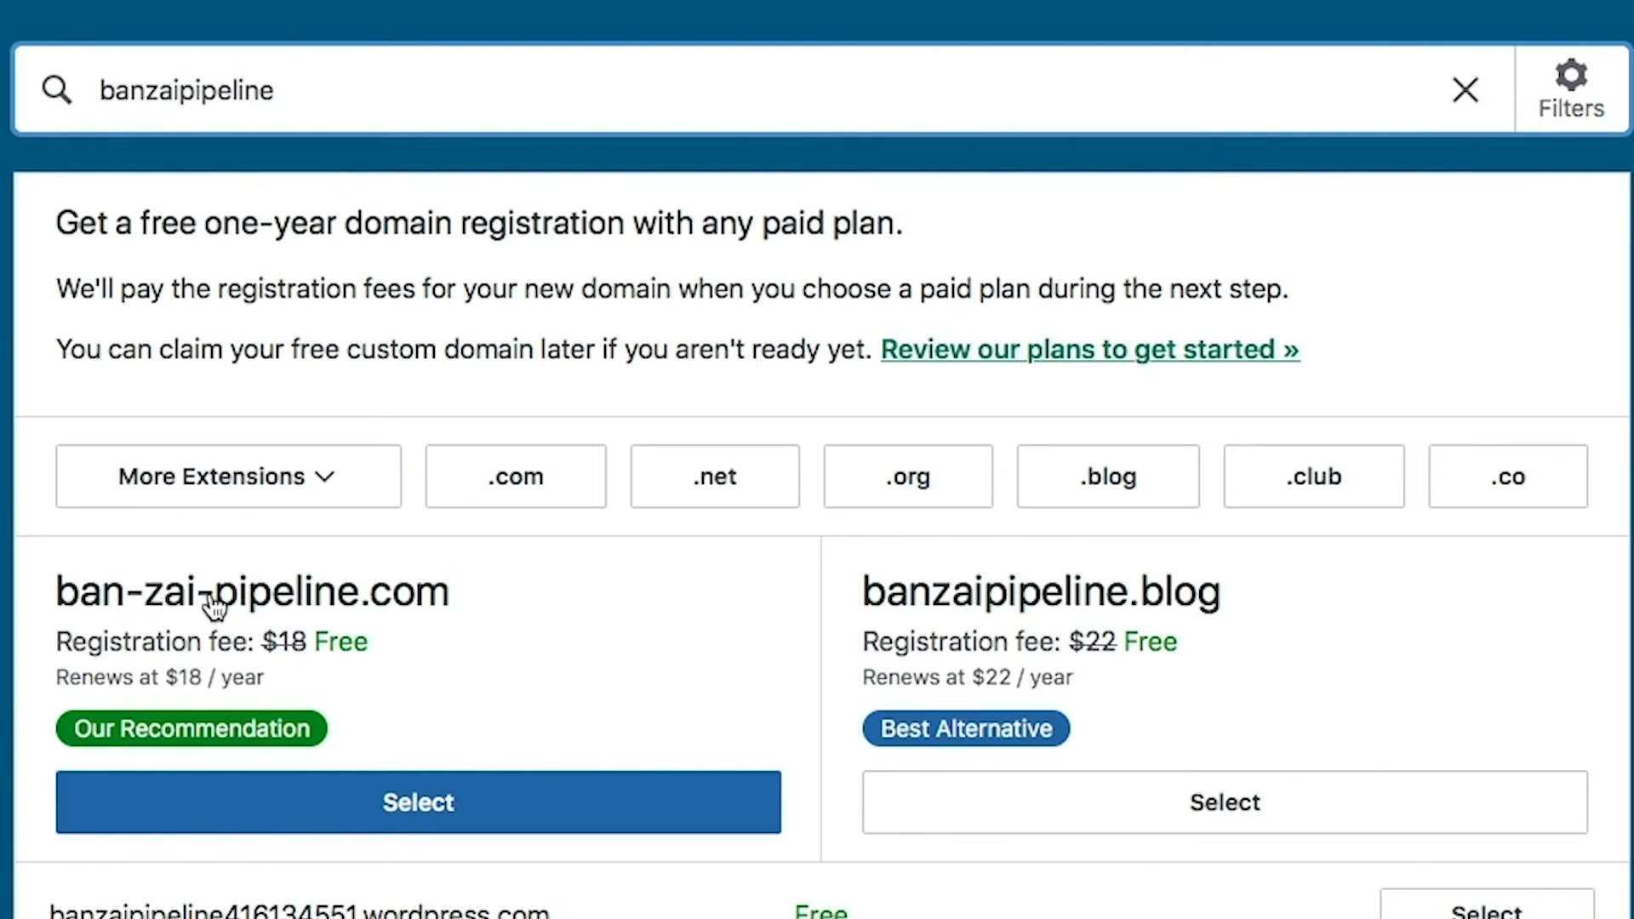
pyautogui.scroll(3)
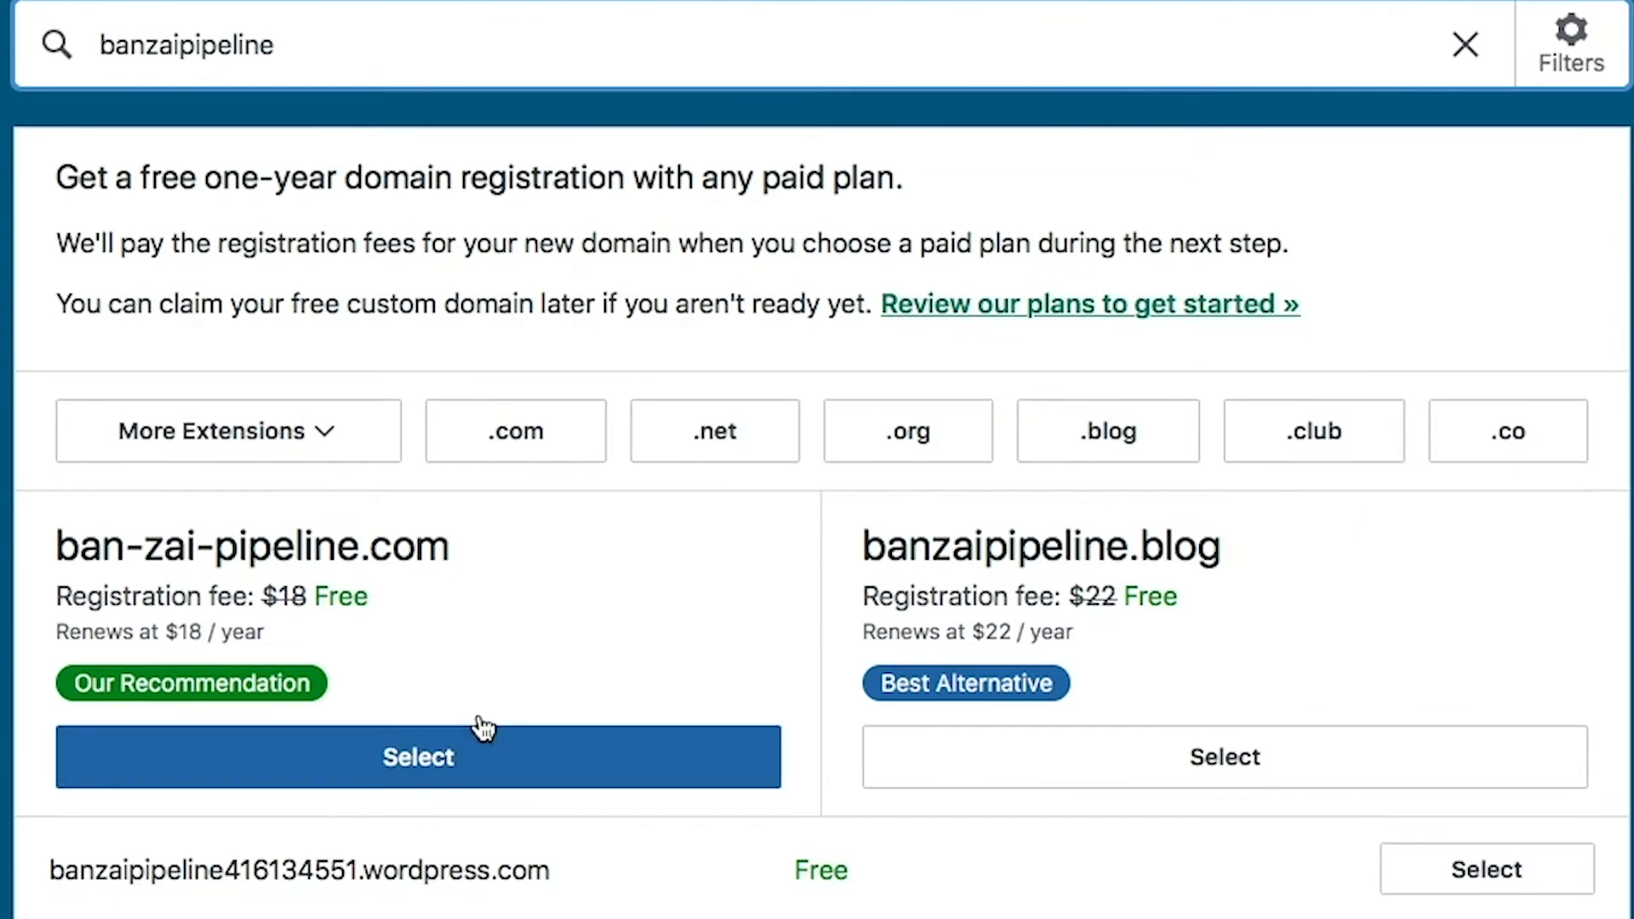
pyautogui.moveTo(391, 575)
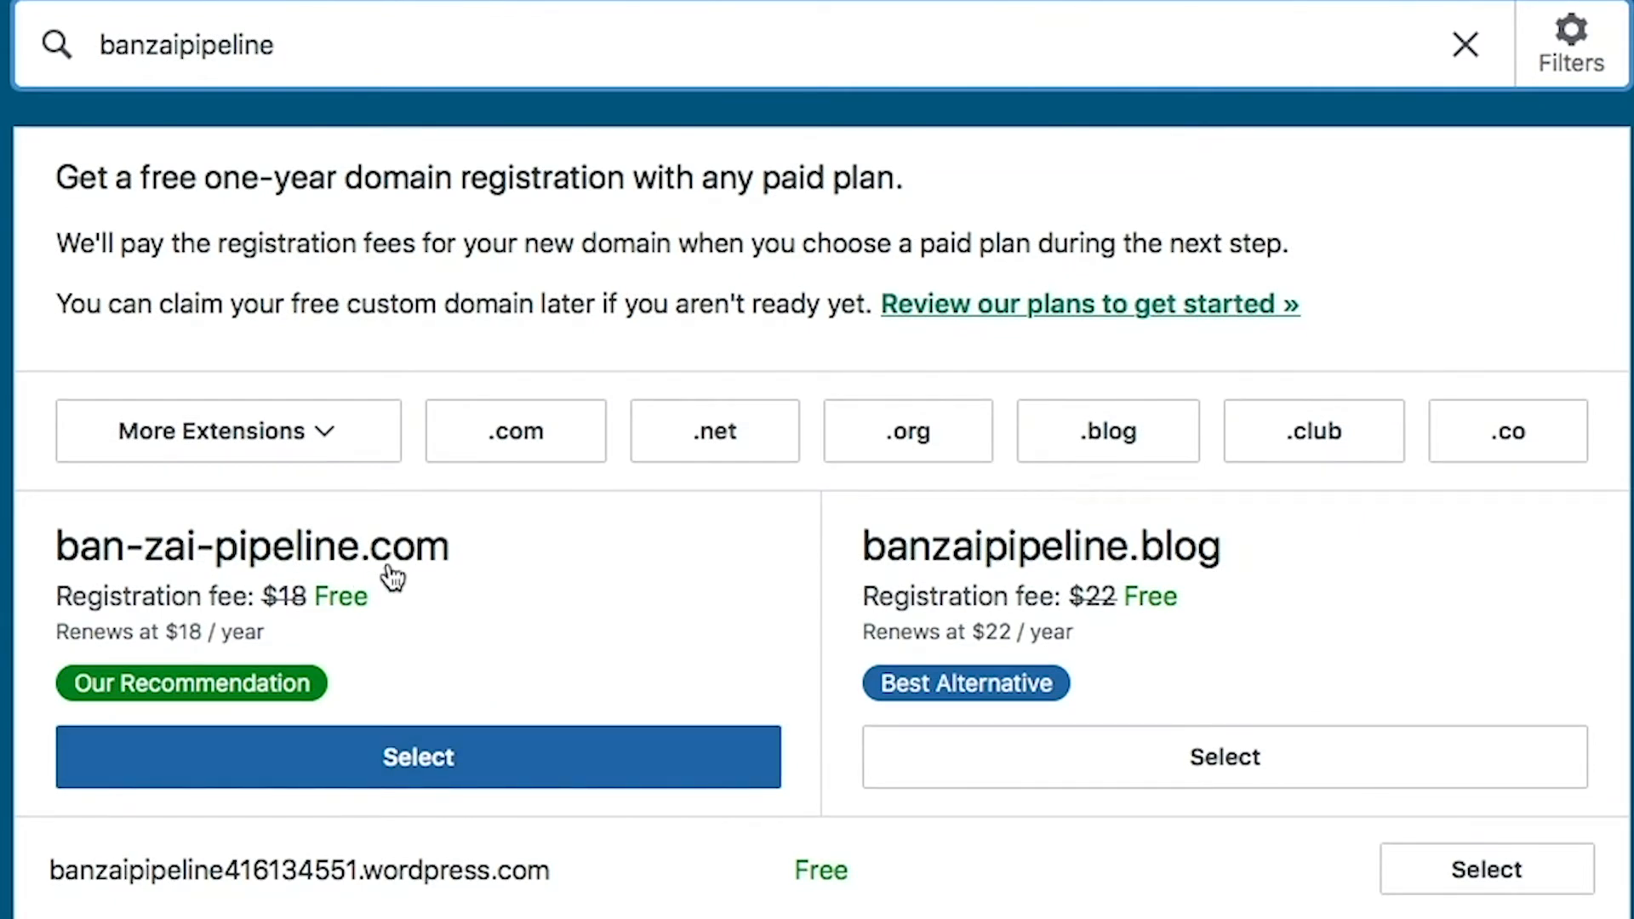
pyautogui.moveTo(380, 608)
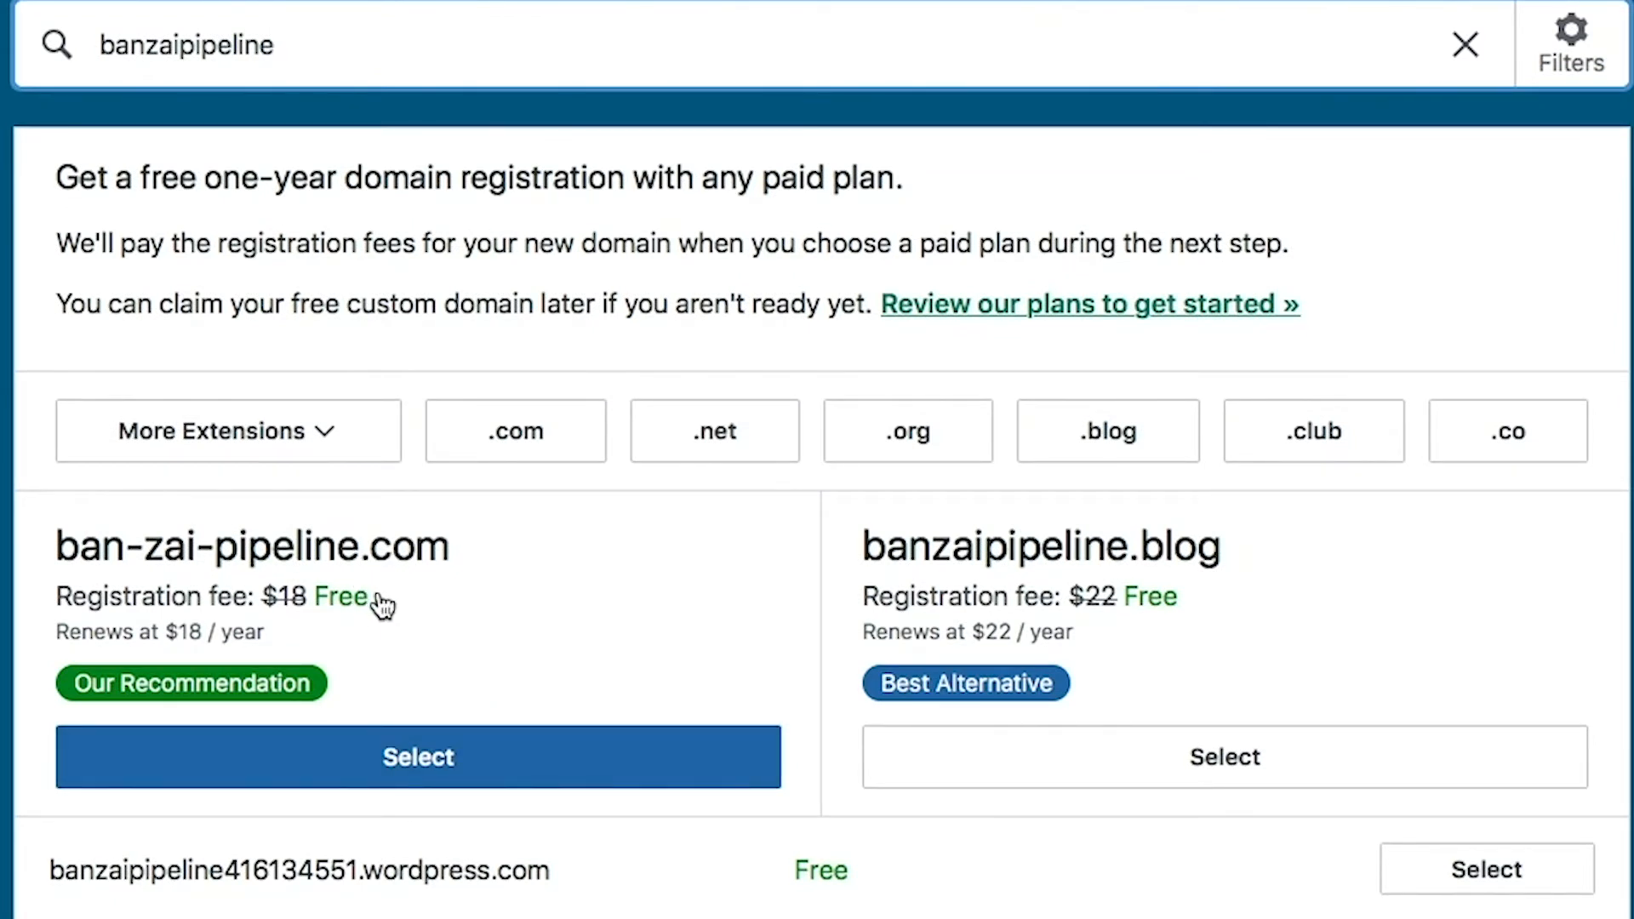
pyautogui.scroll(-3)
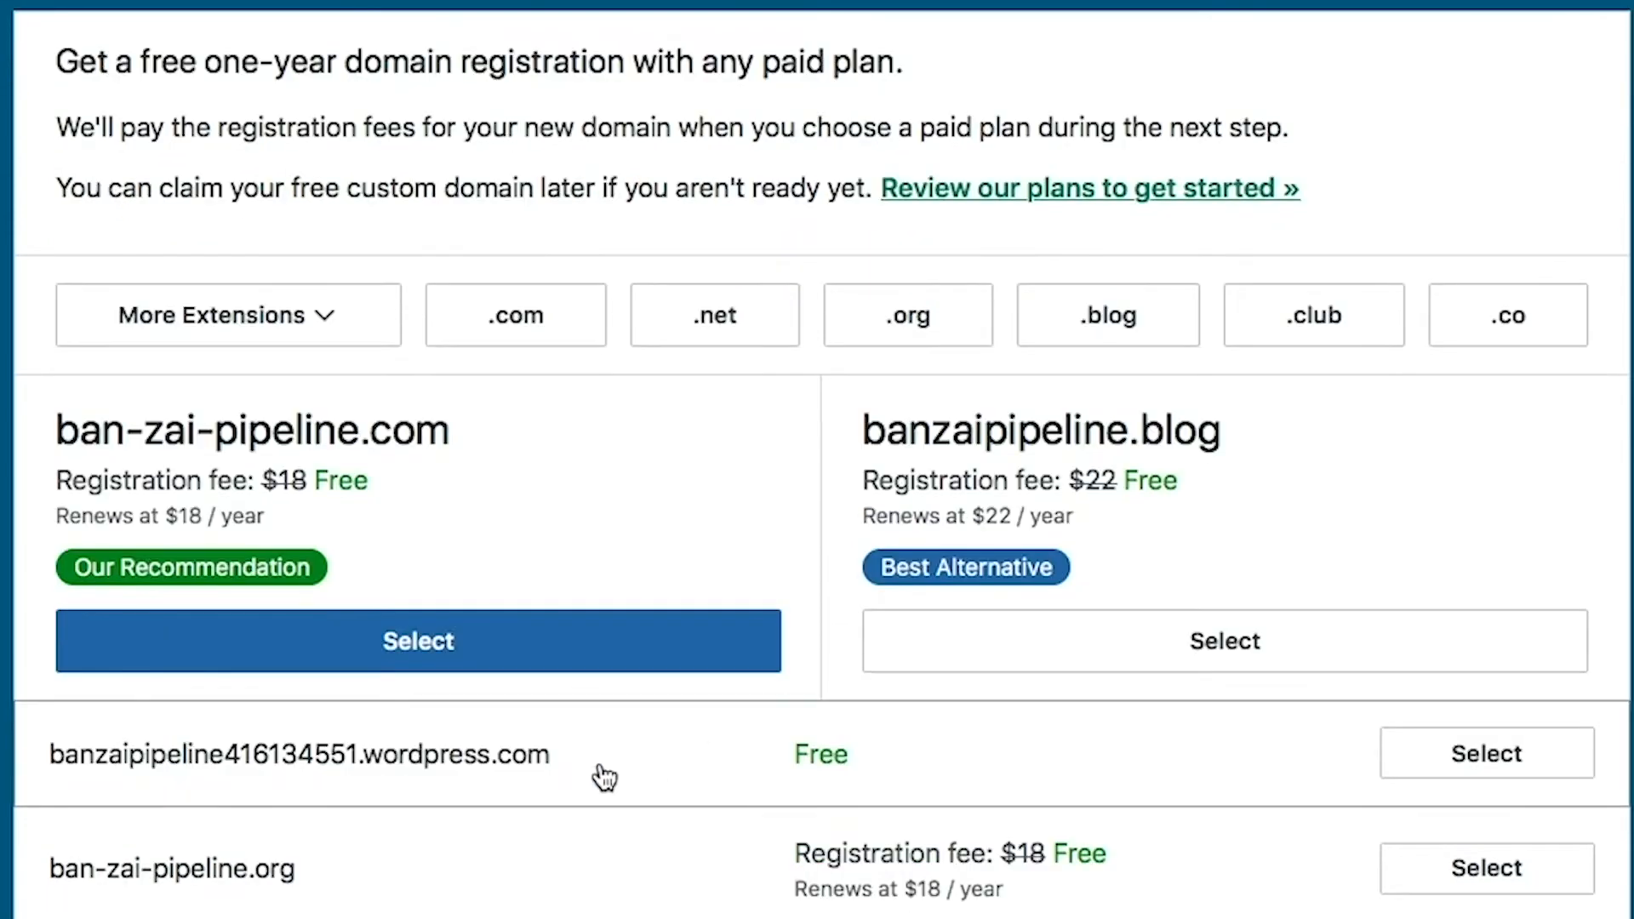
pyautogui.moveTo(370, 779)
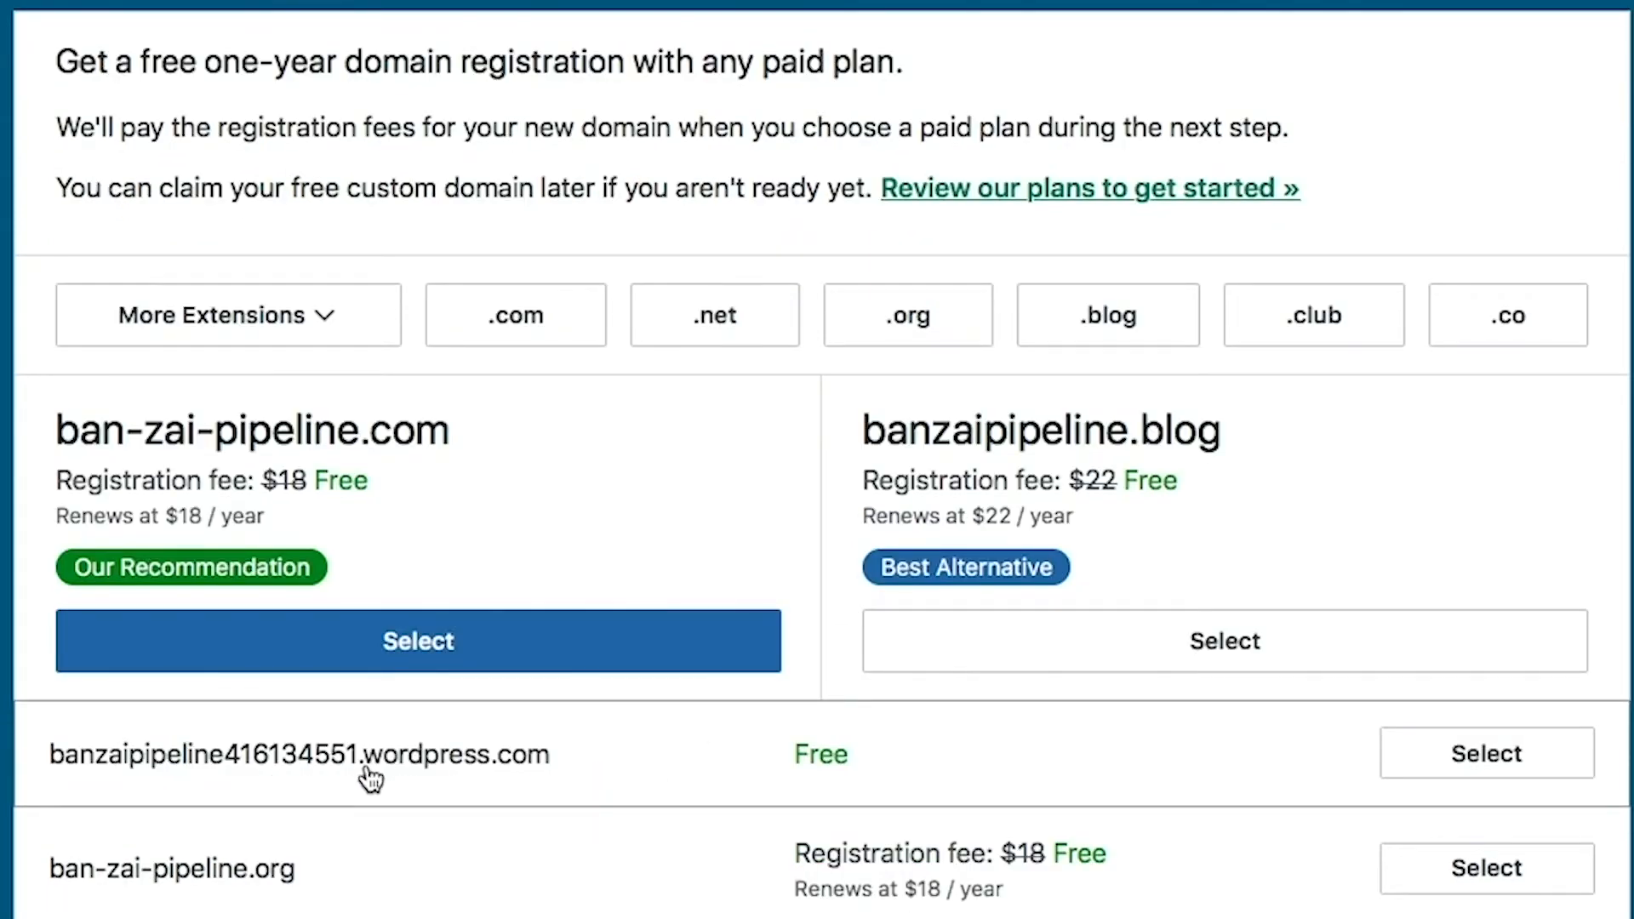
pyautogui.moveTo(536, 771)
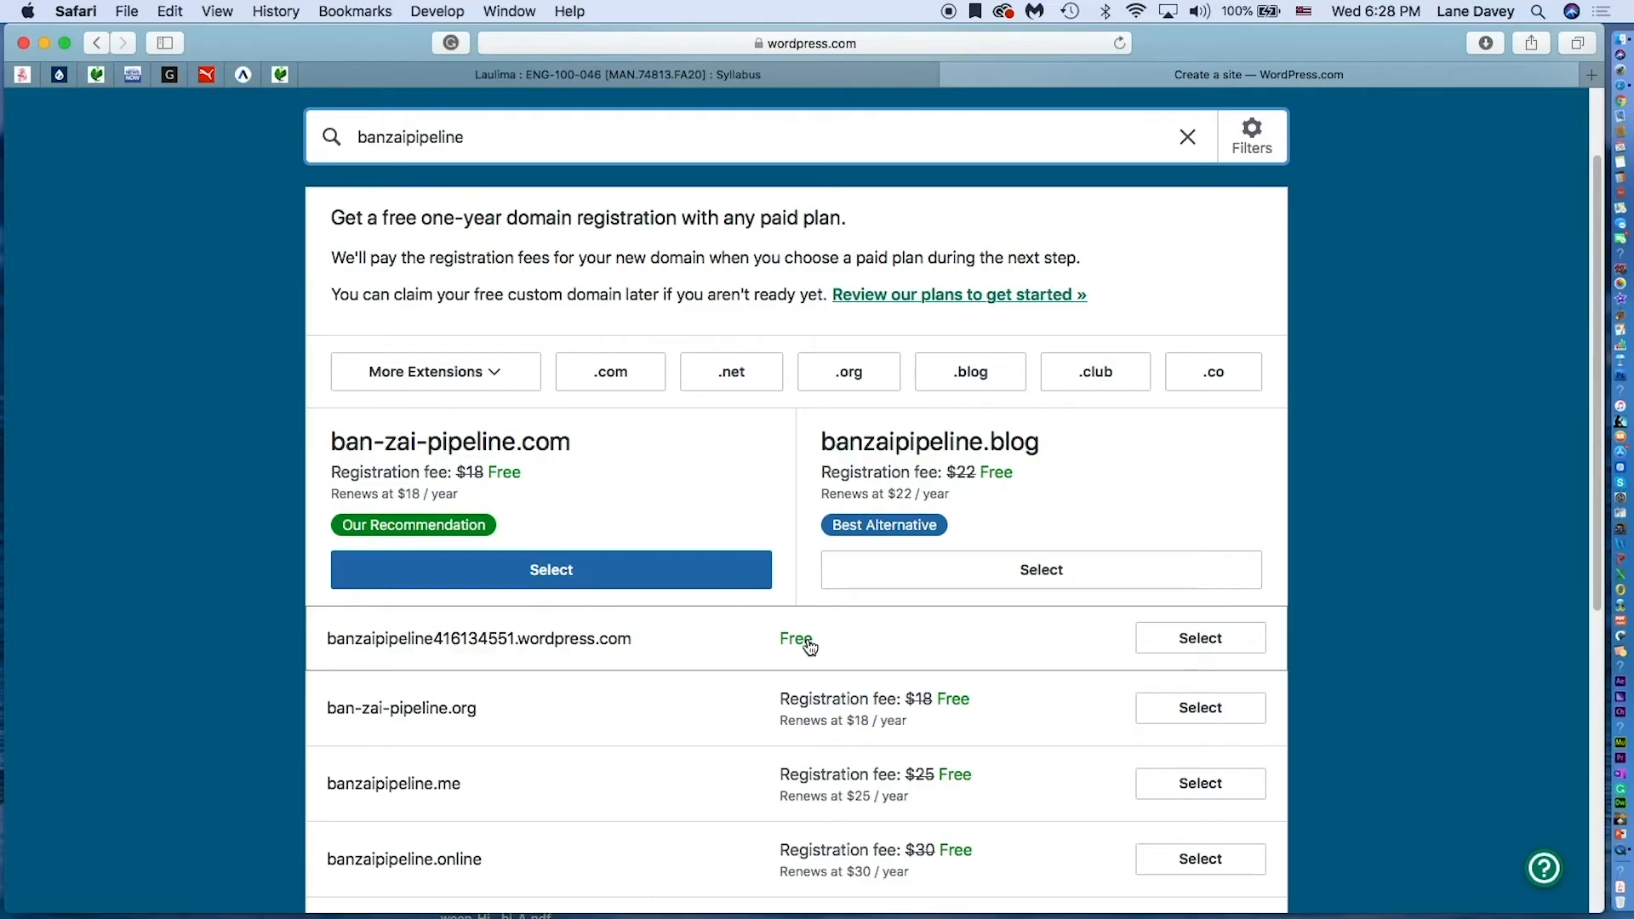
pyautogui.moveTo(454, 665)
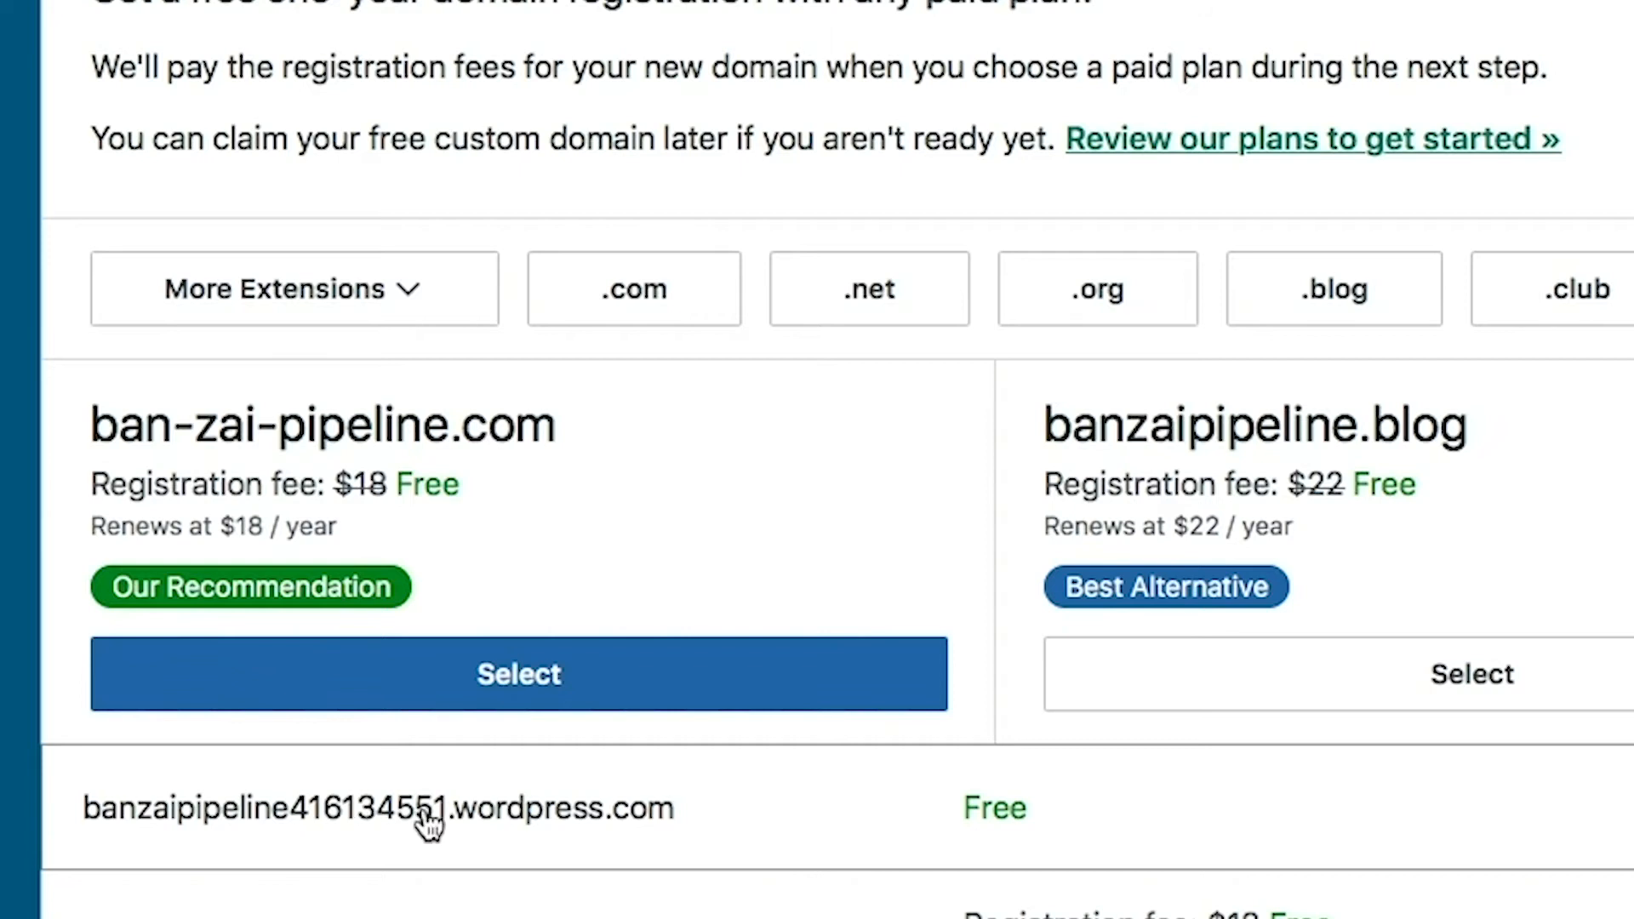
pyautogui.moveTo(850, 823)
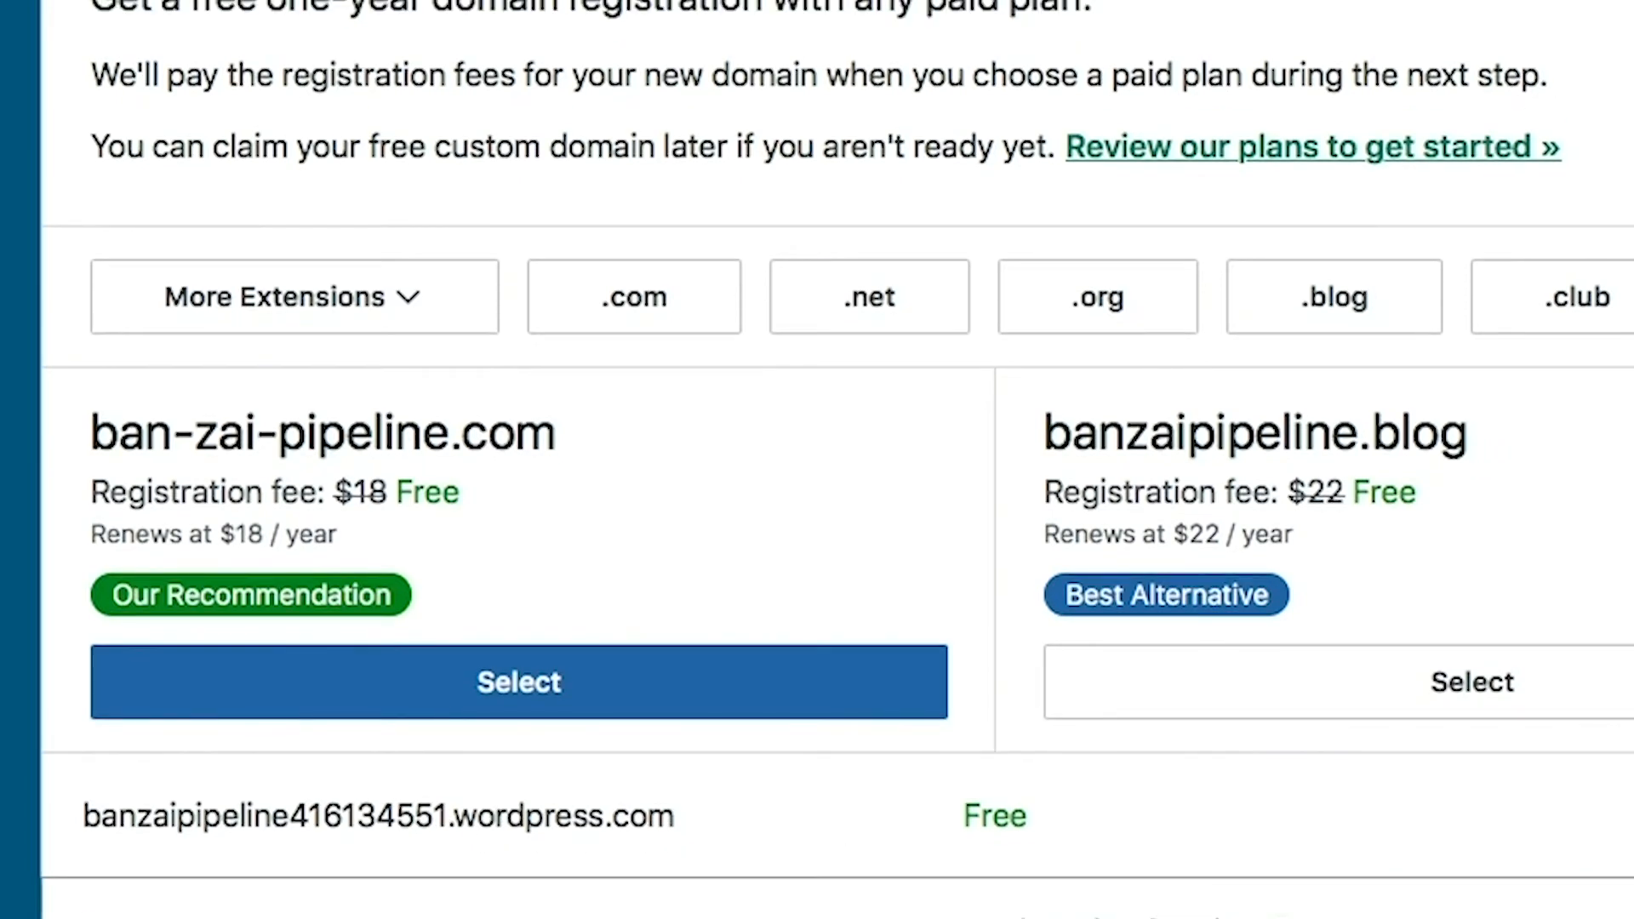
pyautogui.scroll(-3)
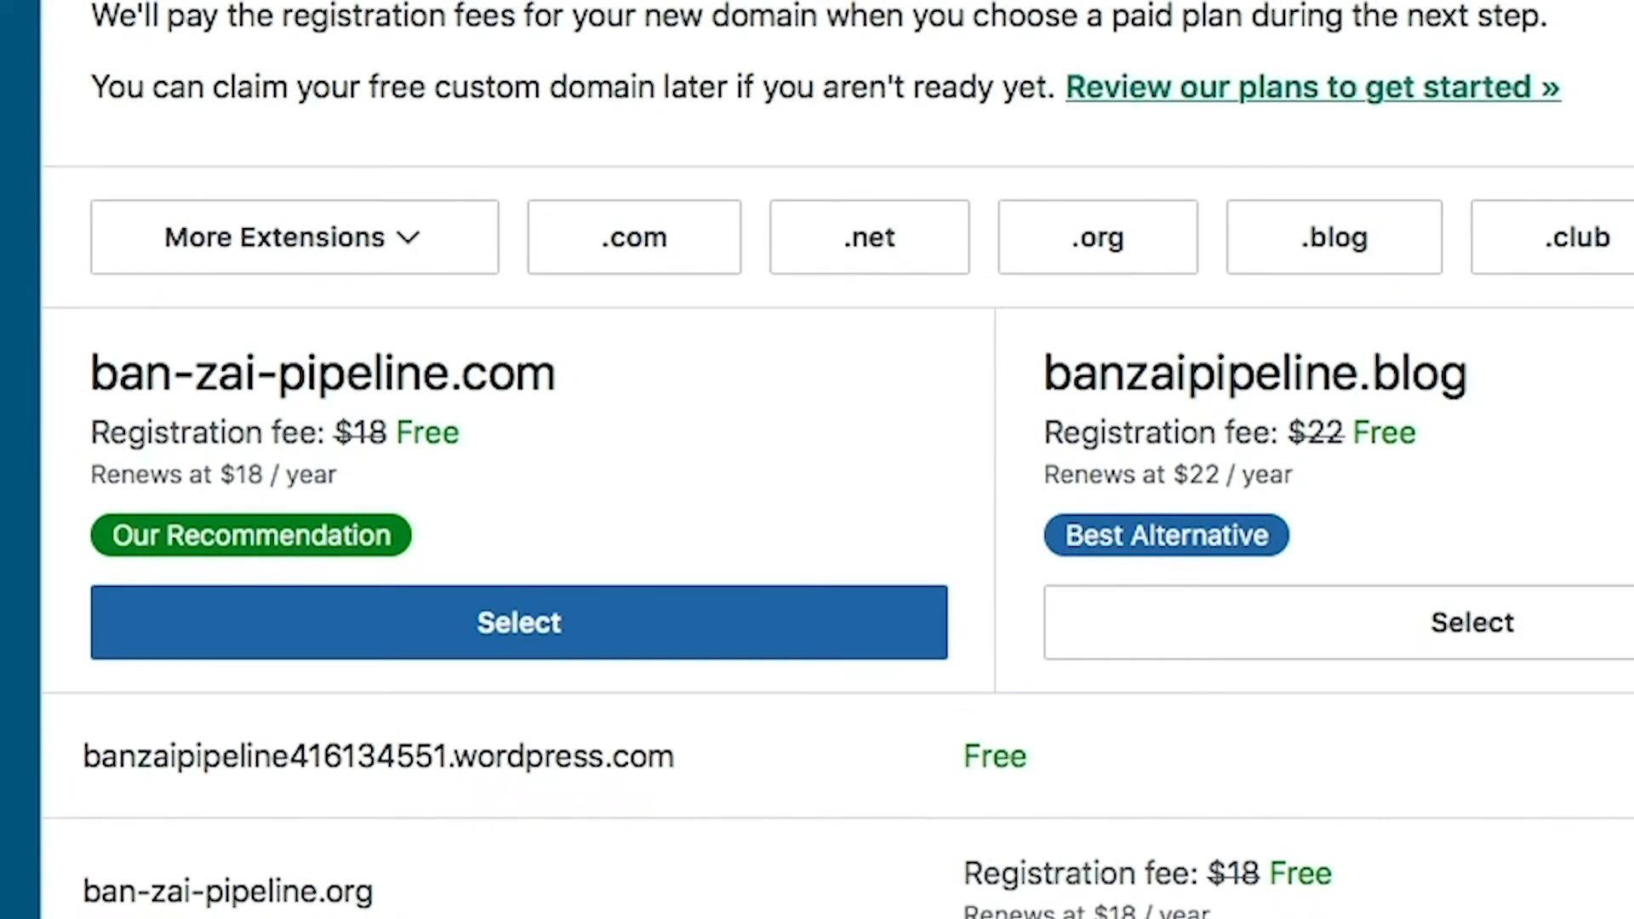
pyautogui.scroll(-3)
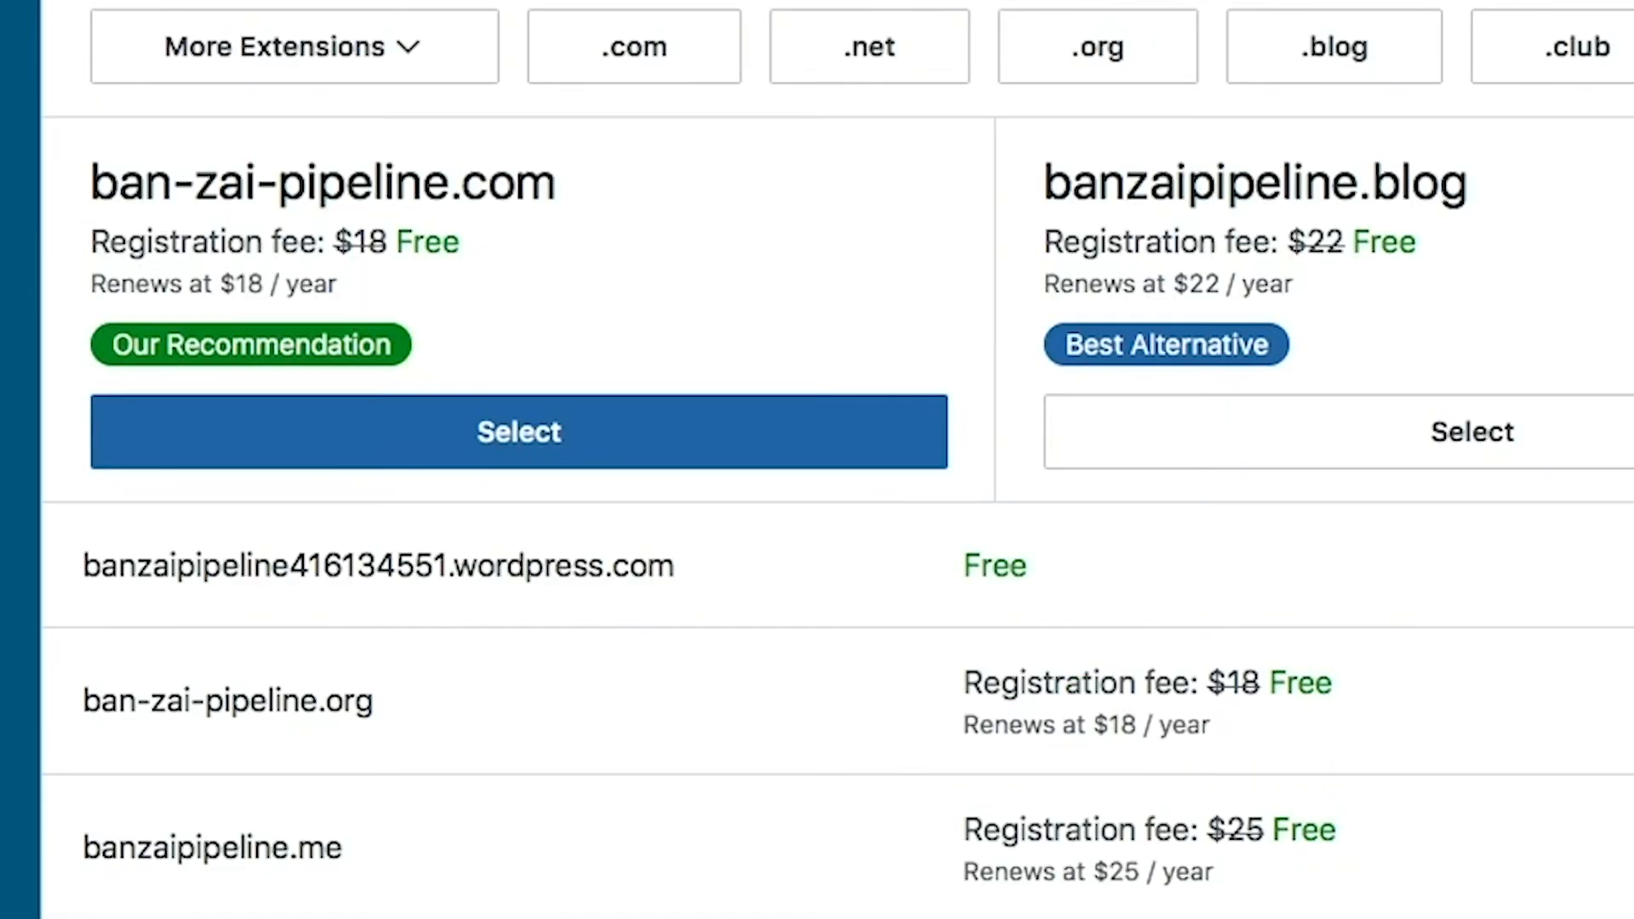
pyautogui.scroll(-3)
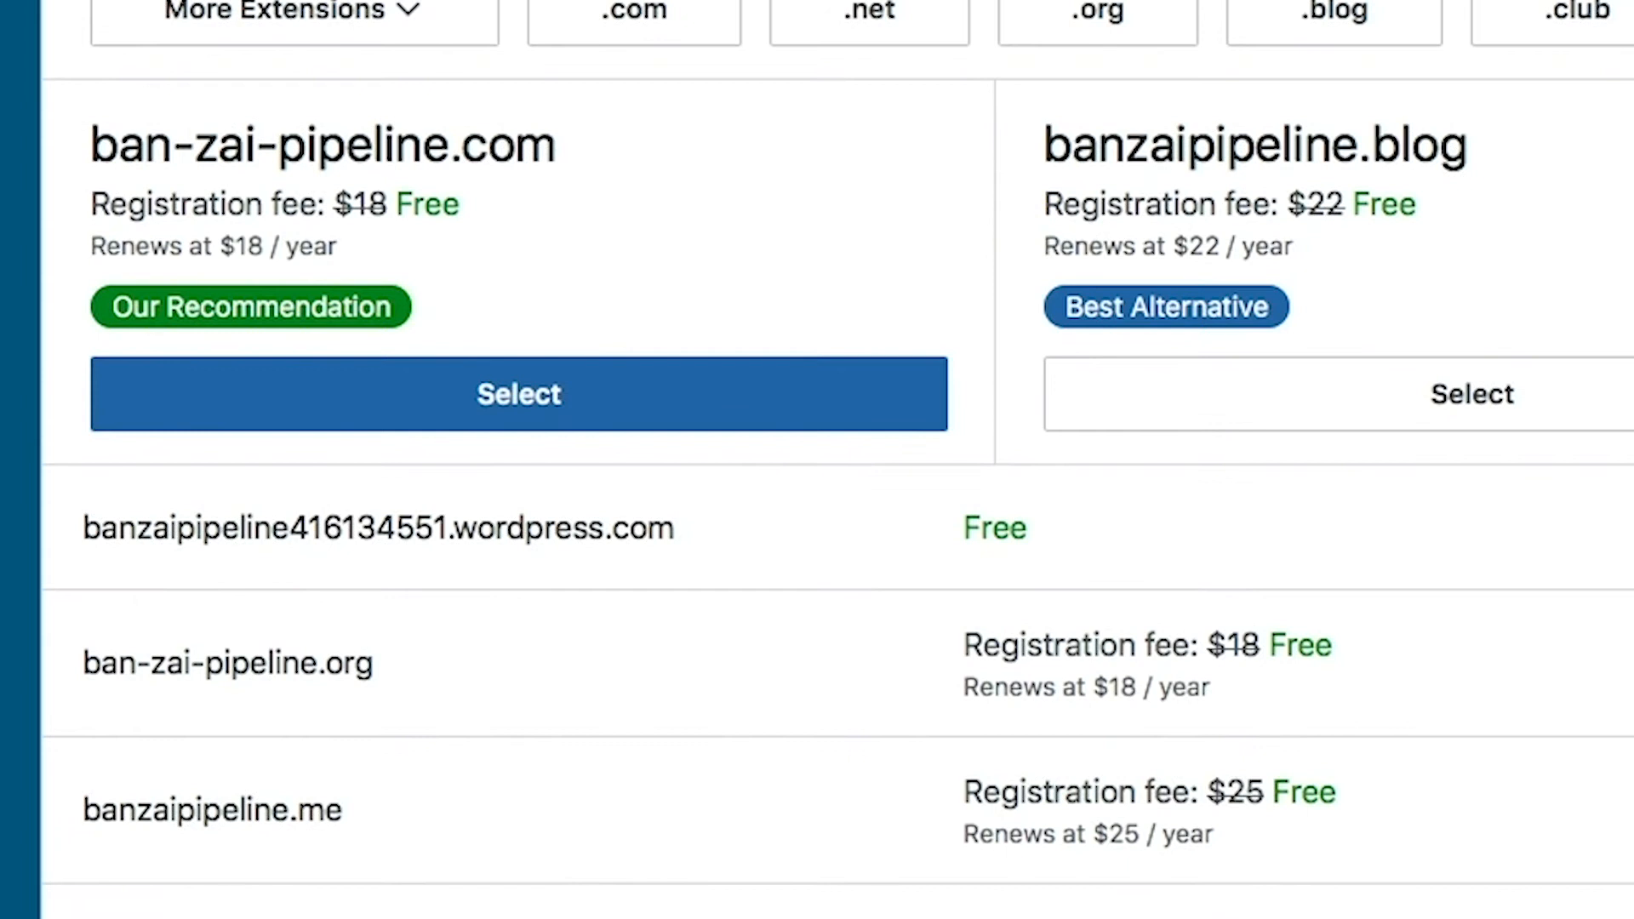
pyautogui.scroll(-3)
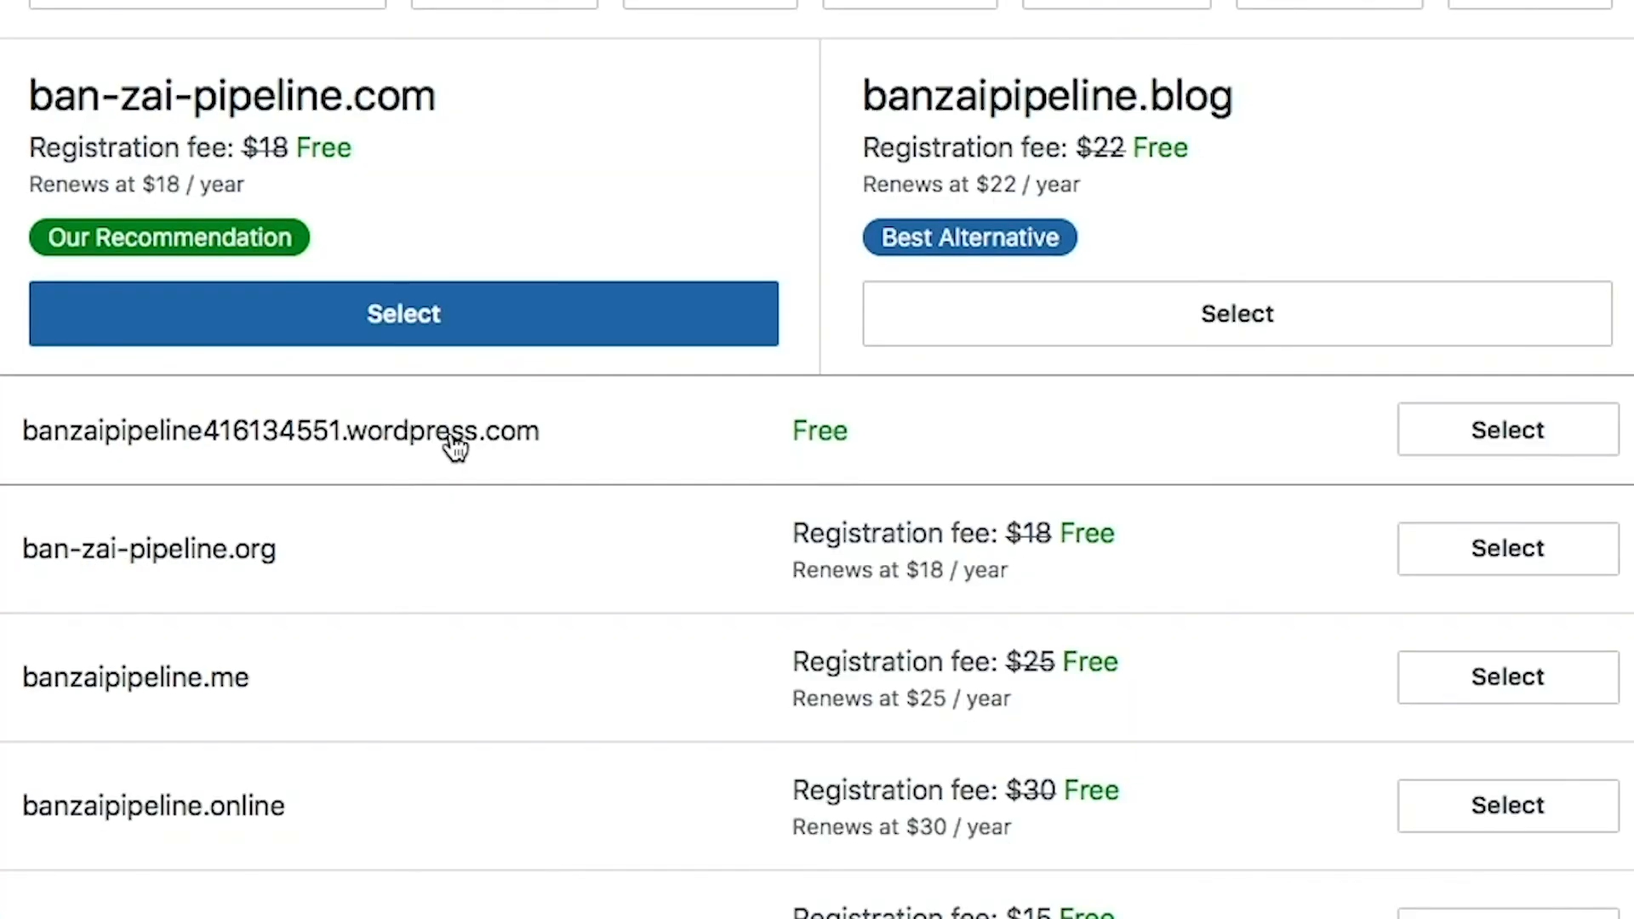
pyautogui.scroll(3)
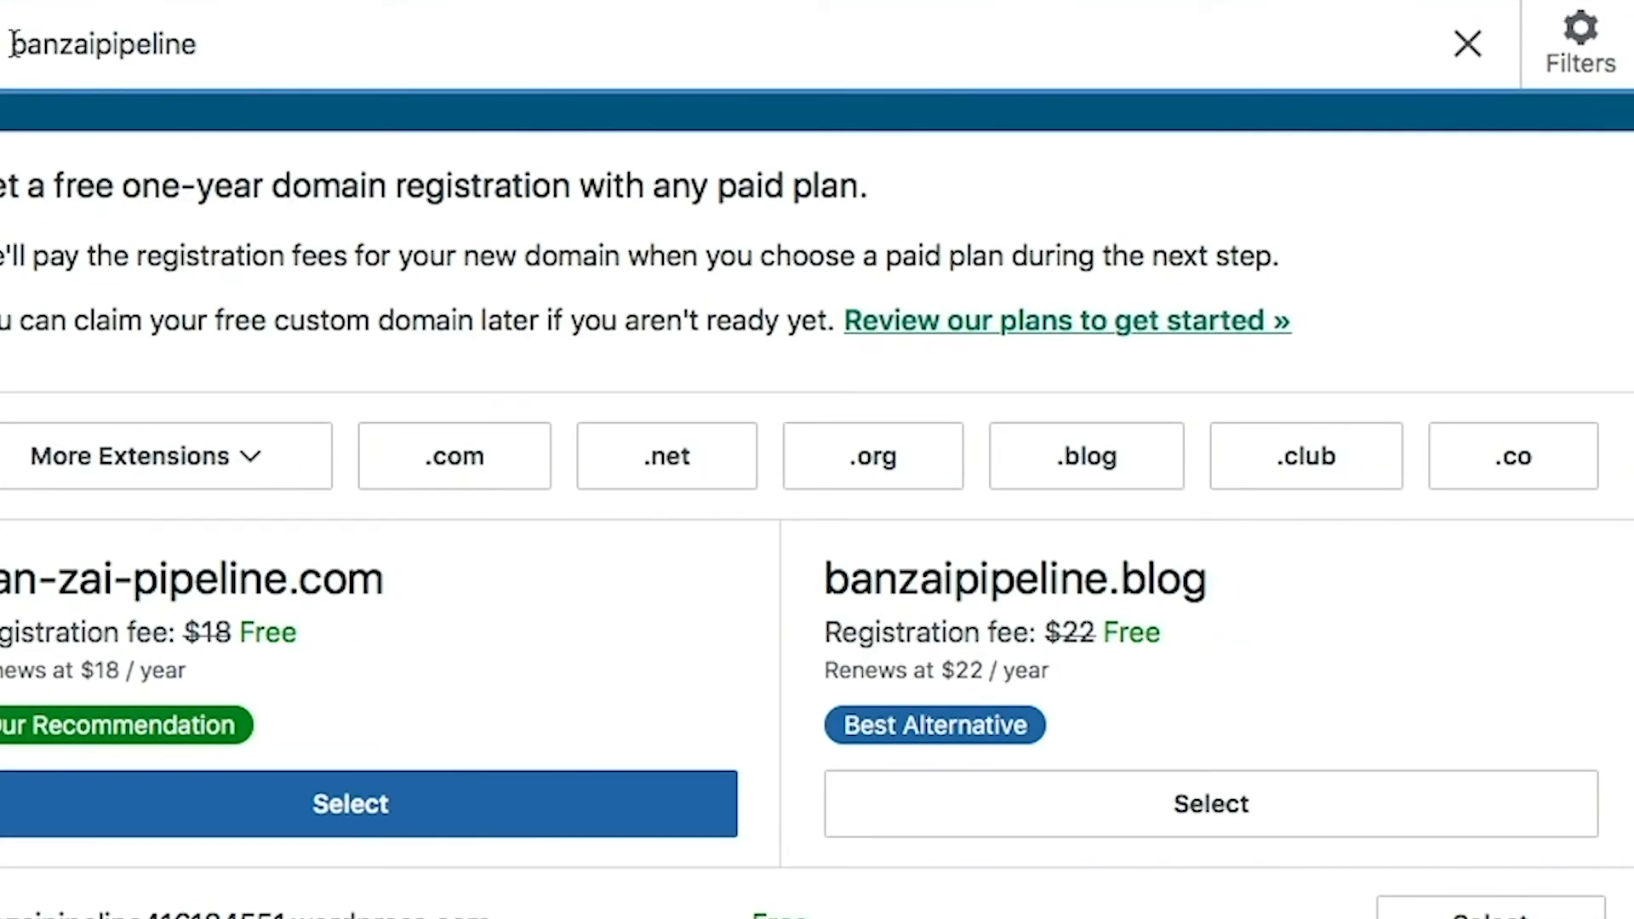
# - Change the name to 'thebanzaipipeline' and select its free wordpress.com address to create the site
pyautogui.write('the')
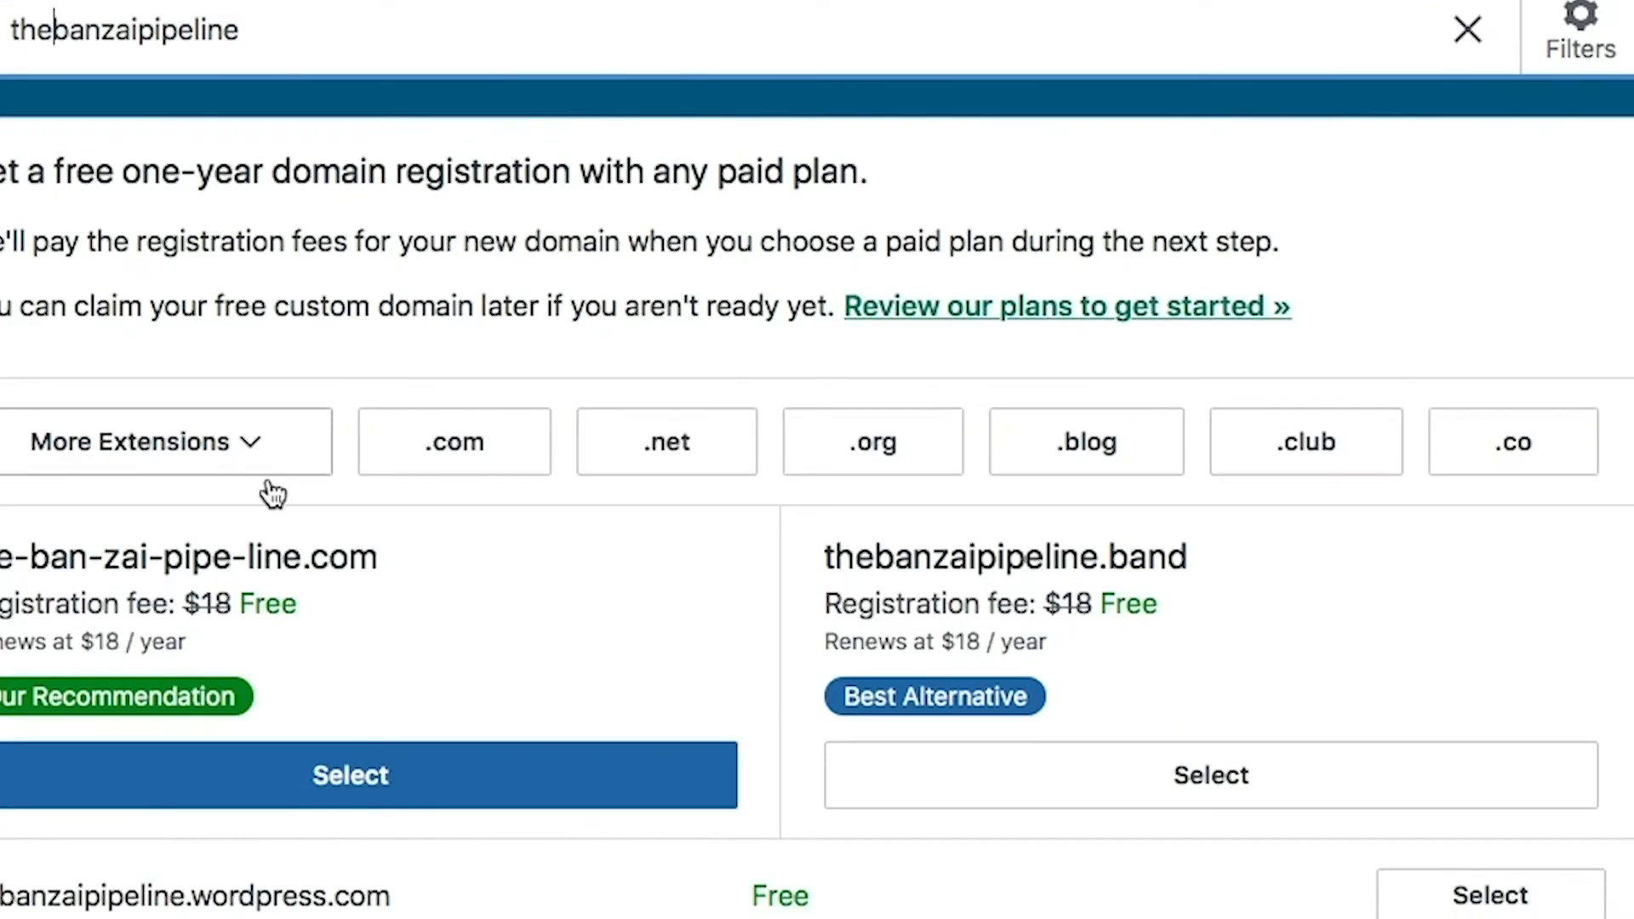
pyautogui.moveTo(1049, 867)
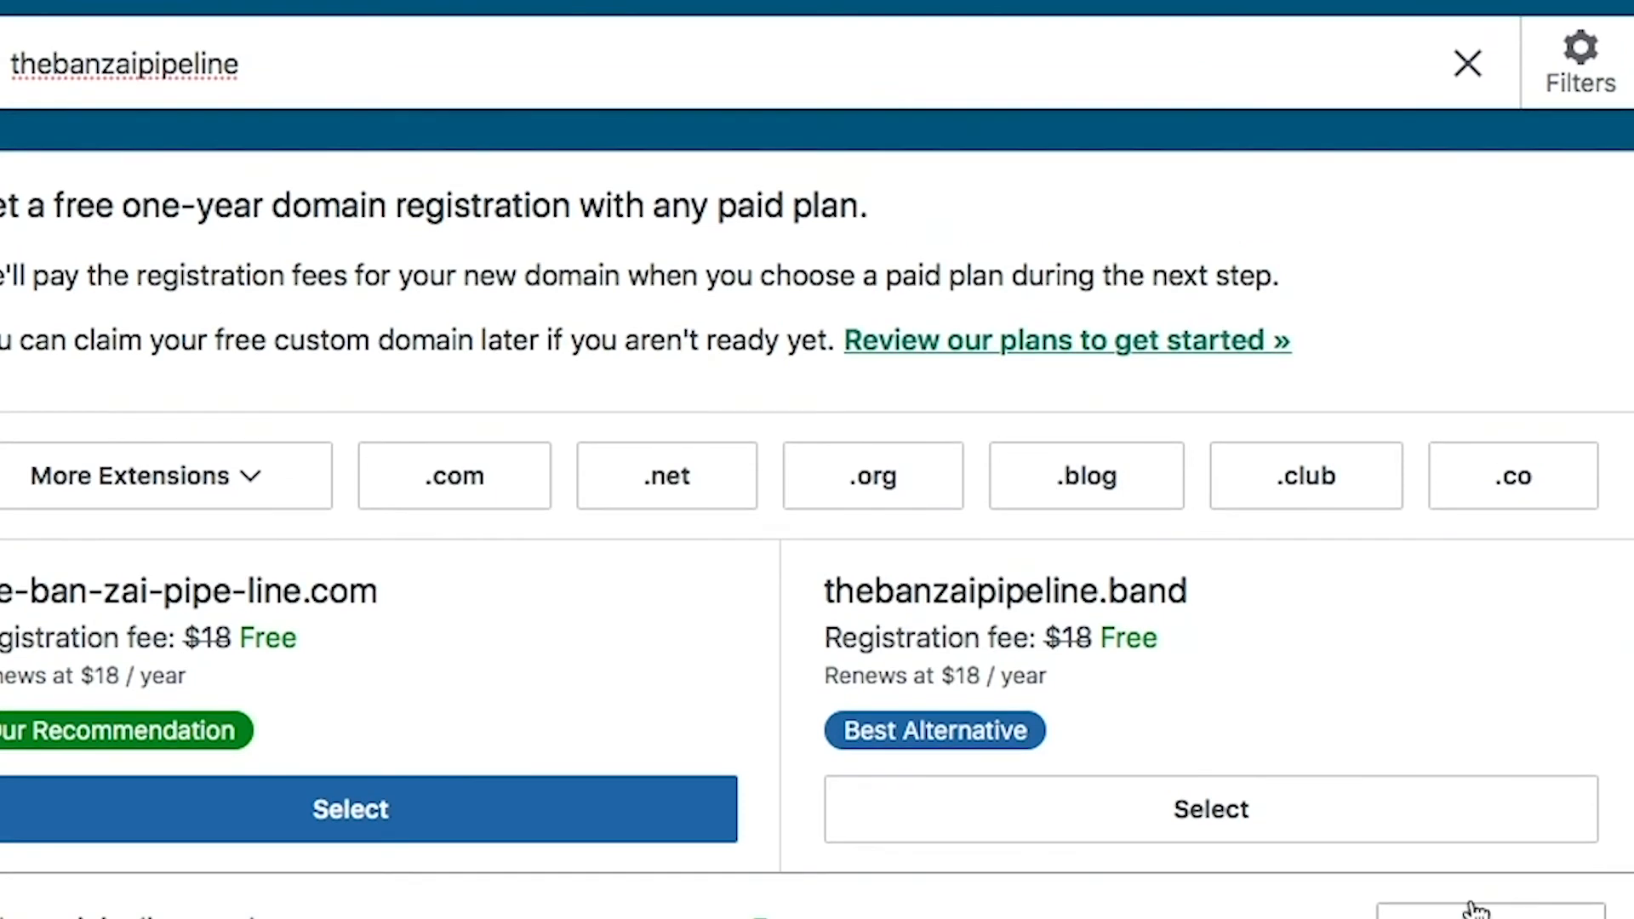
pyautogui.click(349, 810)
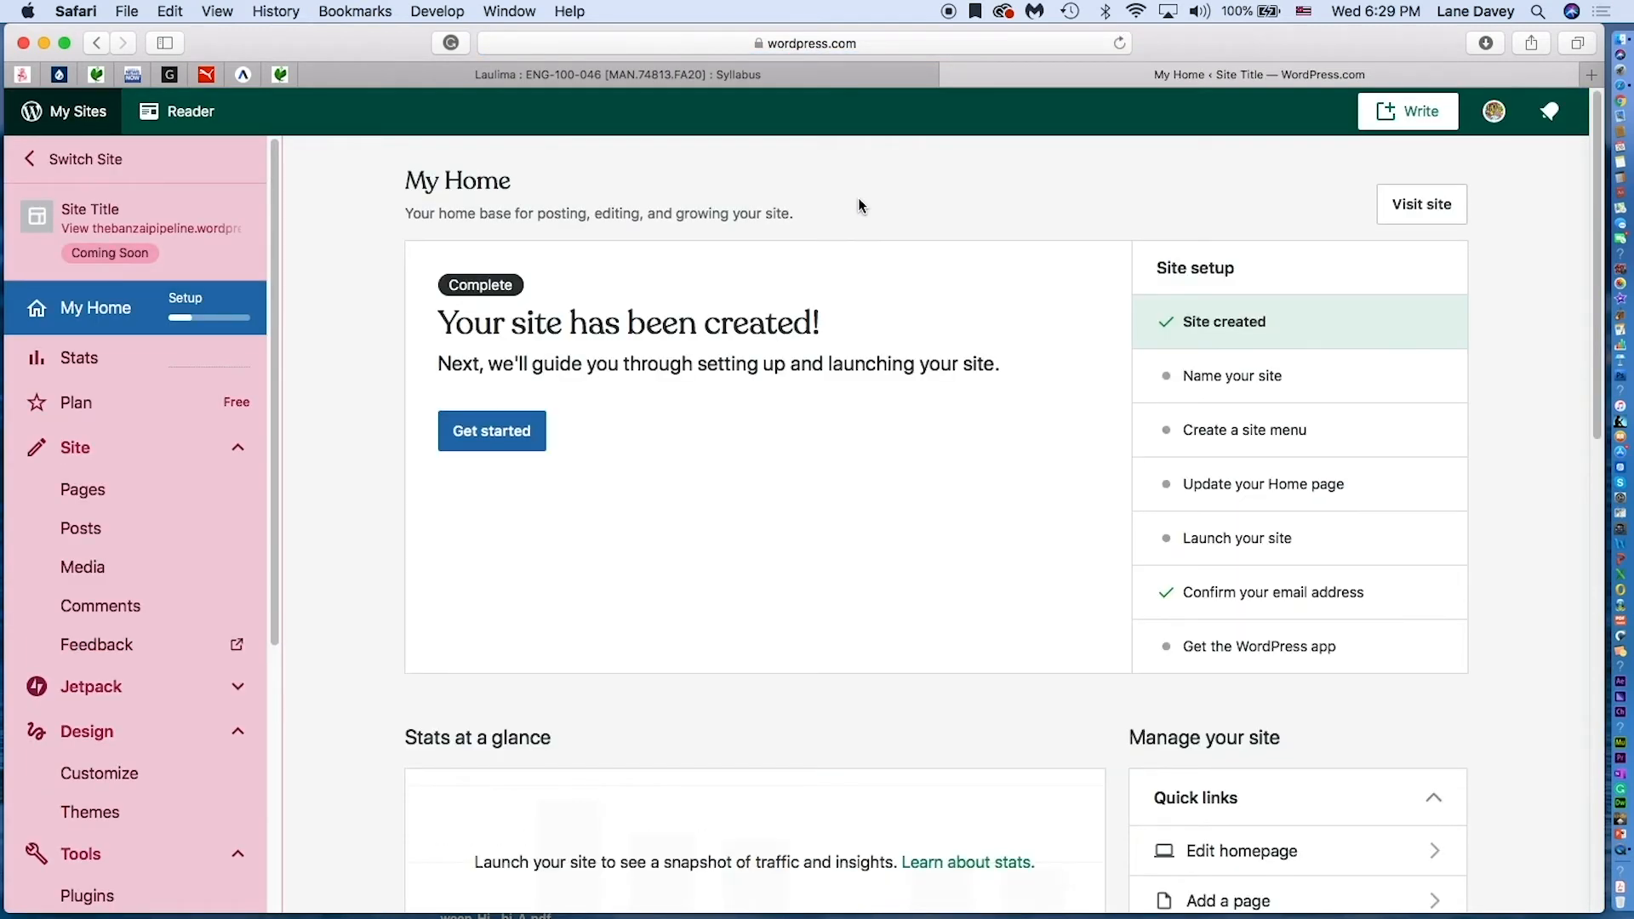
pyautogui.moveTo(735, 401)
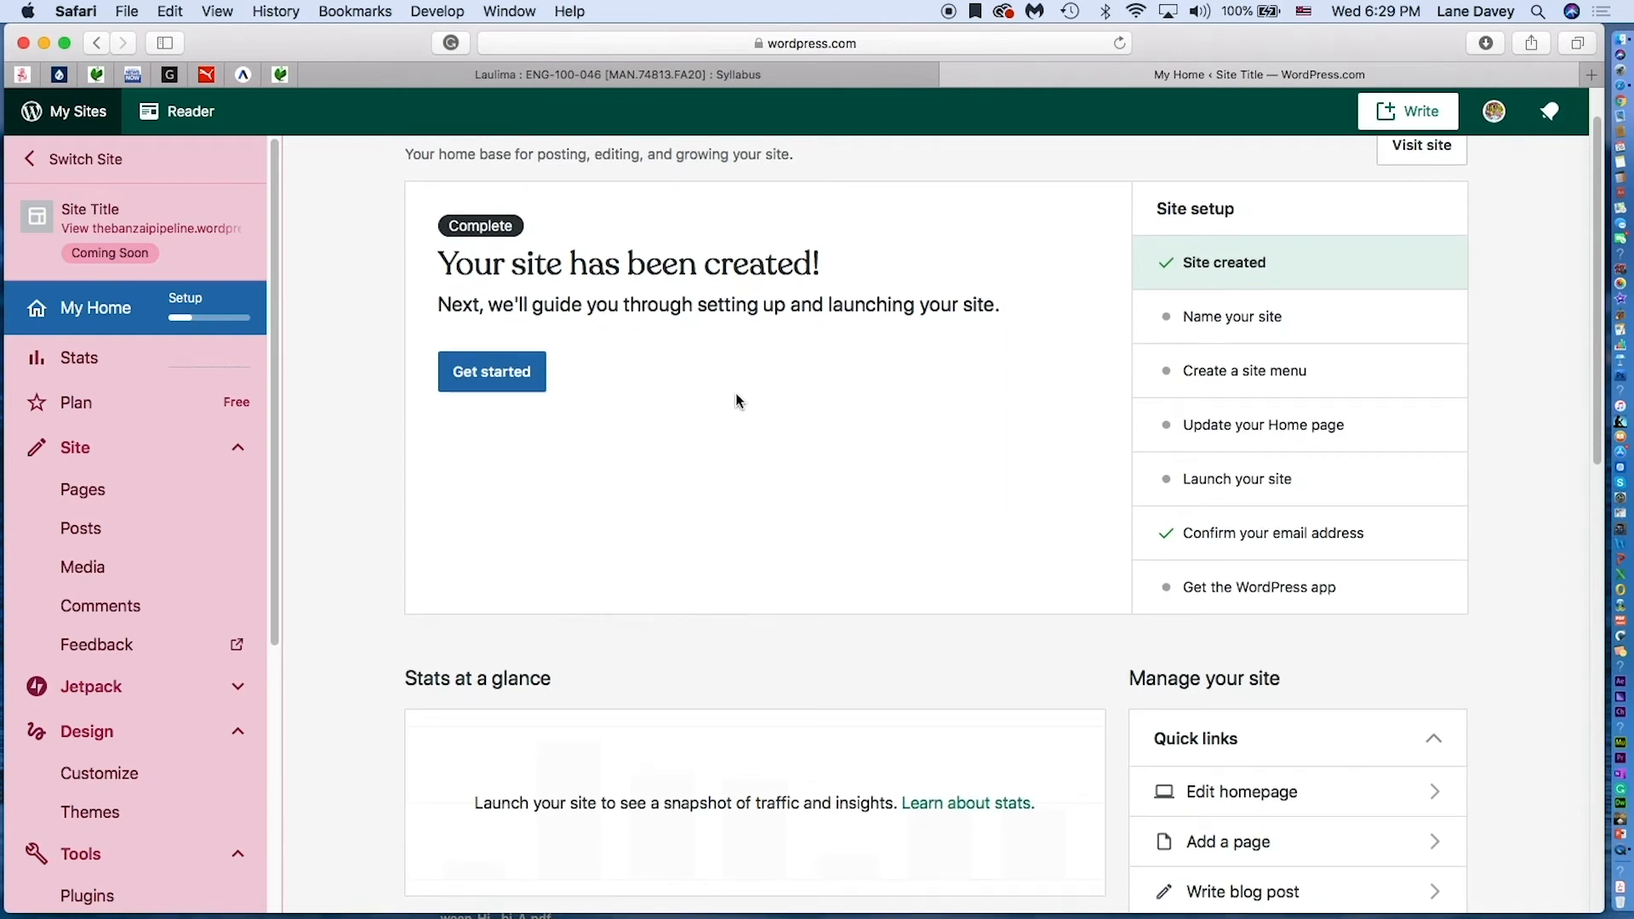
pyautogui.scroll(3)
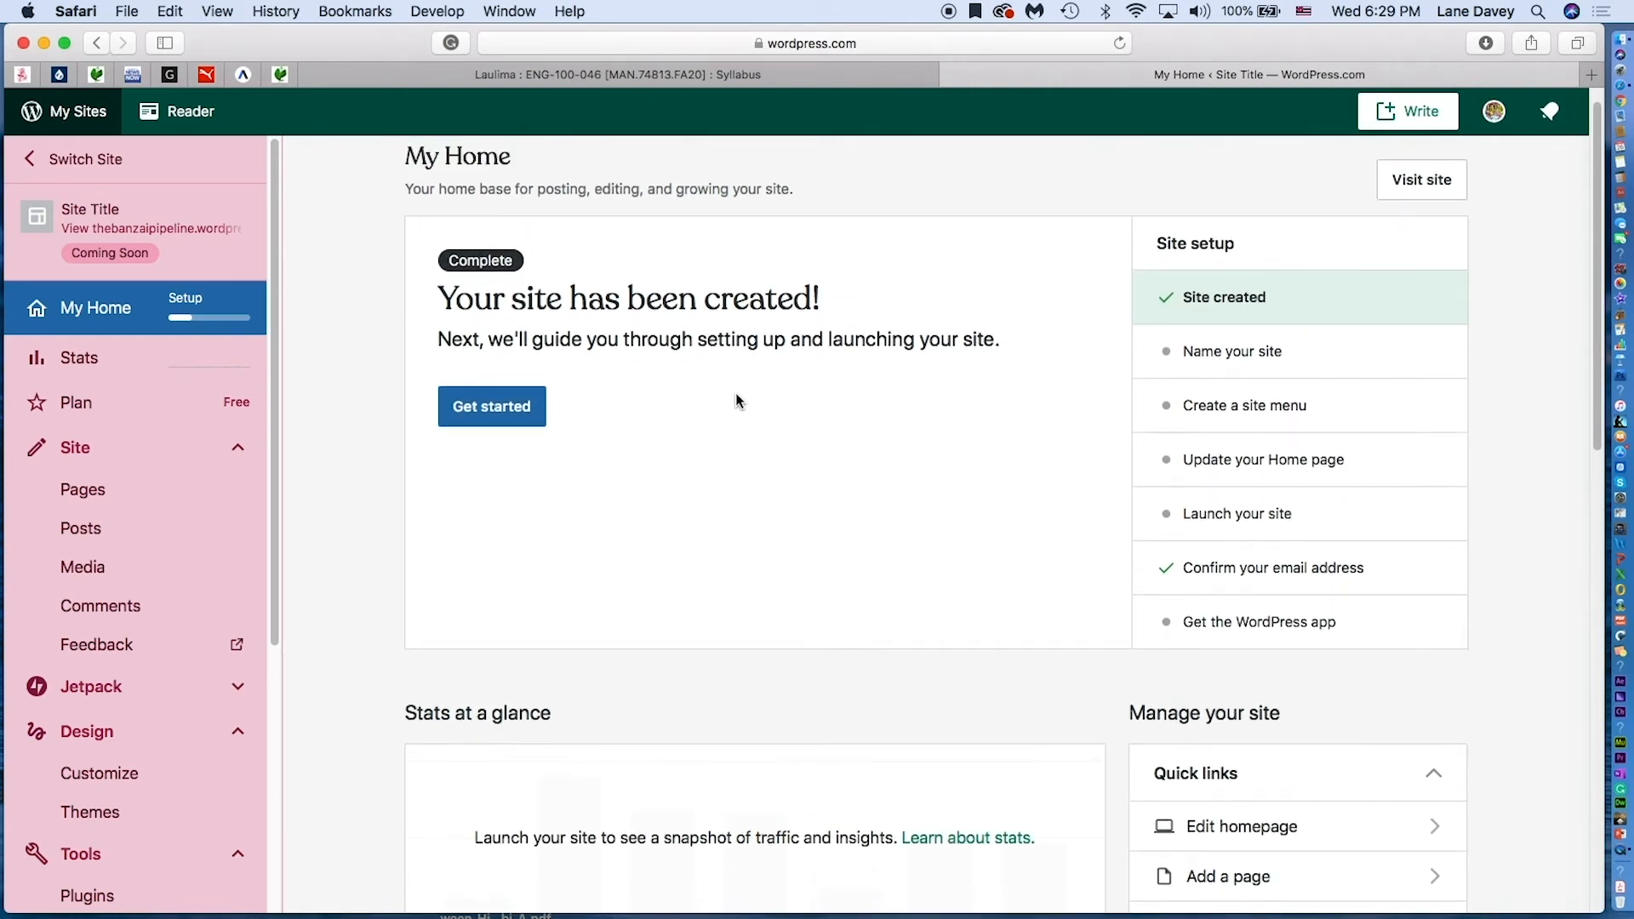
pyautogui.moveTo(589, 315)
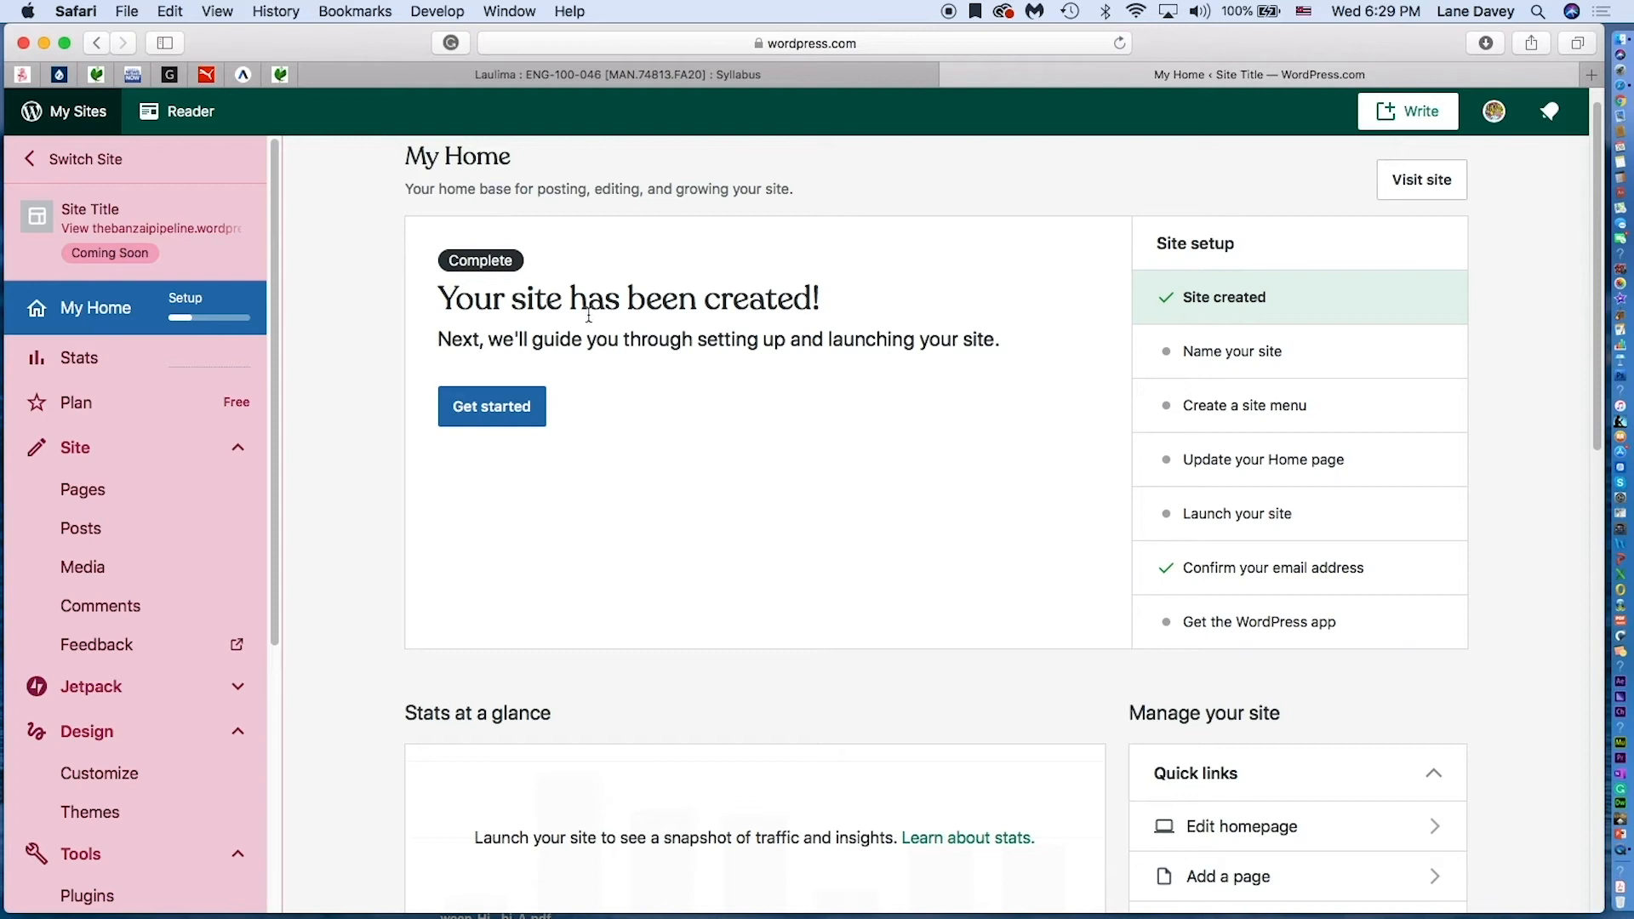
pyautogui.moveTo(950, 20)
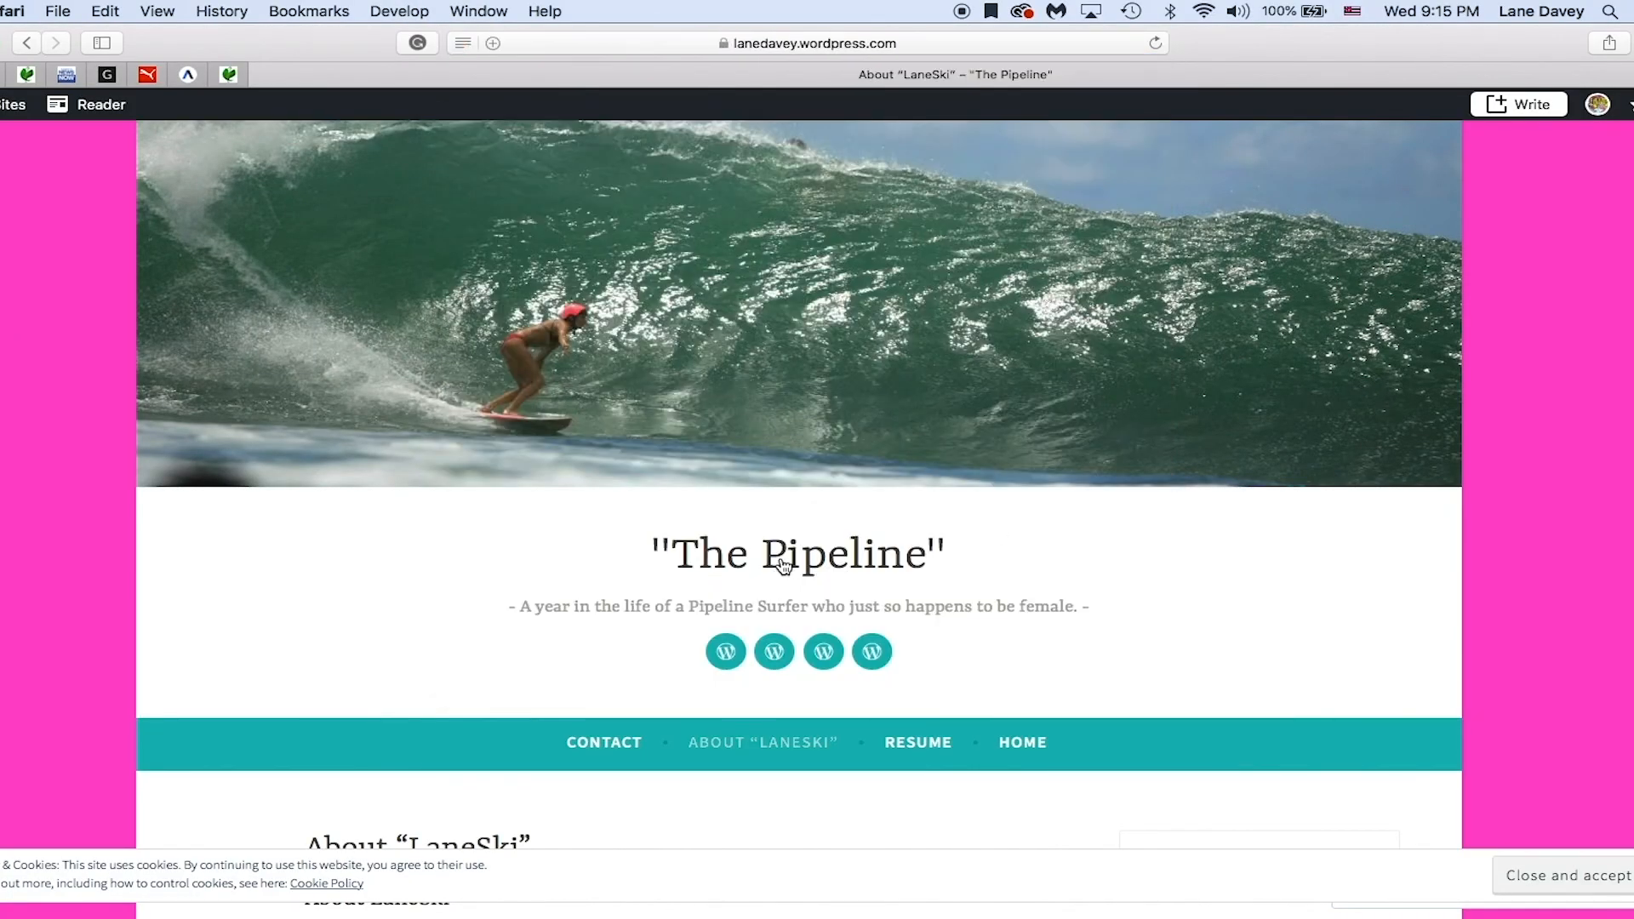
pyautogui.scroll(-3)
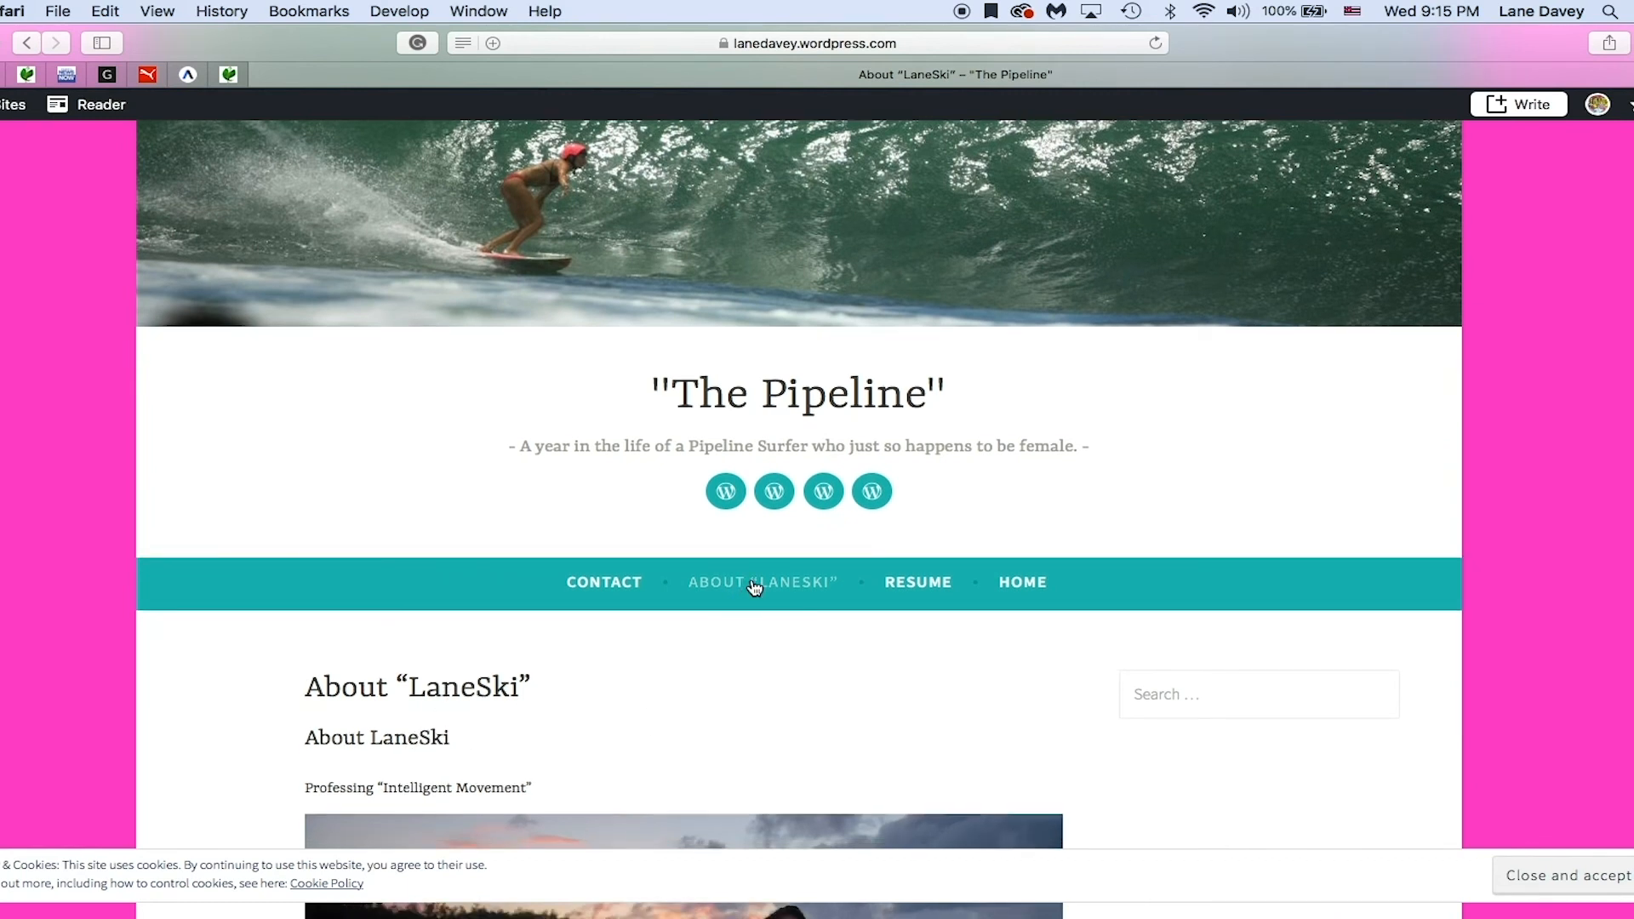
pyautogui.scroll(-3)
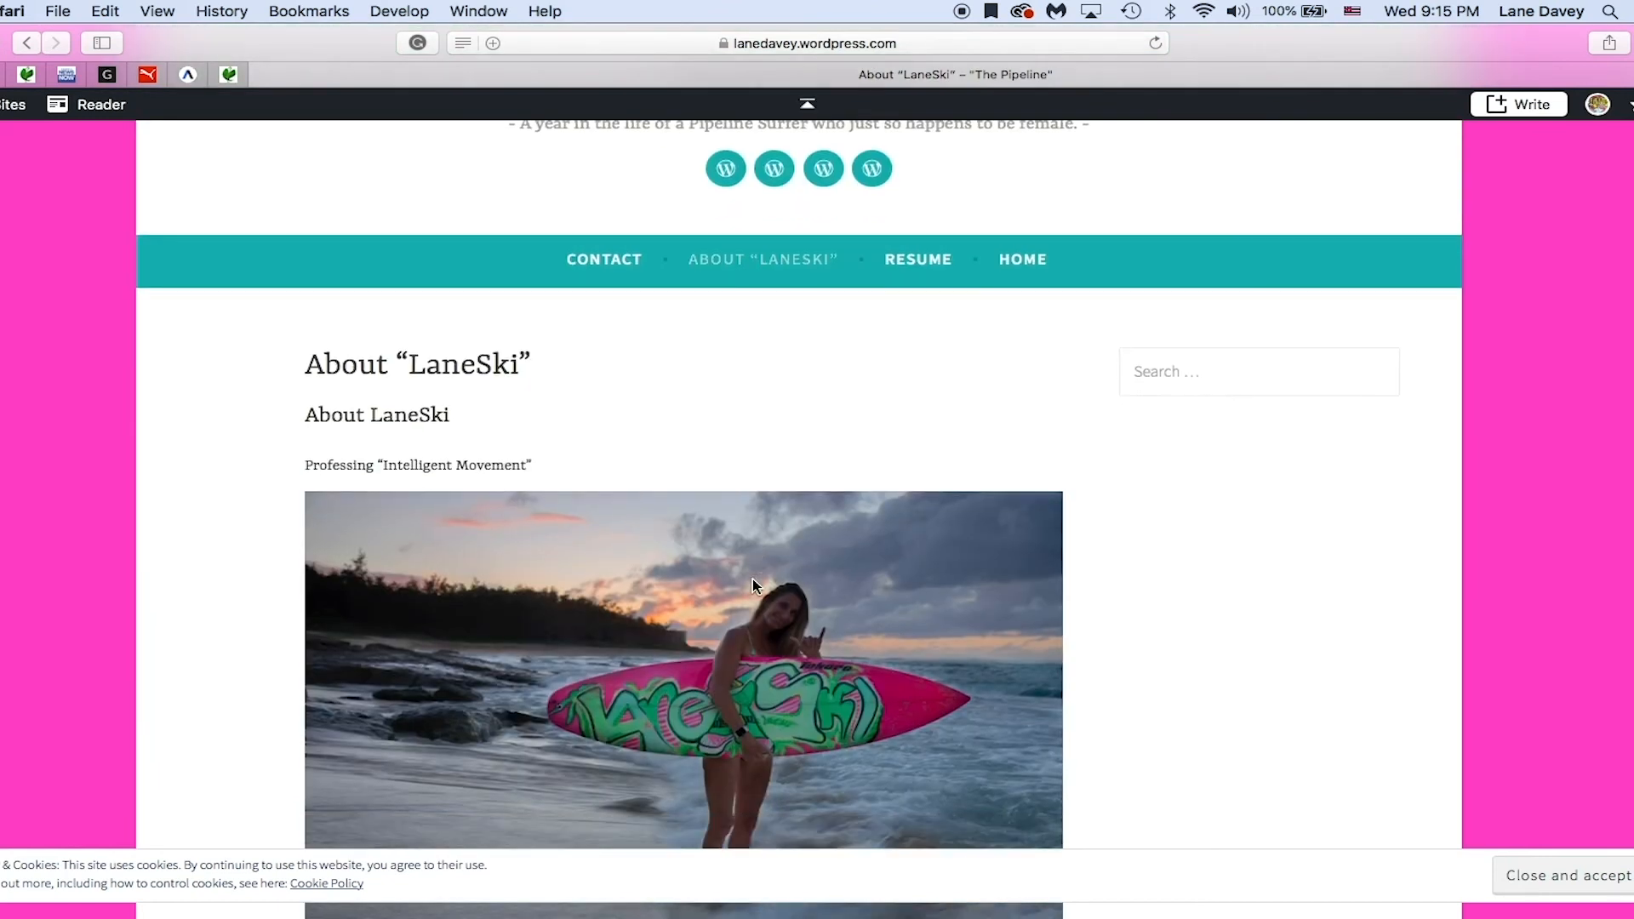
pyautogui.scroll(-3)
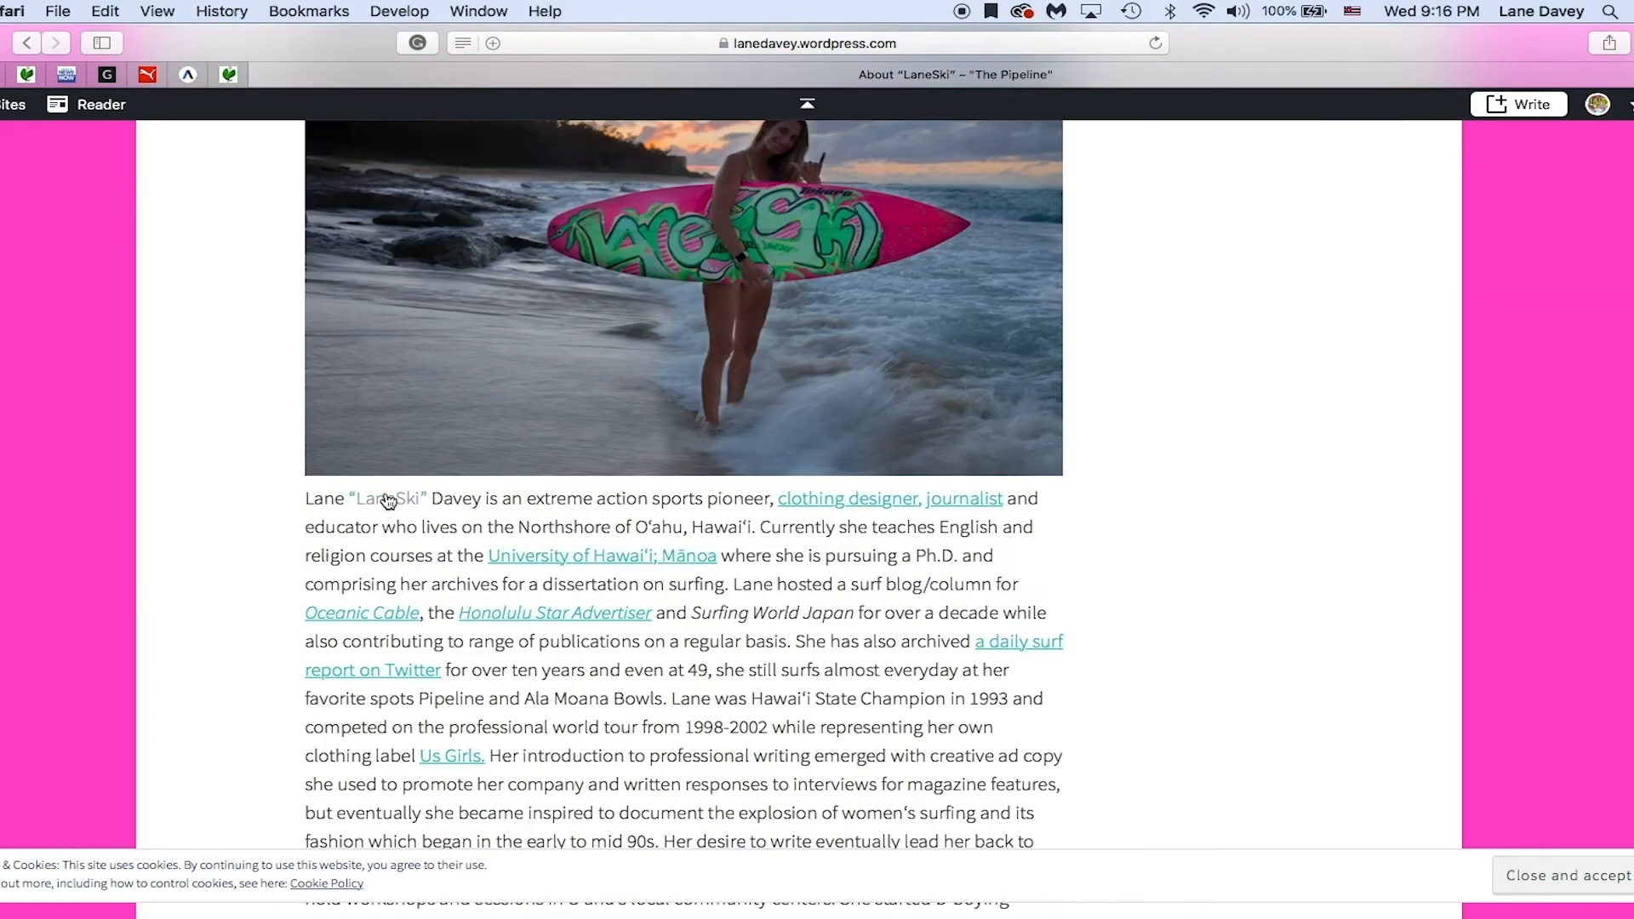
pyautogui.scroll(-3)
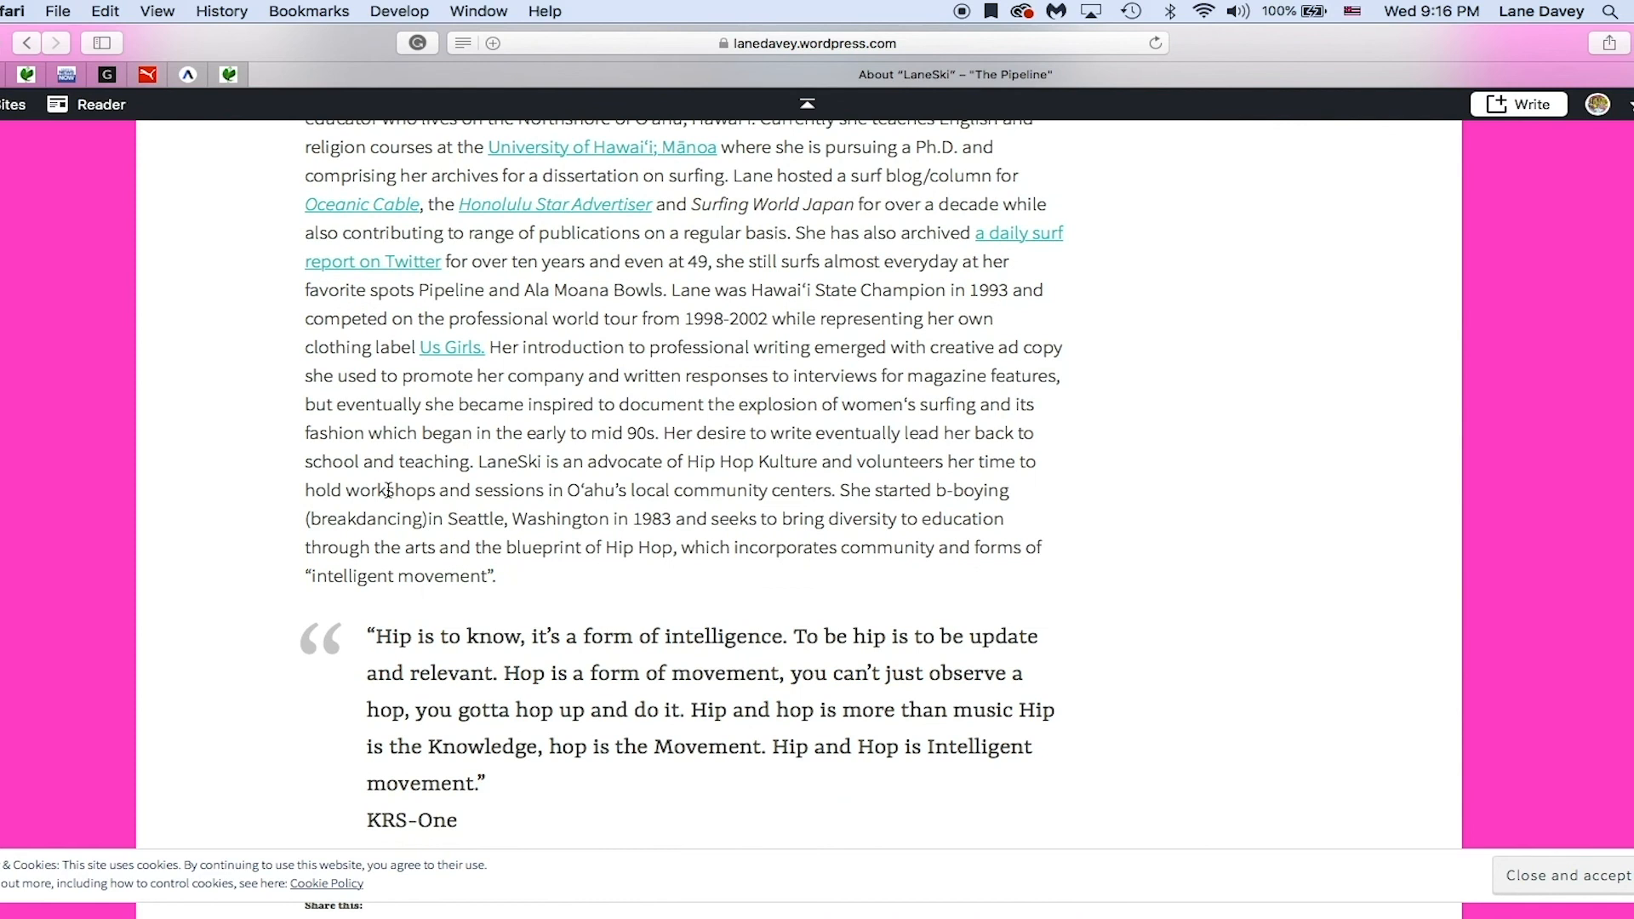
pyautogui.scroll(-3)
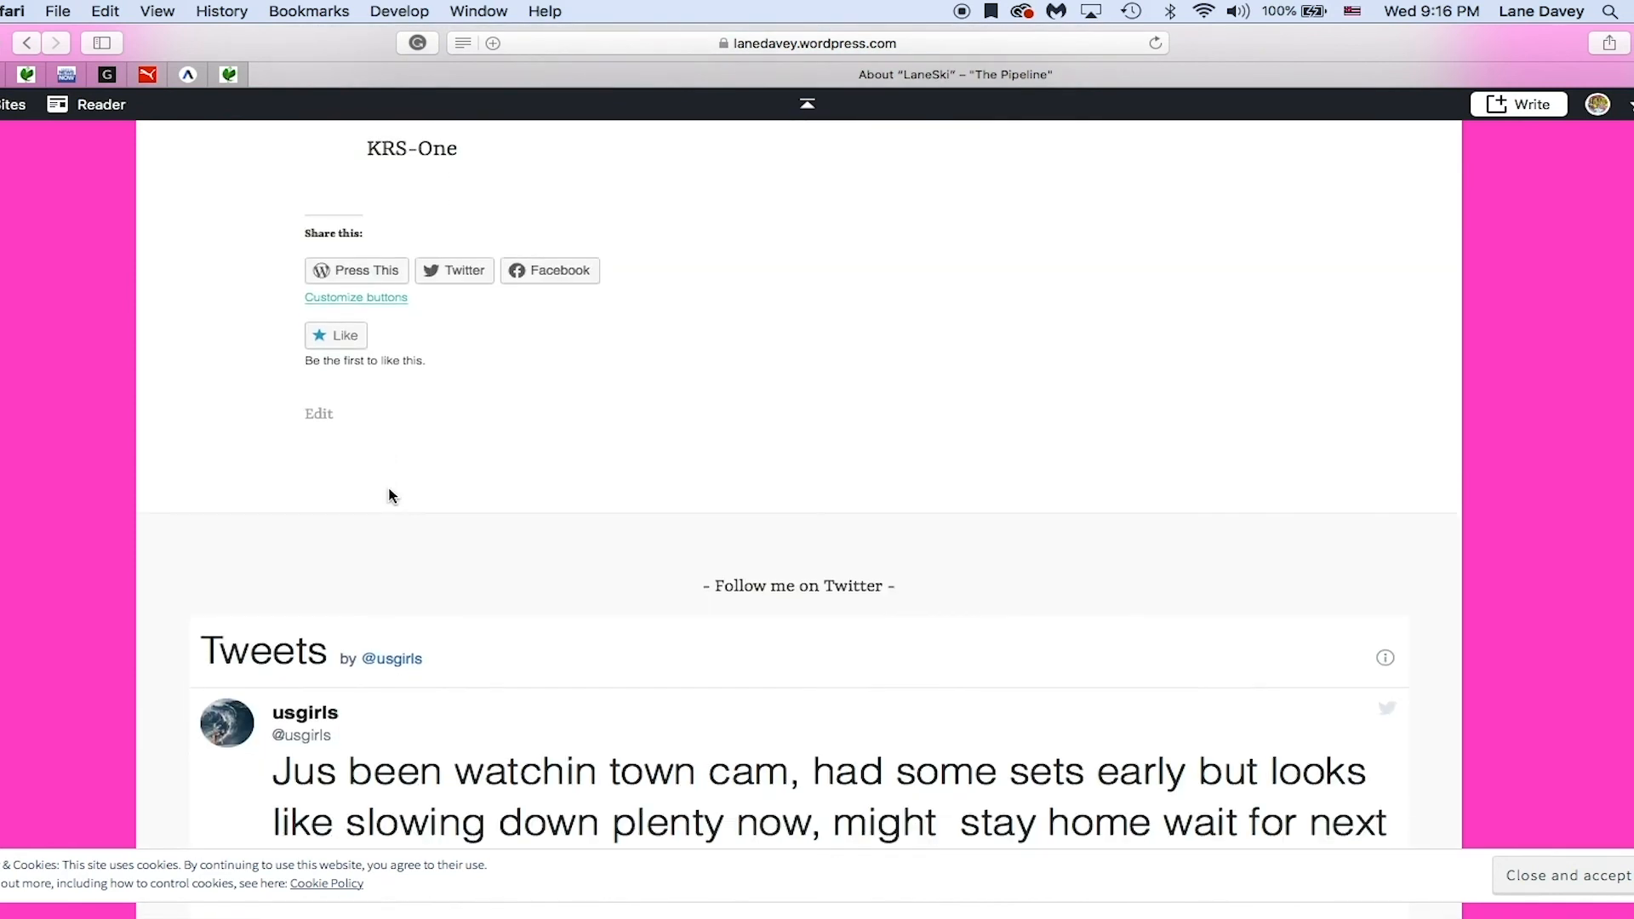
pyautogui.scroll(-3)
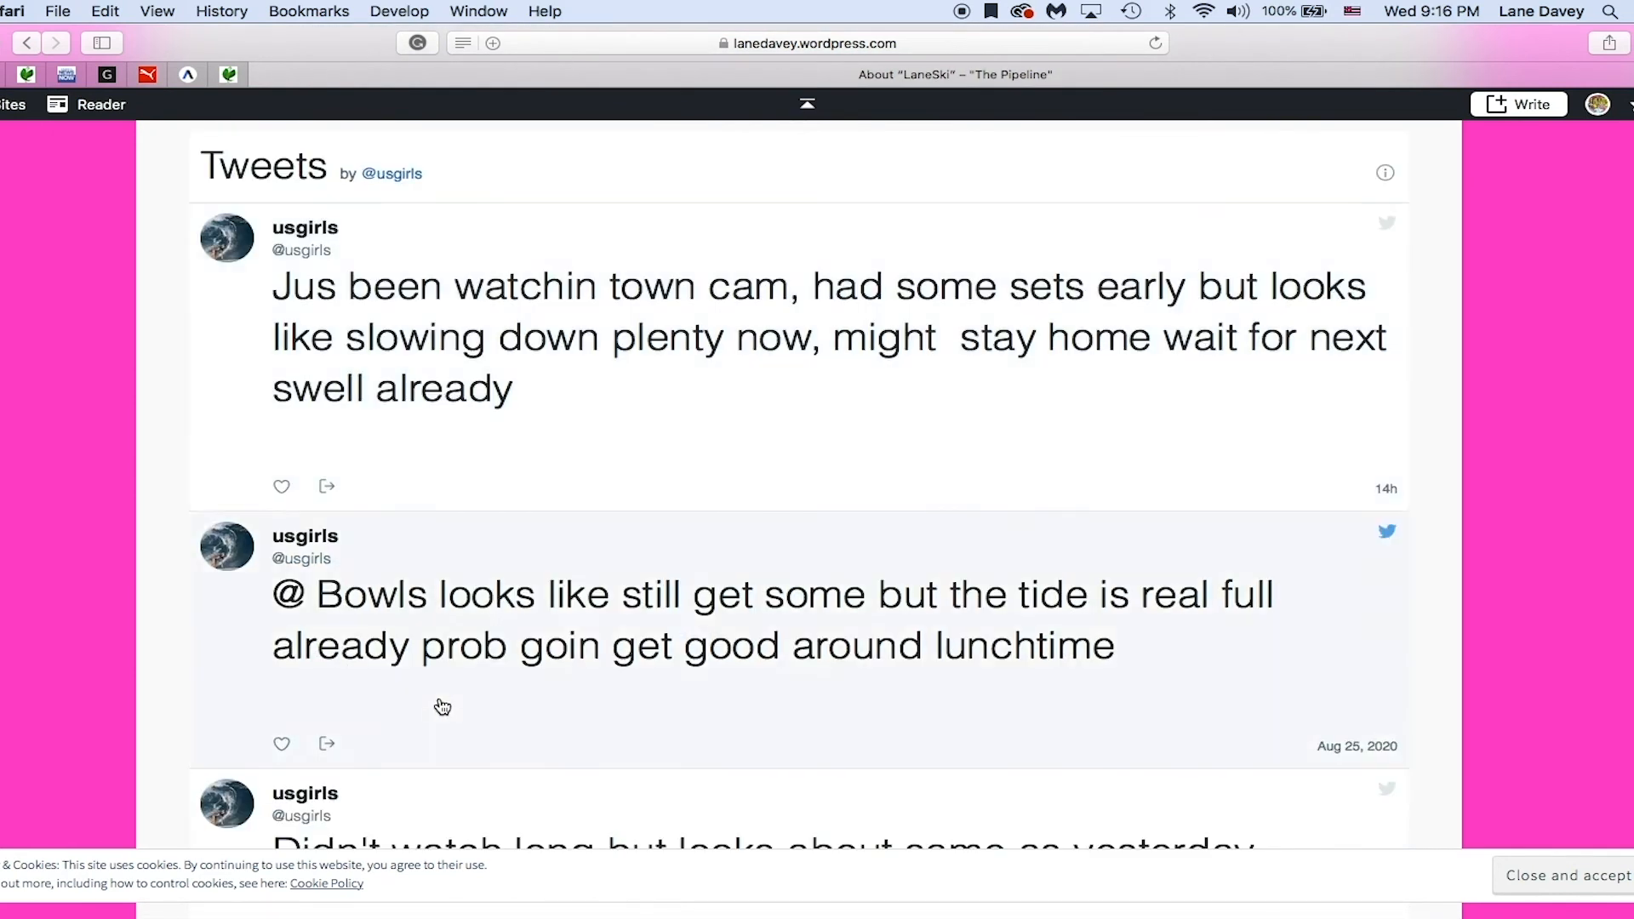
pyautogui.scroll(-3)
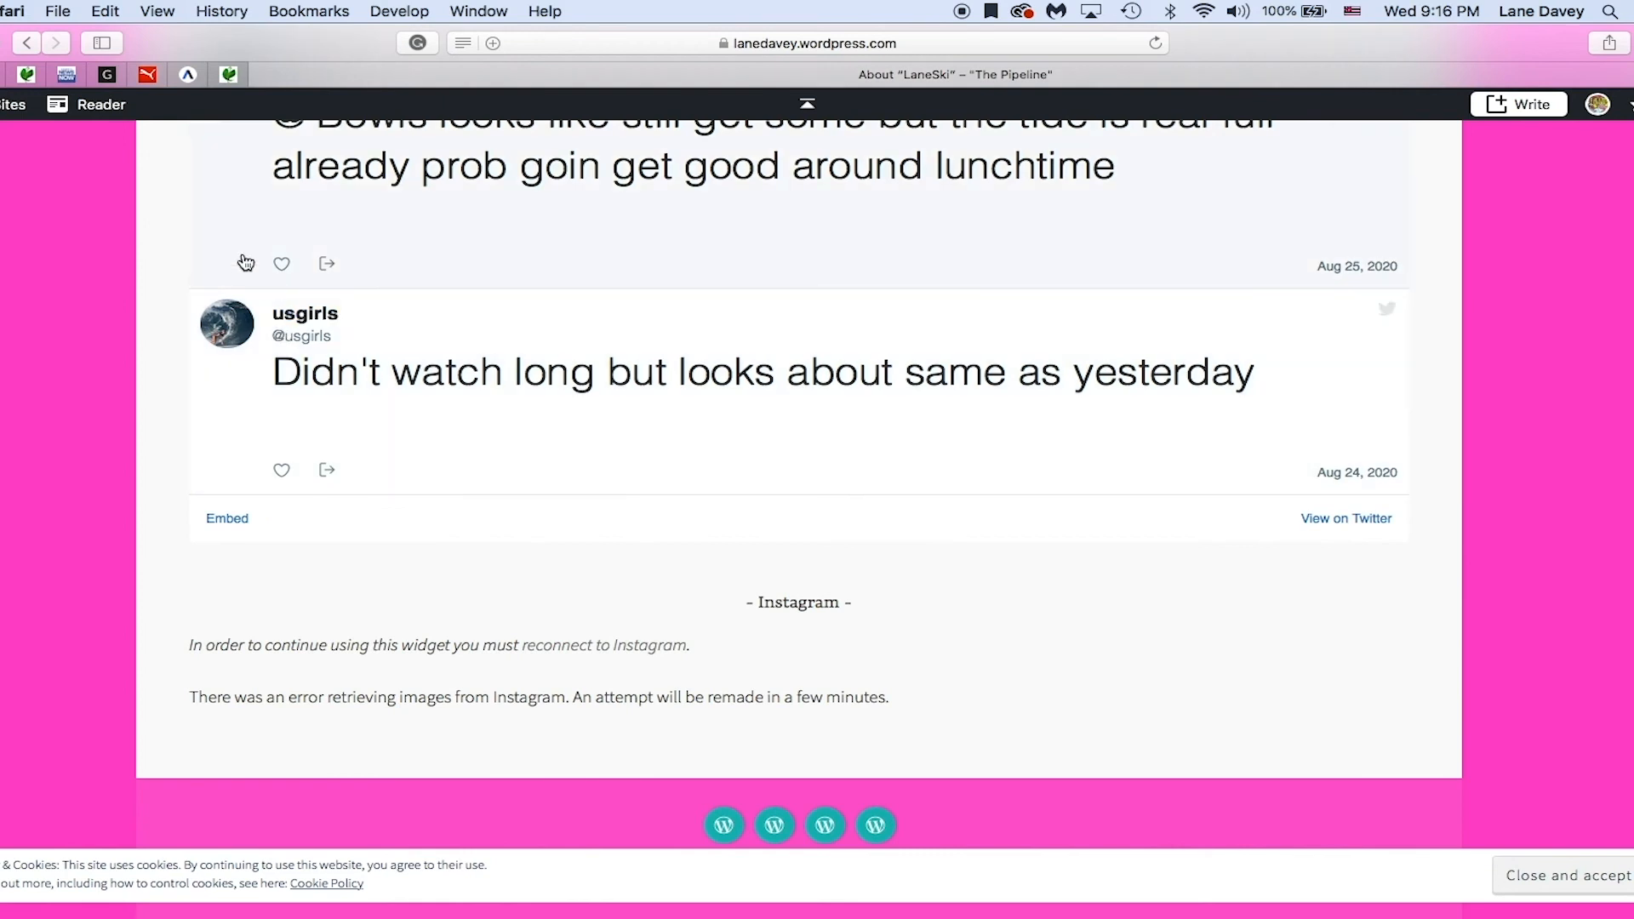